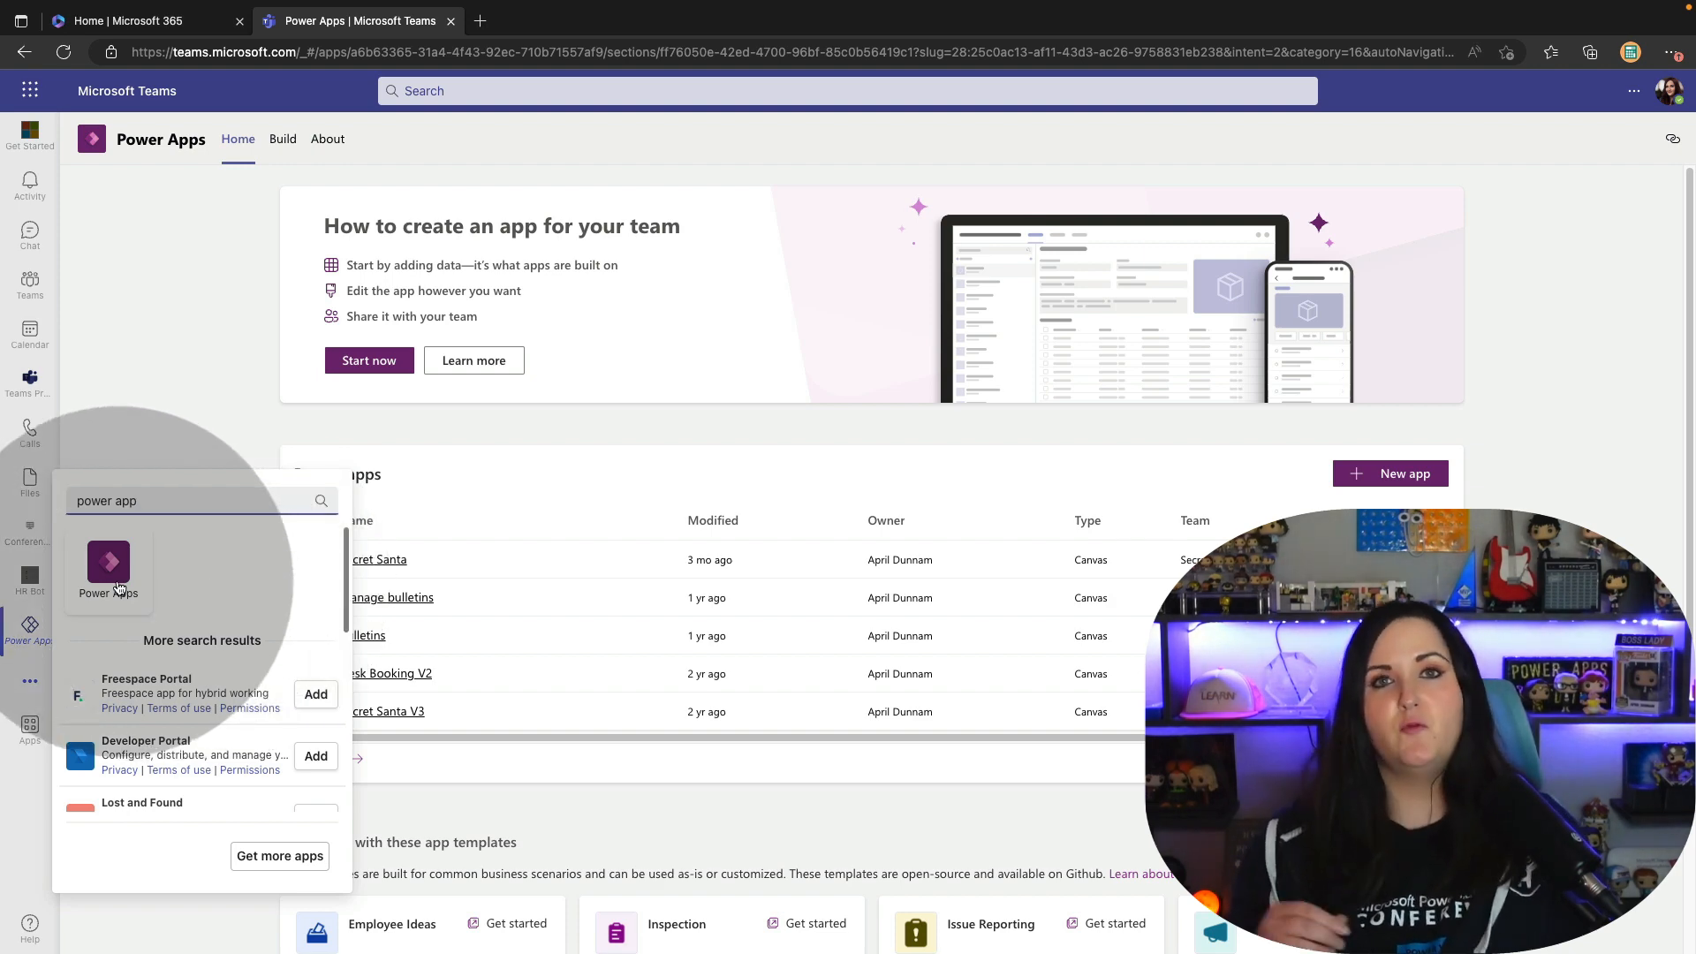
# Open Power Apps and scroll down to the app templates gallery.
pyautogui.click(180, 481)
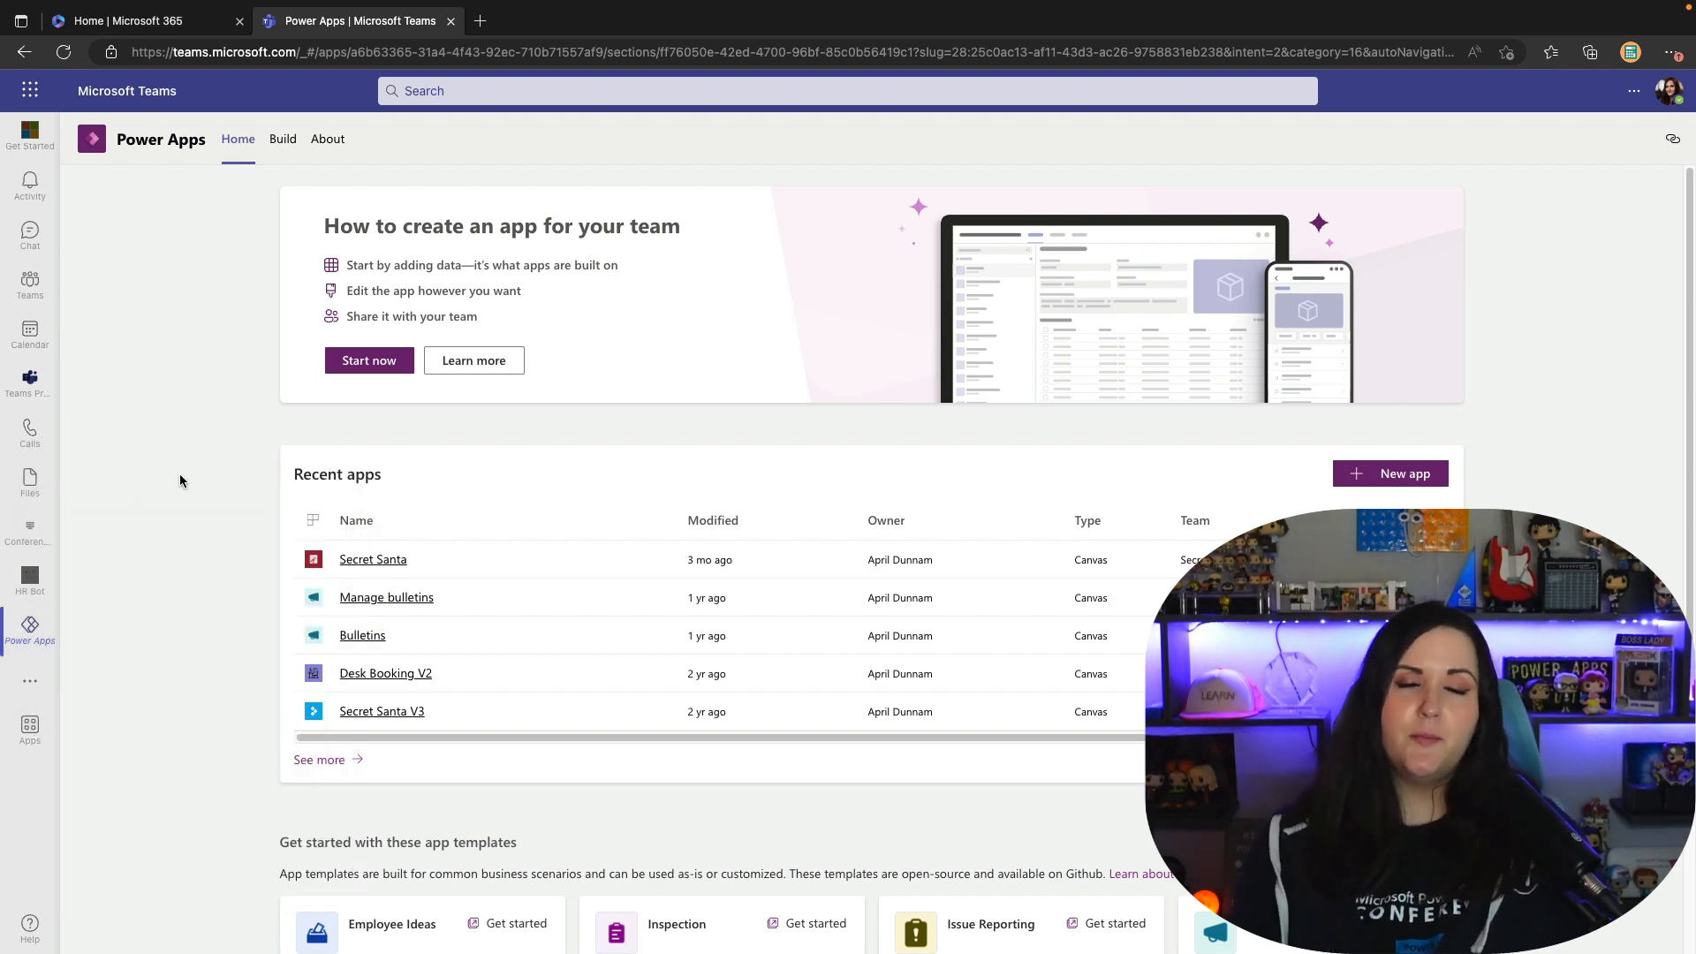
pyautogui.scroll(-3)
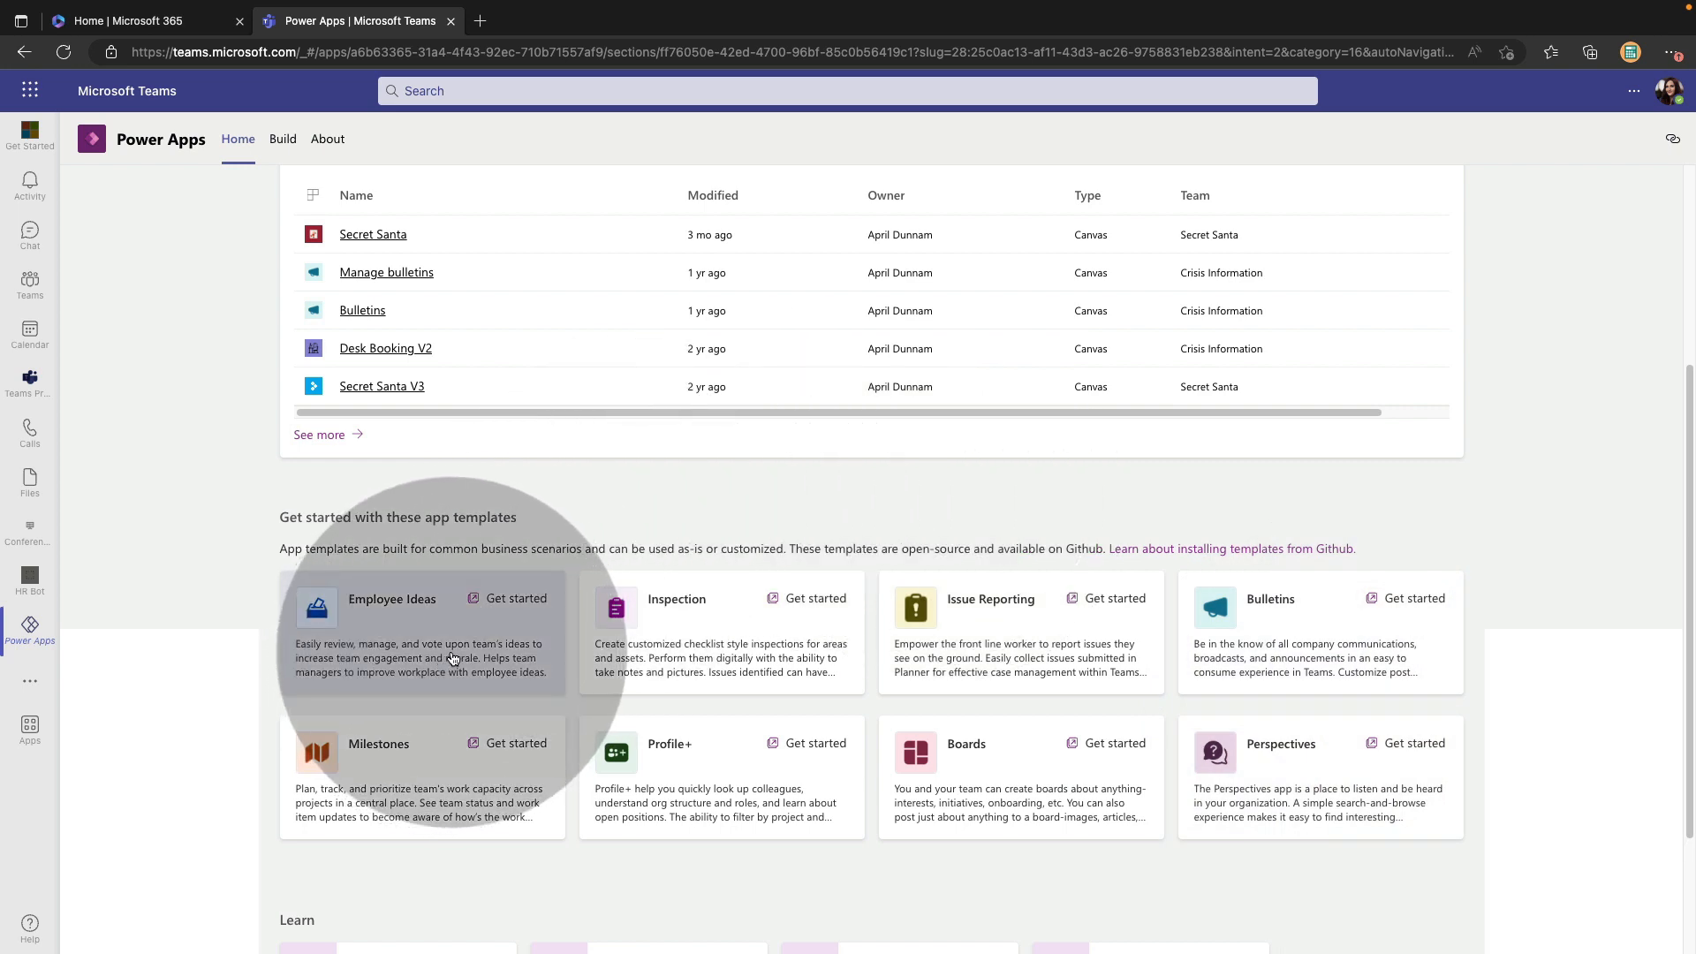
pyautogui.moveTo(452, 649)
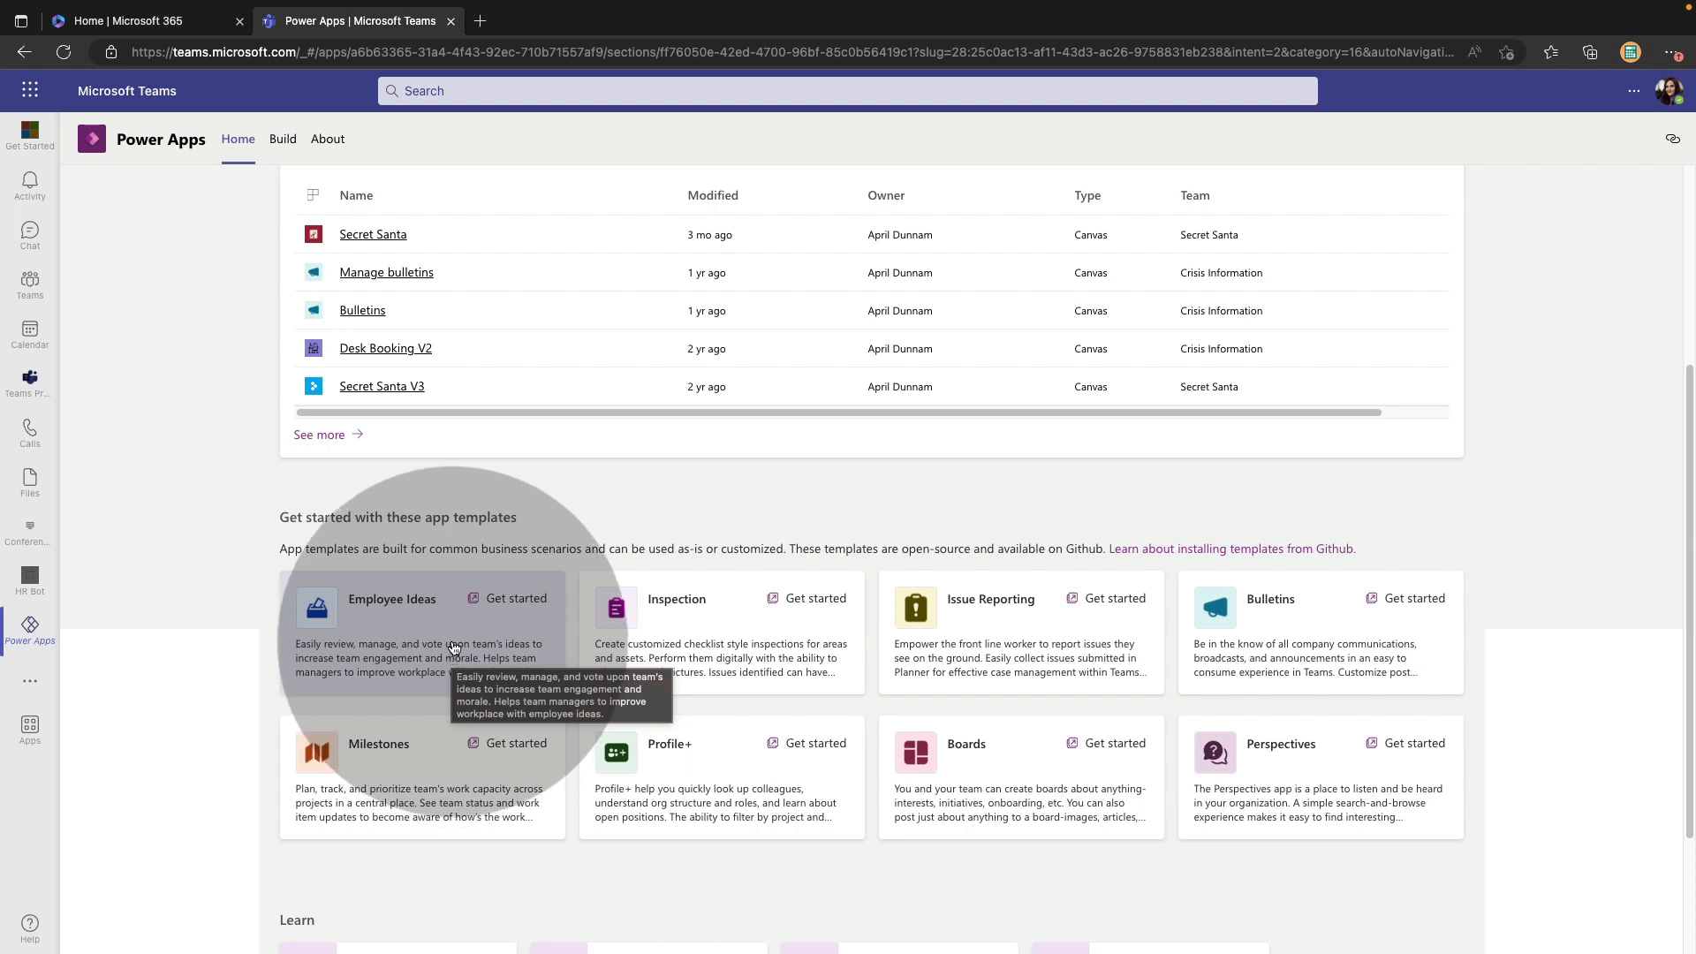
pyautogui.moveTo(535, 600)
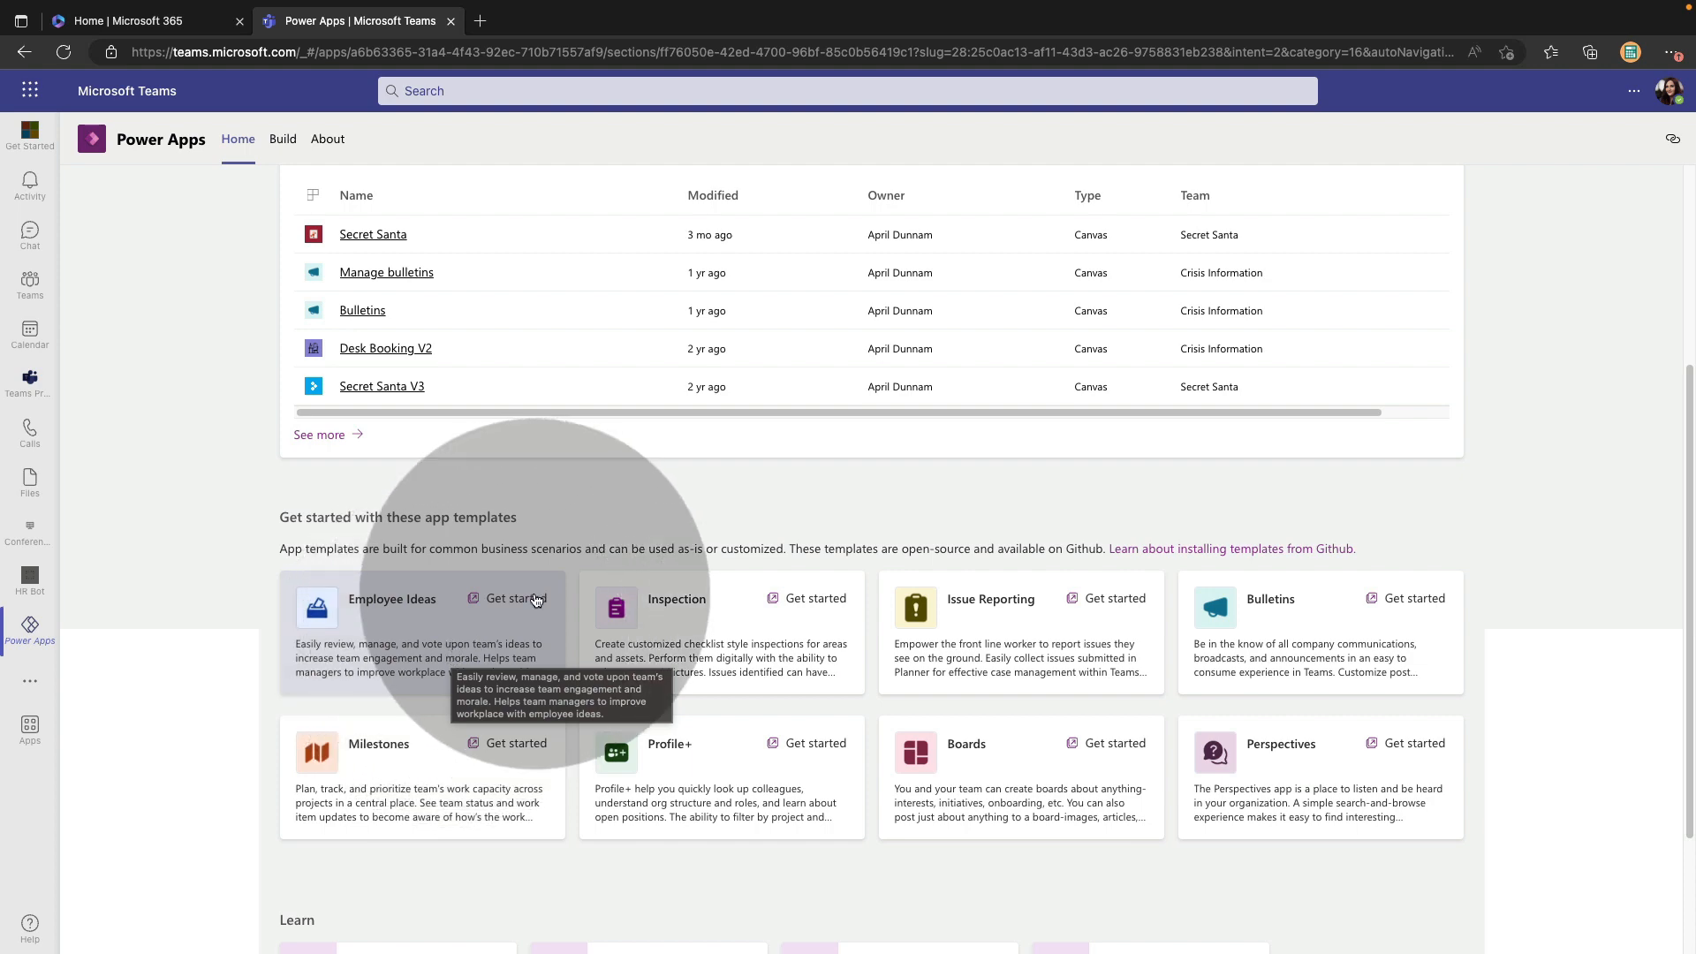
# Read the Employee Ideas template README, then open the templates repository root on GitHub.
pyautogui.click(512, 598)
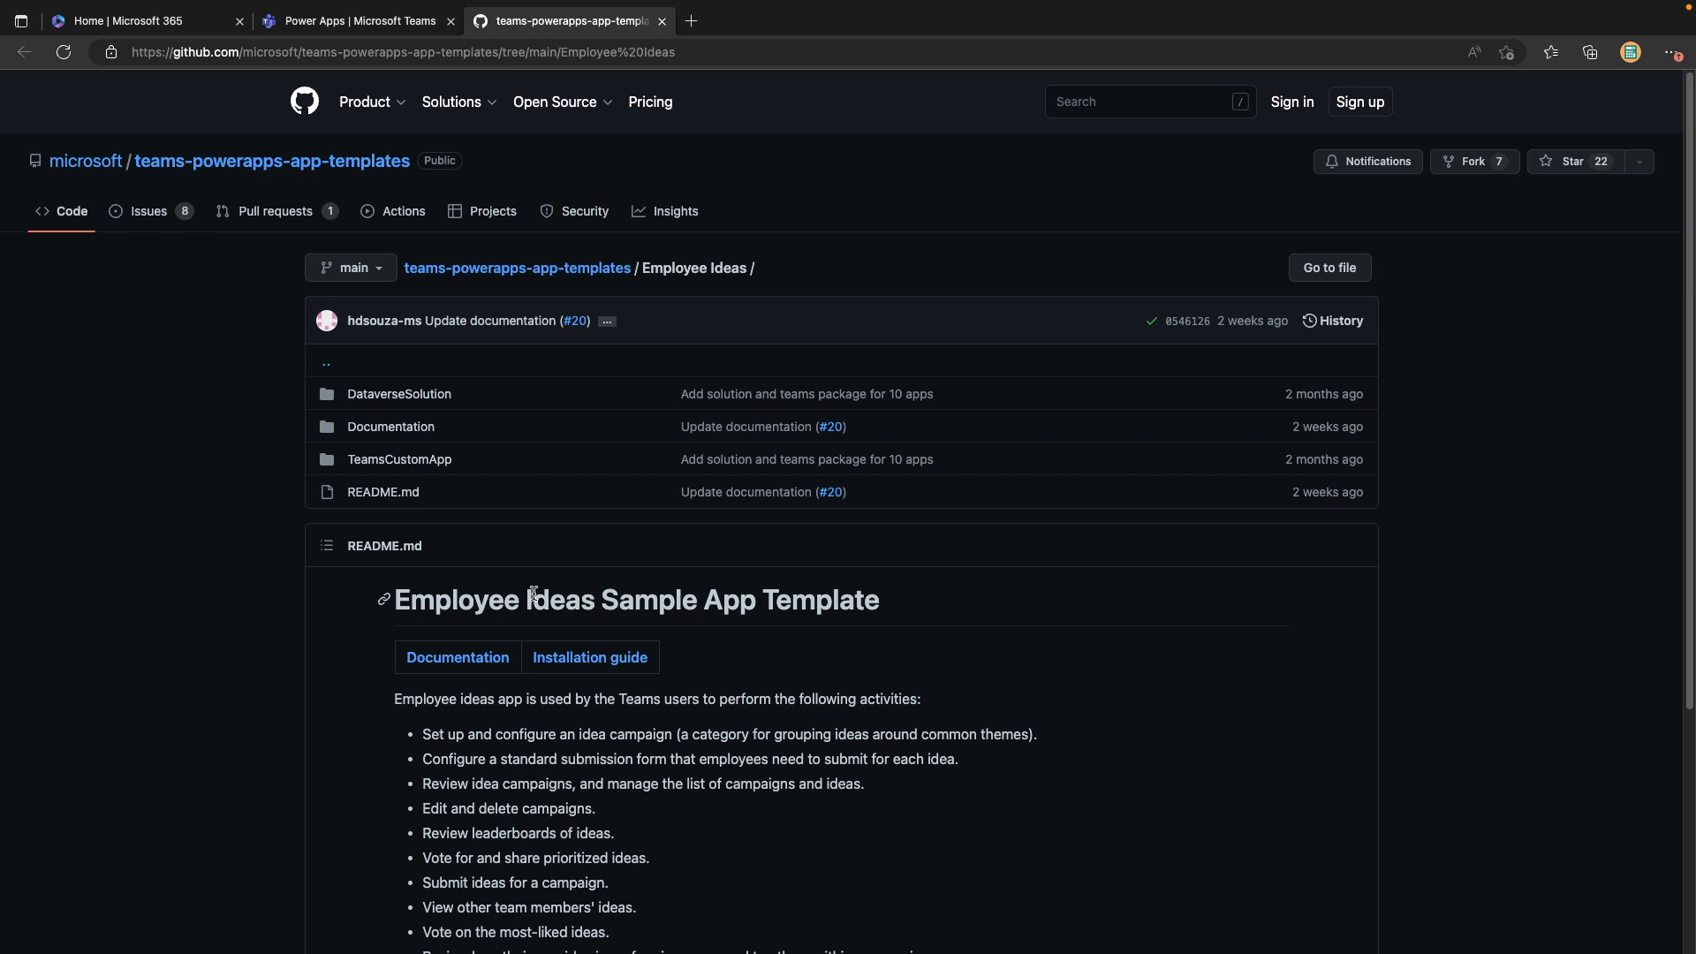
pyautogui.scroll(-3)
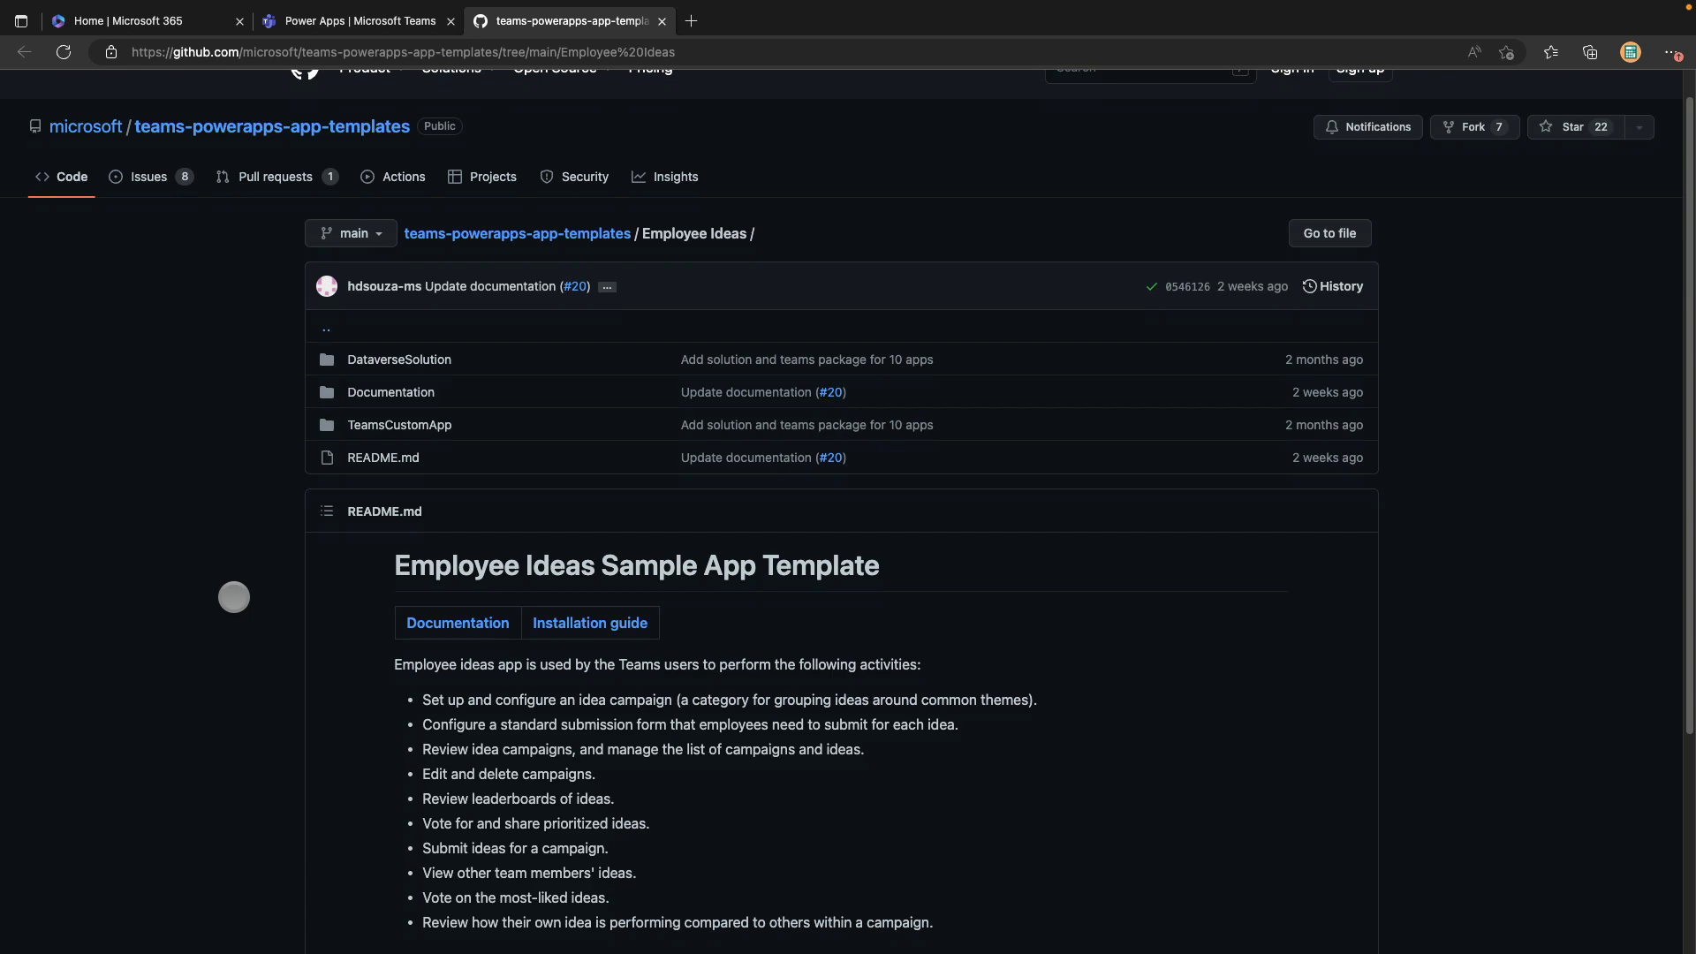
pyautogui.scroll(-3)
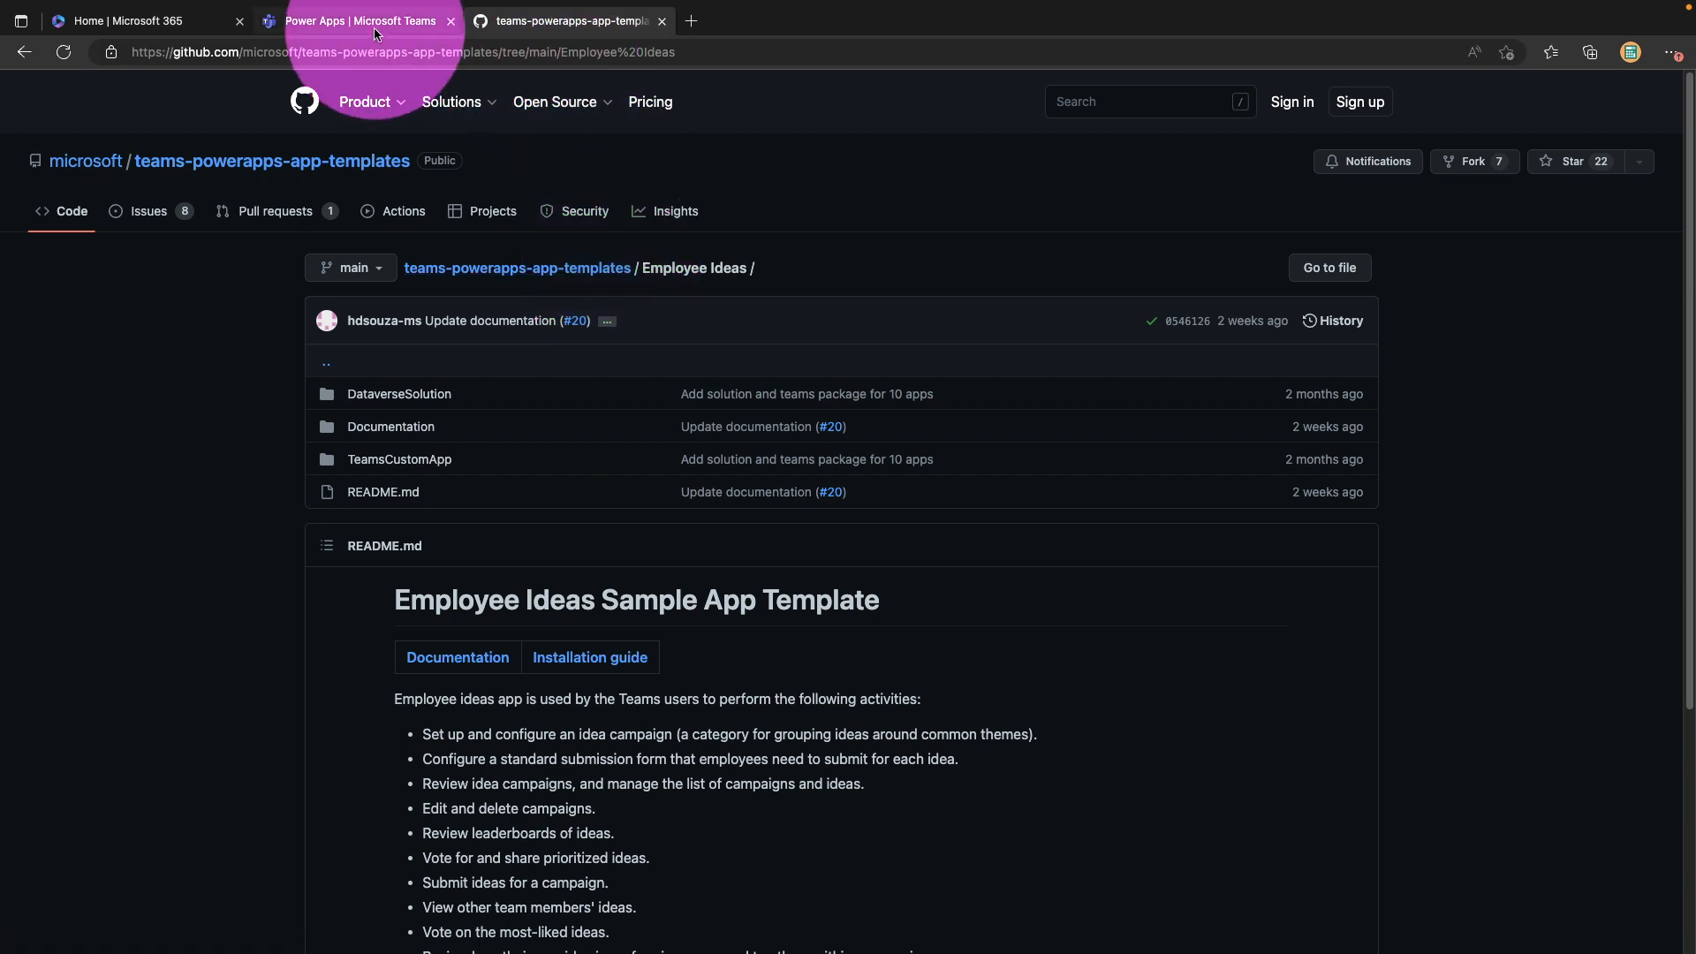
pyautogui.click(360, 21)
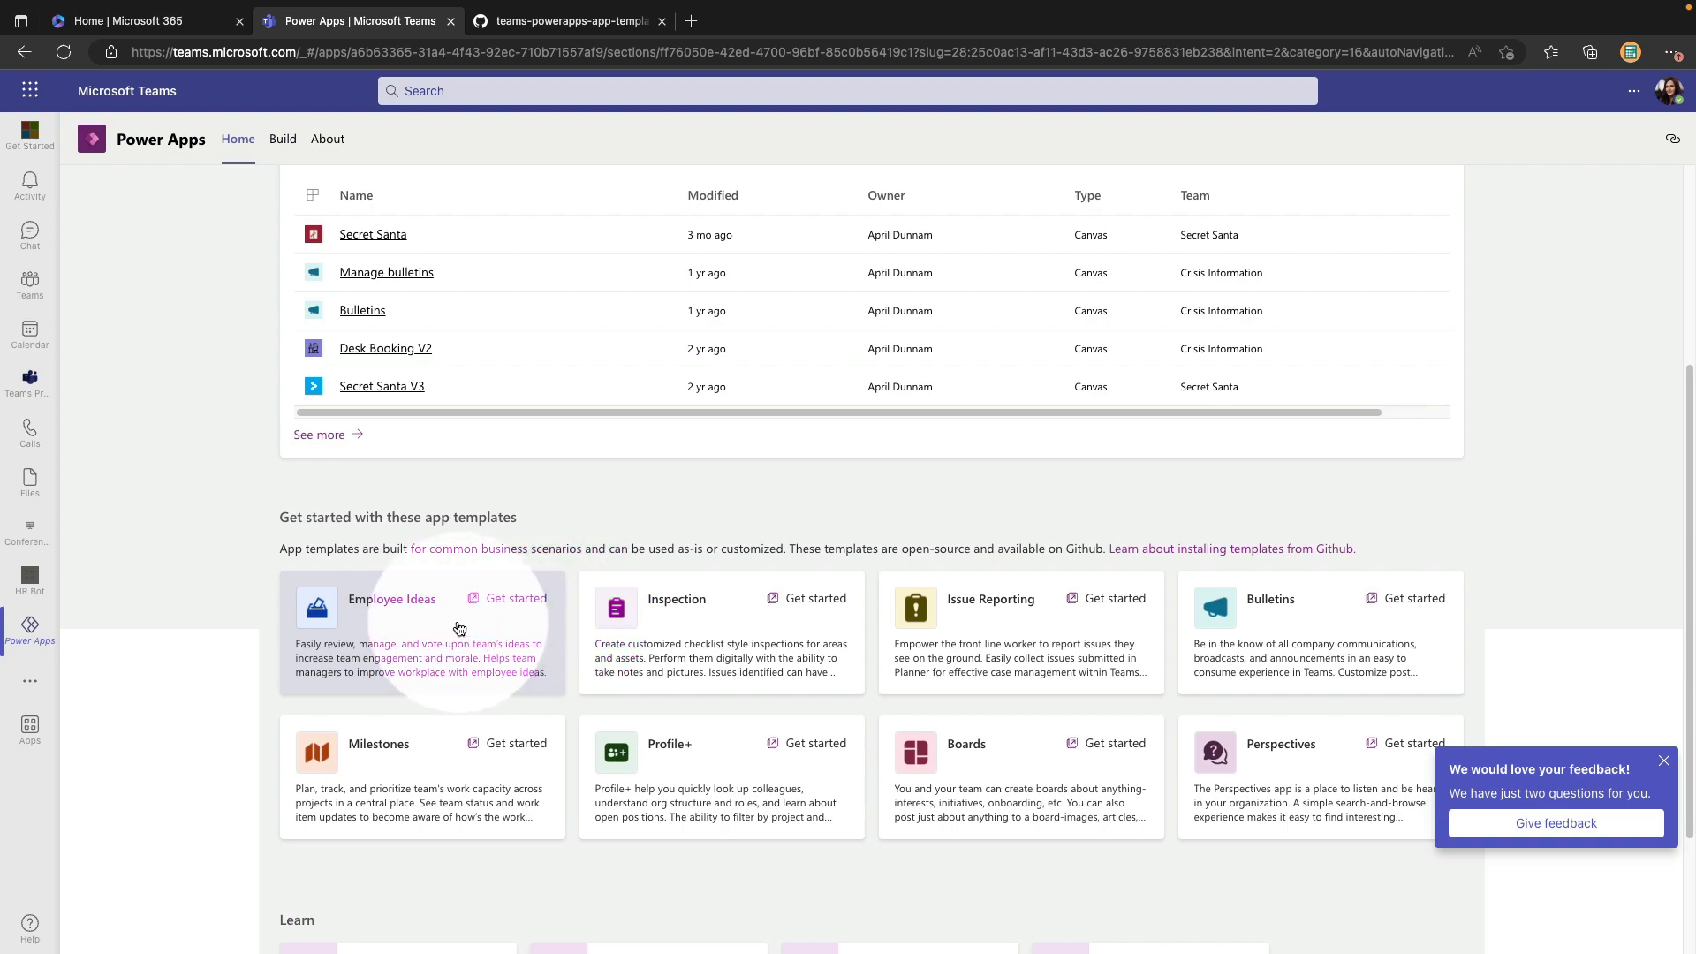
pyautogui.click(515, 598)
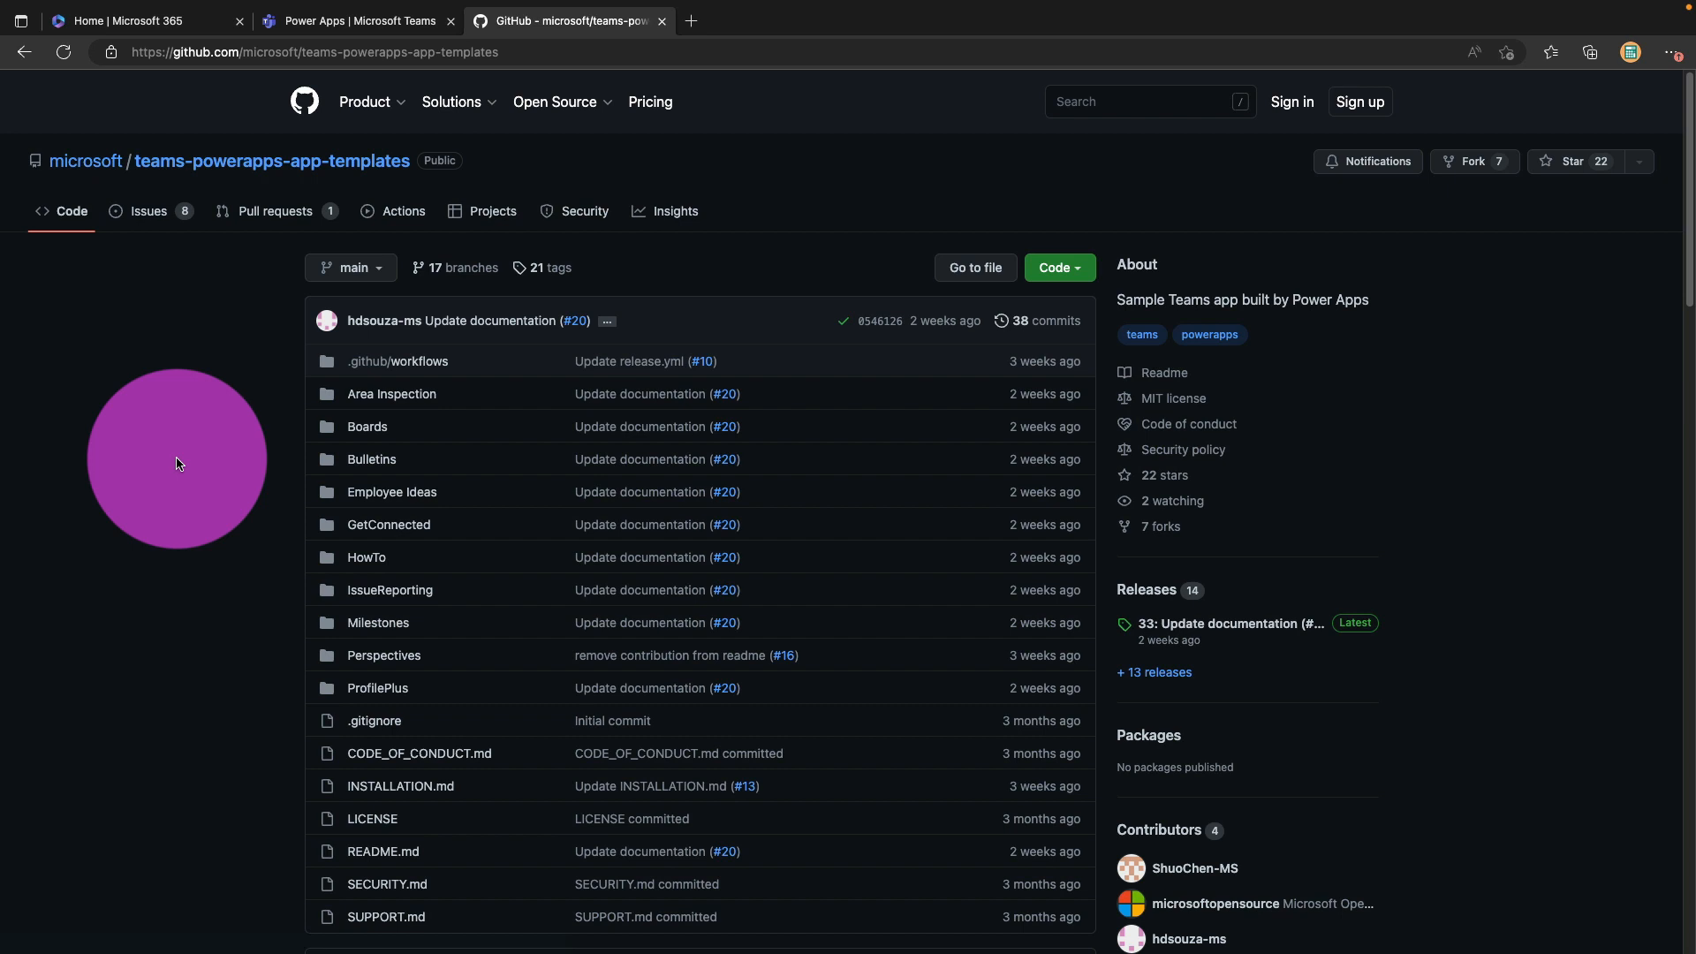
pyautogui.moveTo(377, 688)
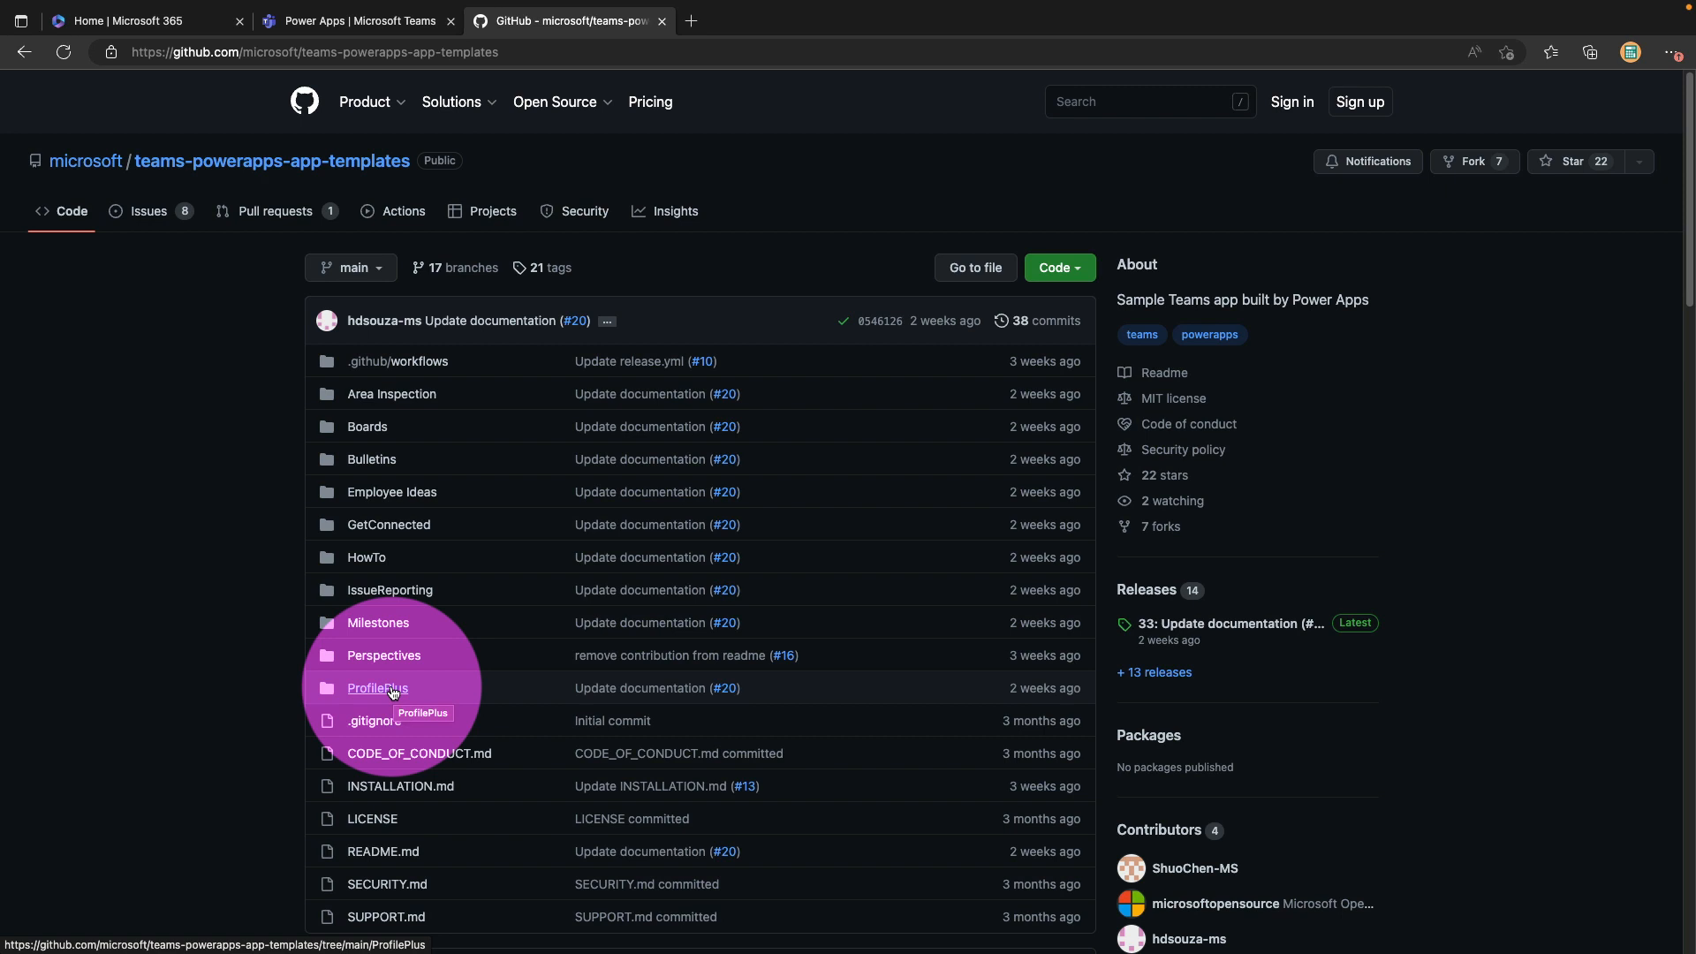
pyautogui.moveTo(1296, 608)
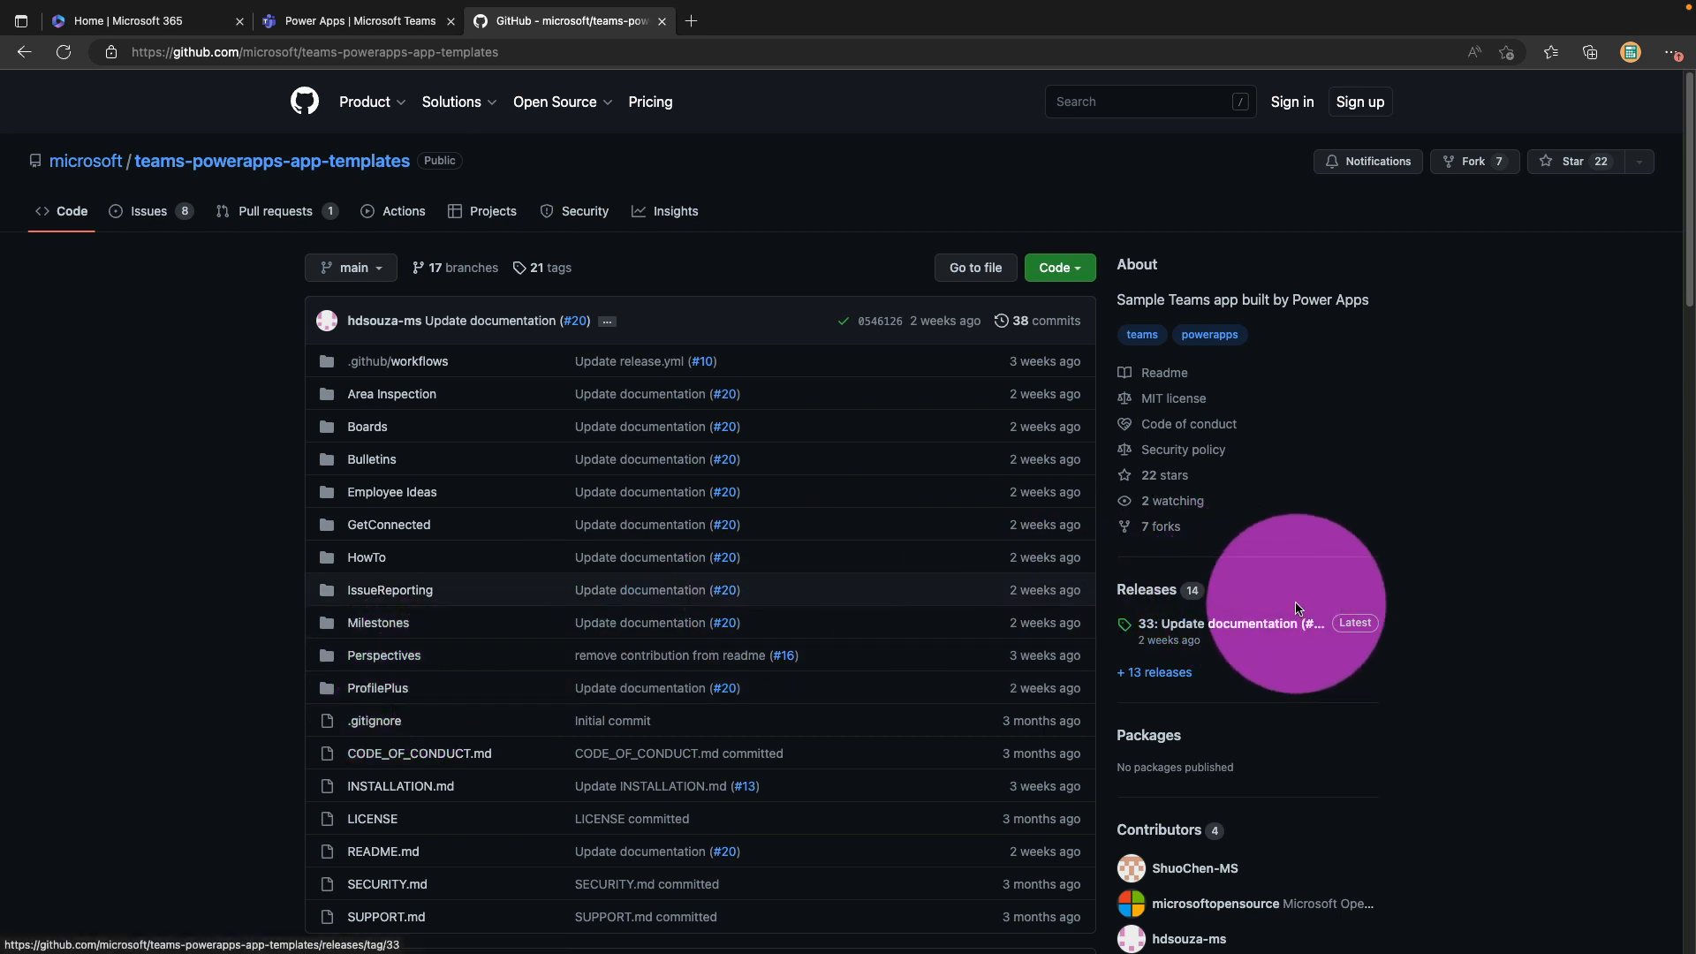
pyautogui.moveTo(1327, 592)
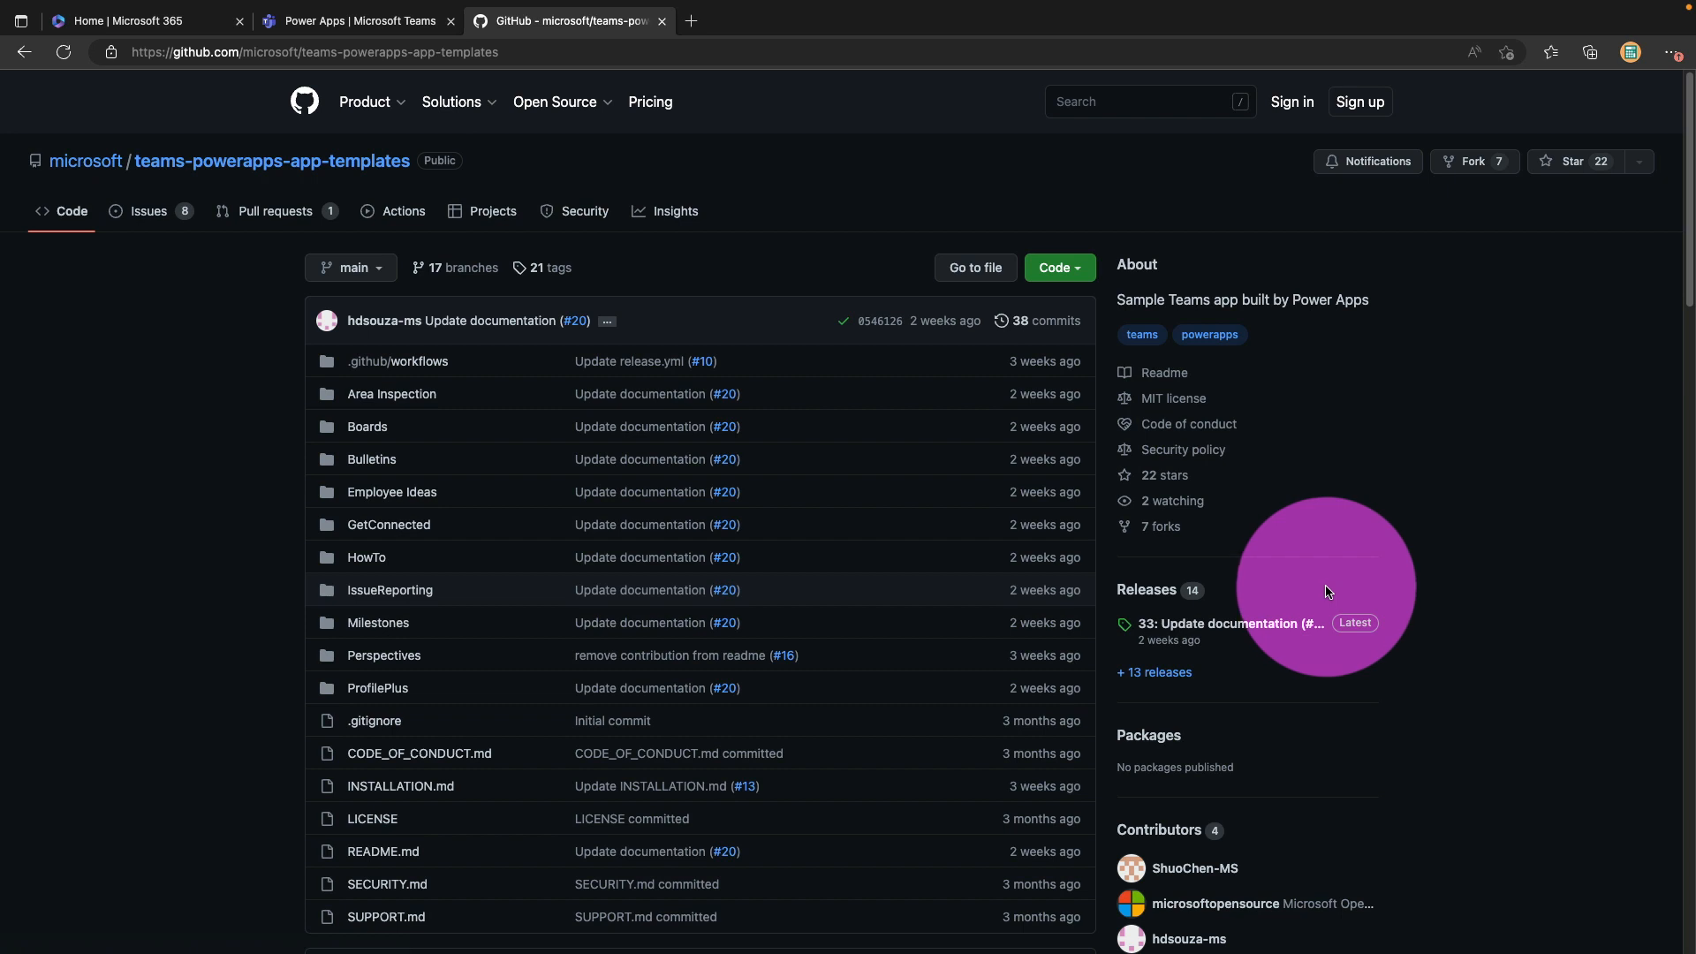
pyautogui.moveTo(1239, 630)
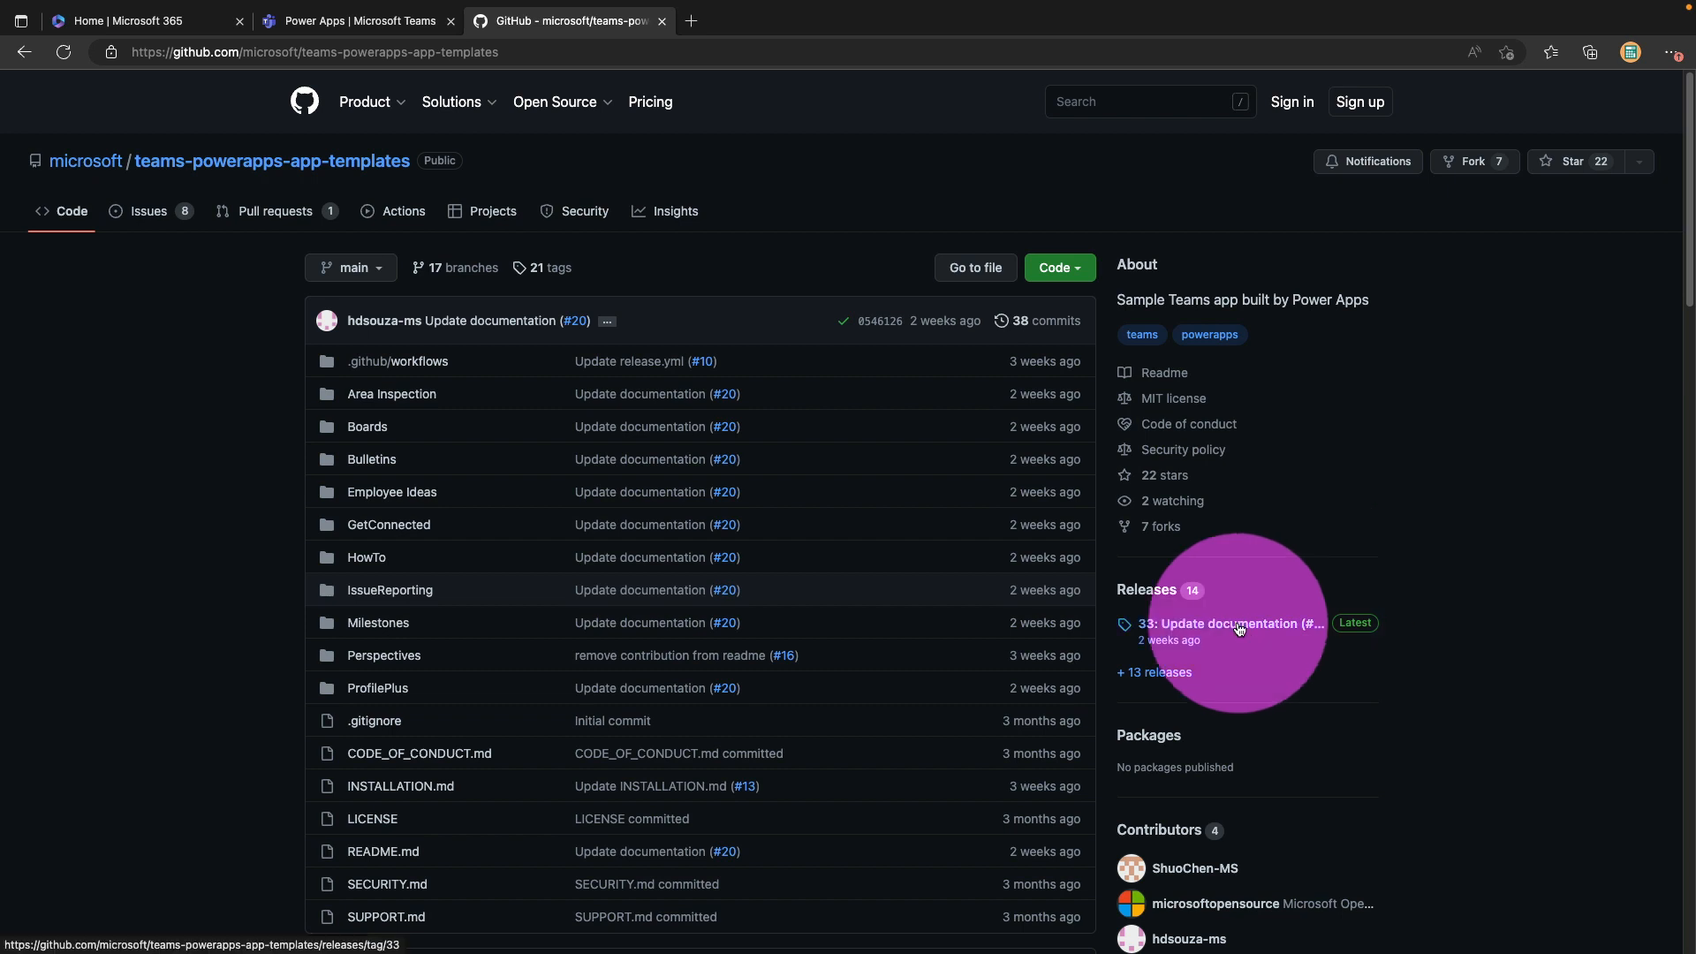
# Download AppPackages.zip from the latest release's assets.
pyautogui.click(1219, 622)
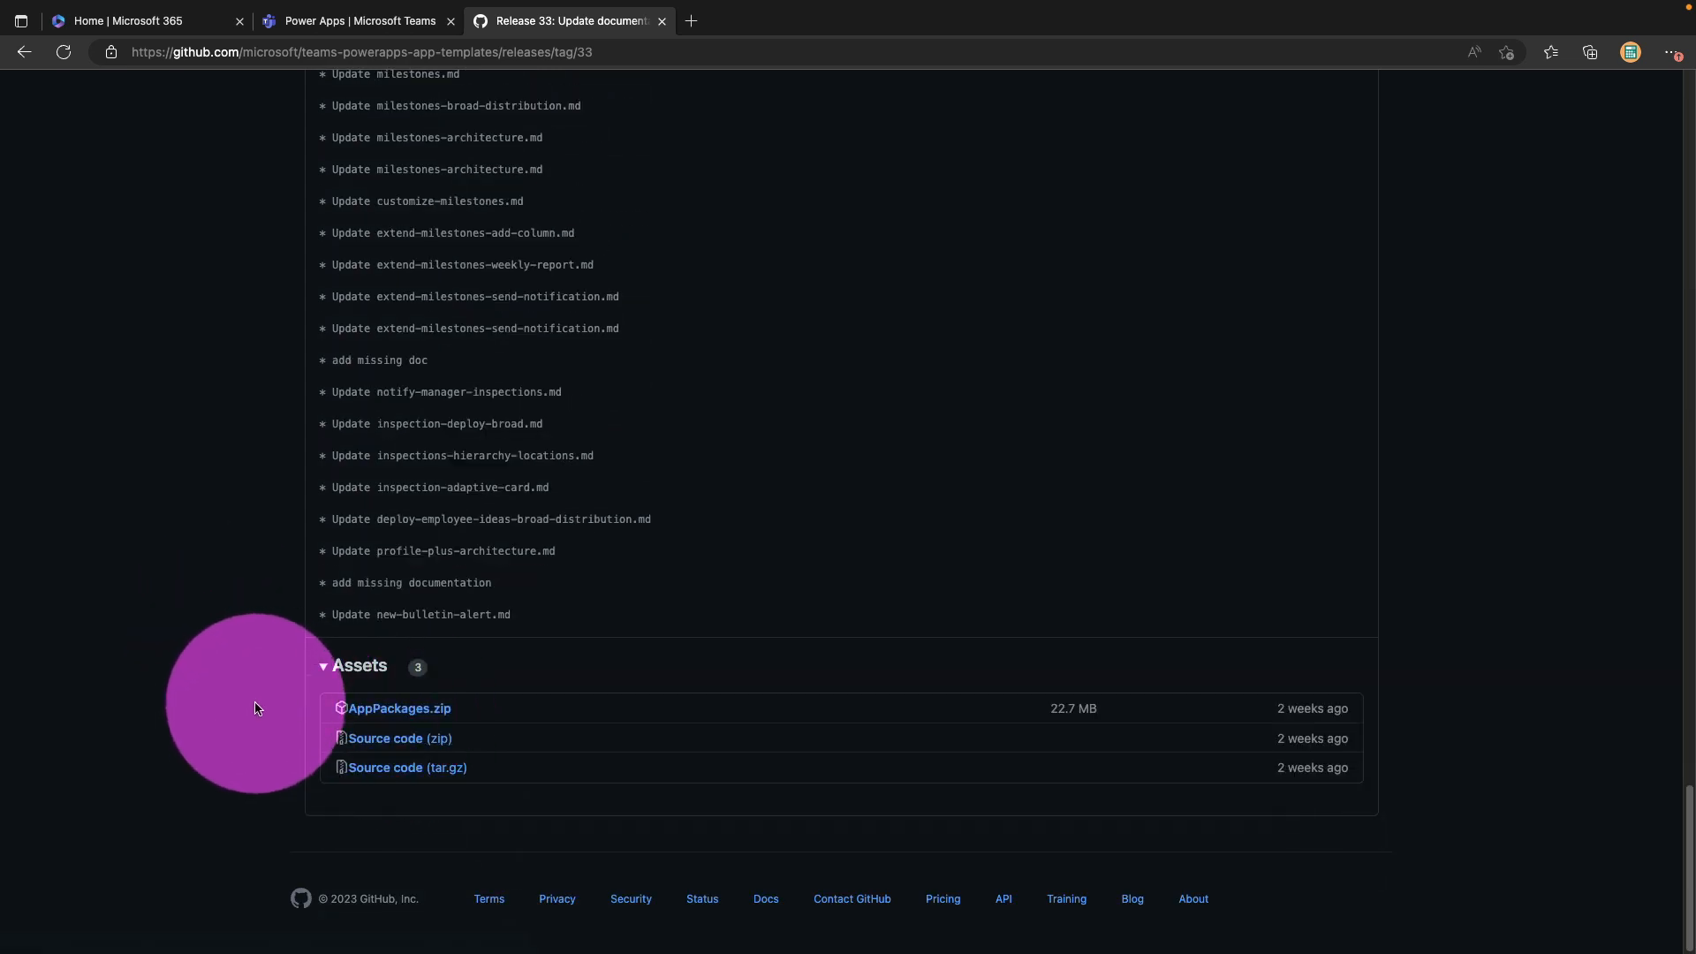
pyautogui.moveTo(395, 737)
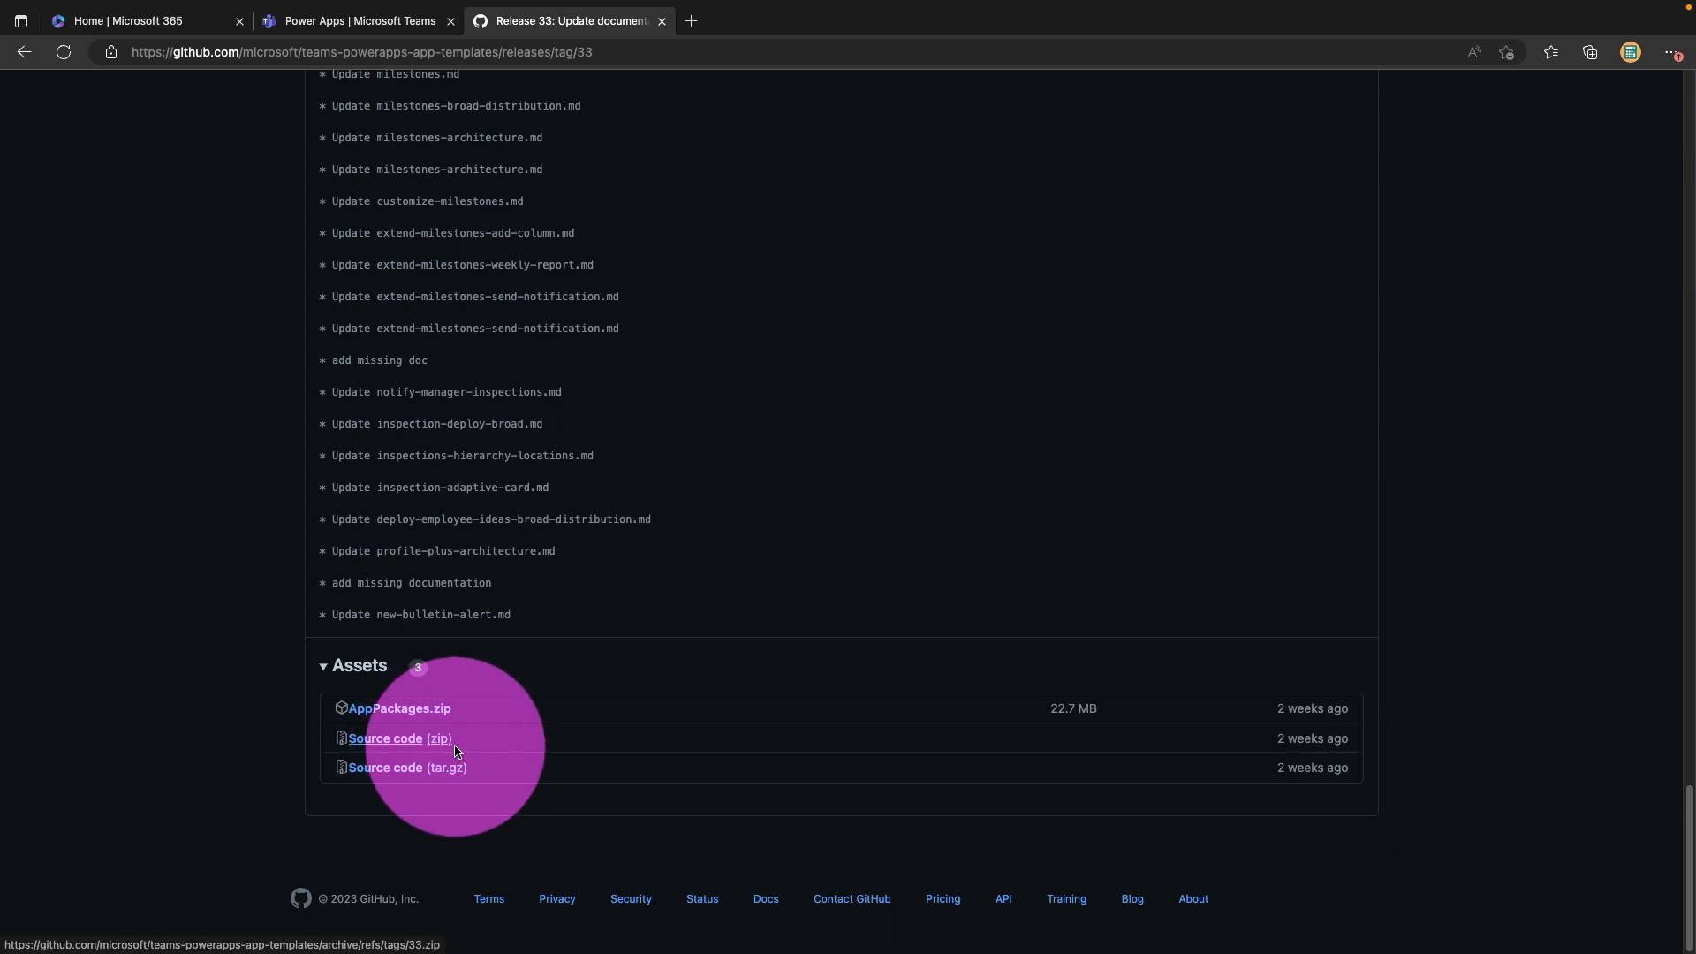
pyautogui.moveTo(400, 708)
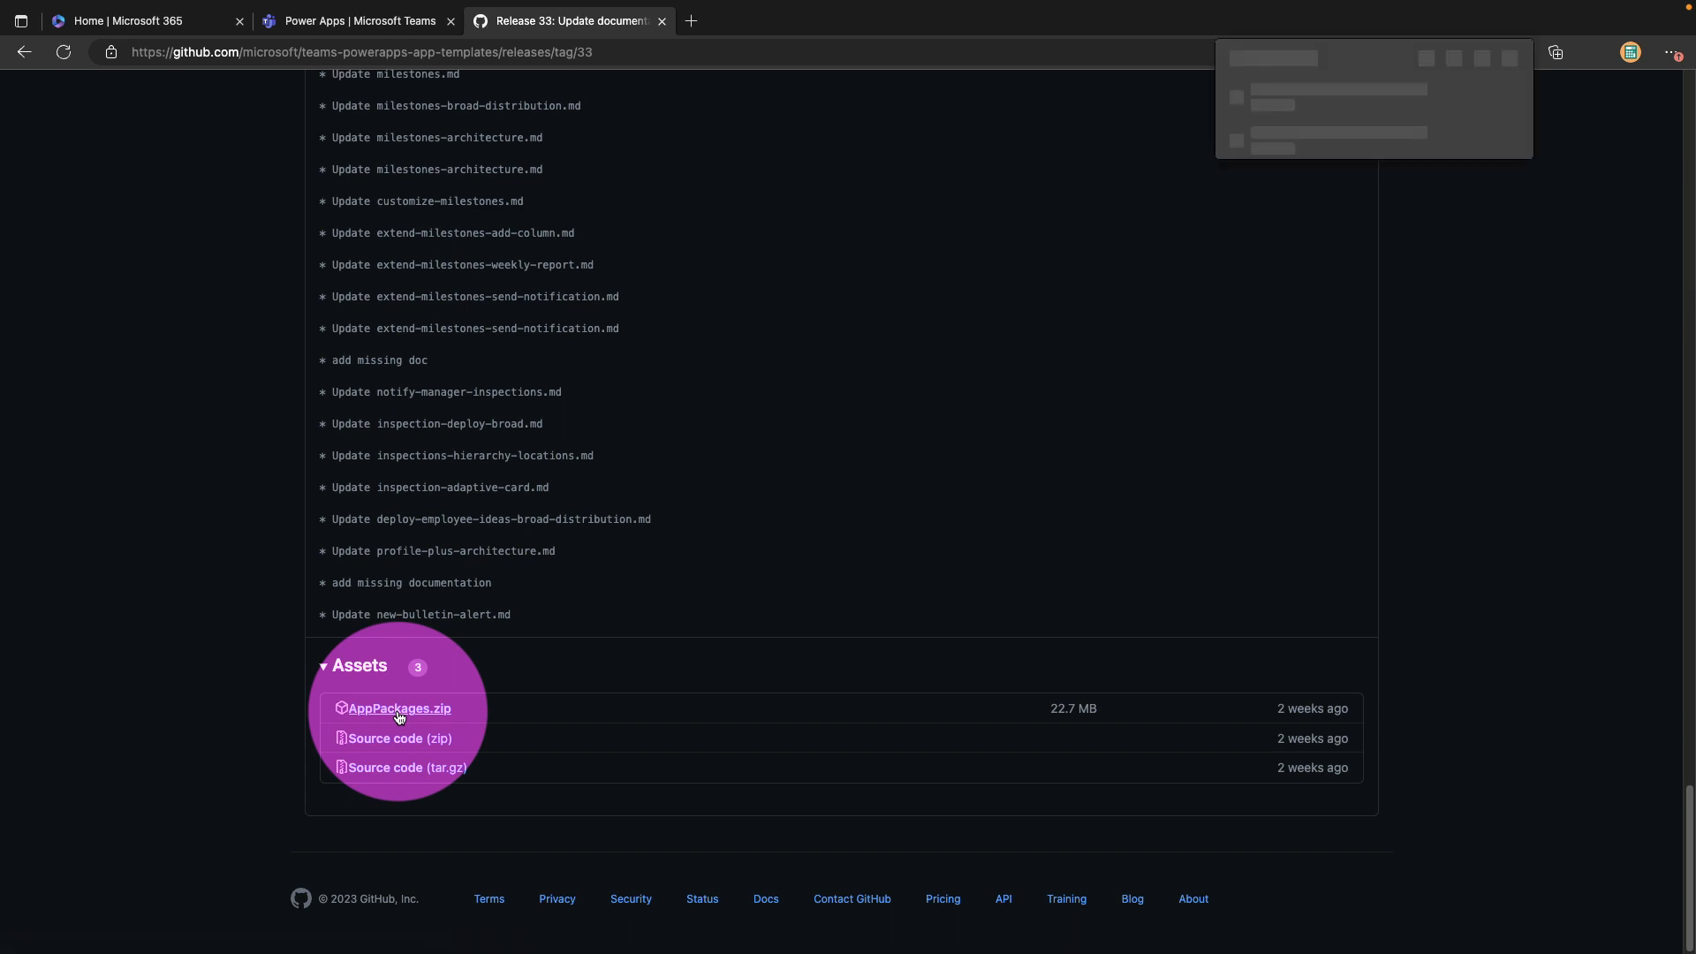
pyautogui.click(1589, 52)
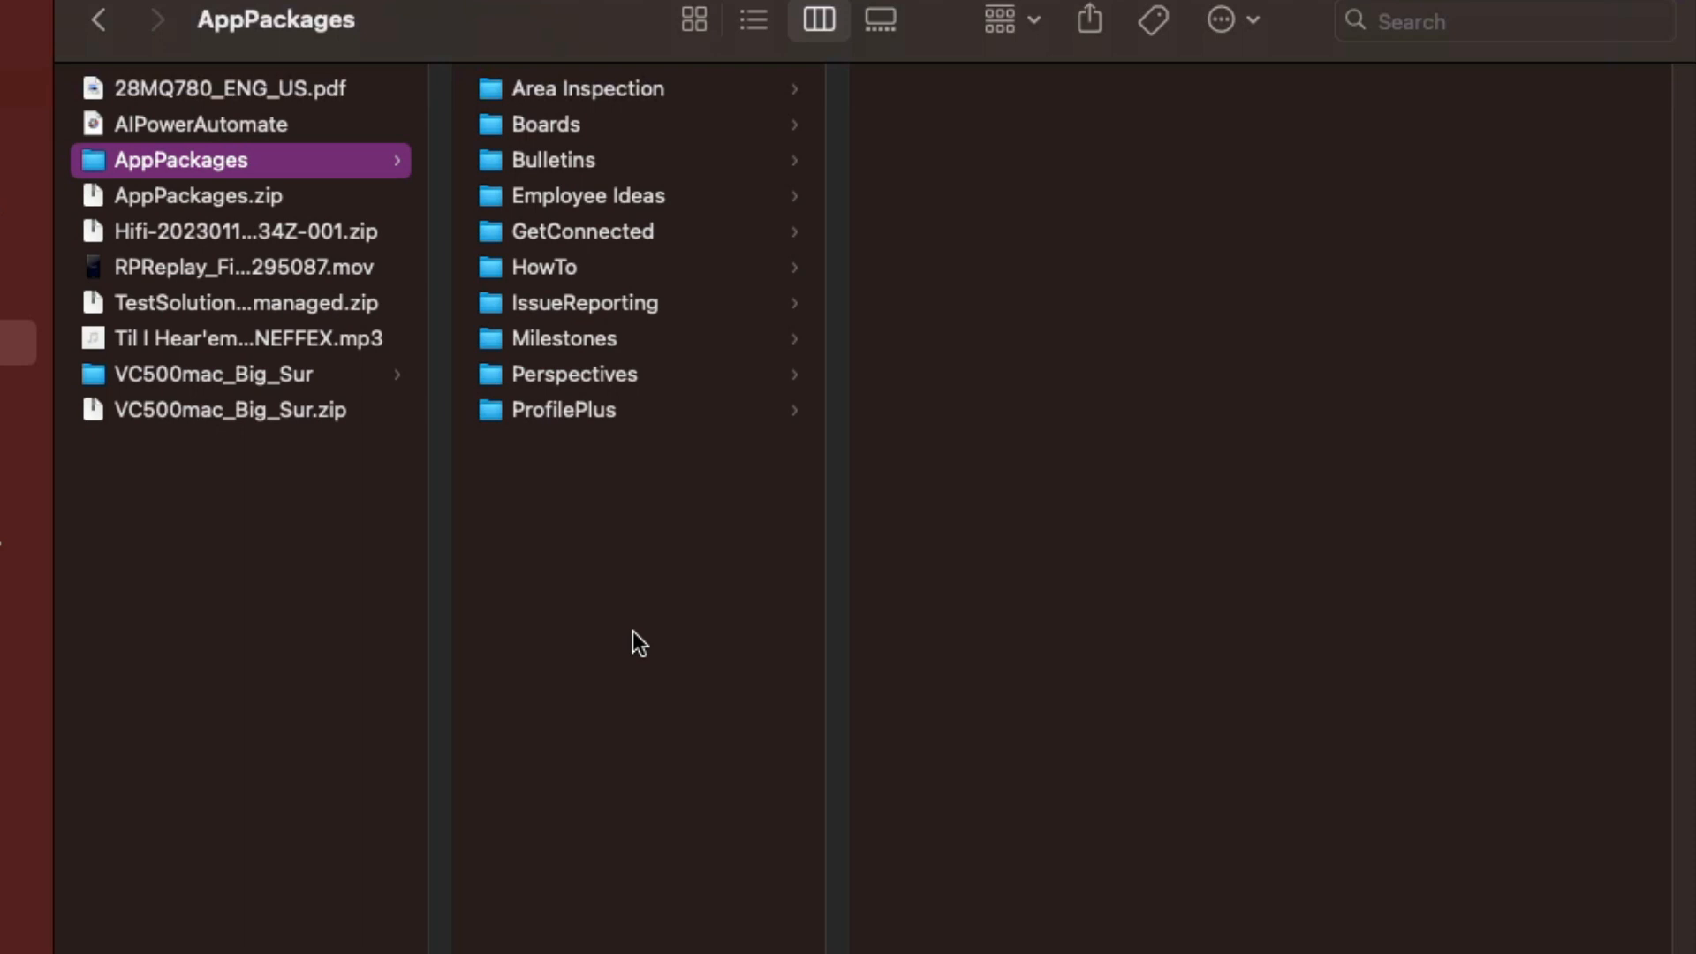
pyautogui.moveTo(737, 761)
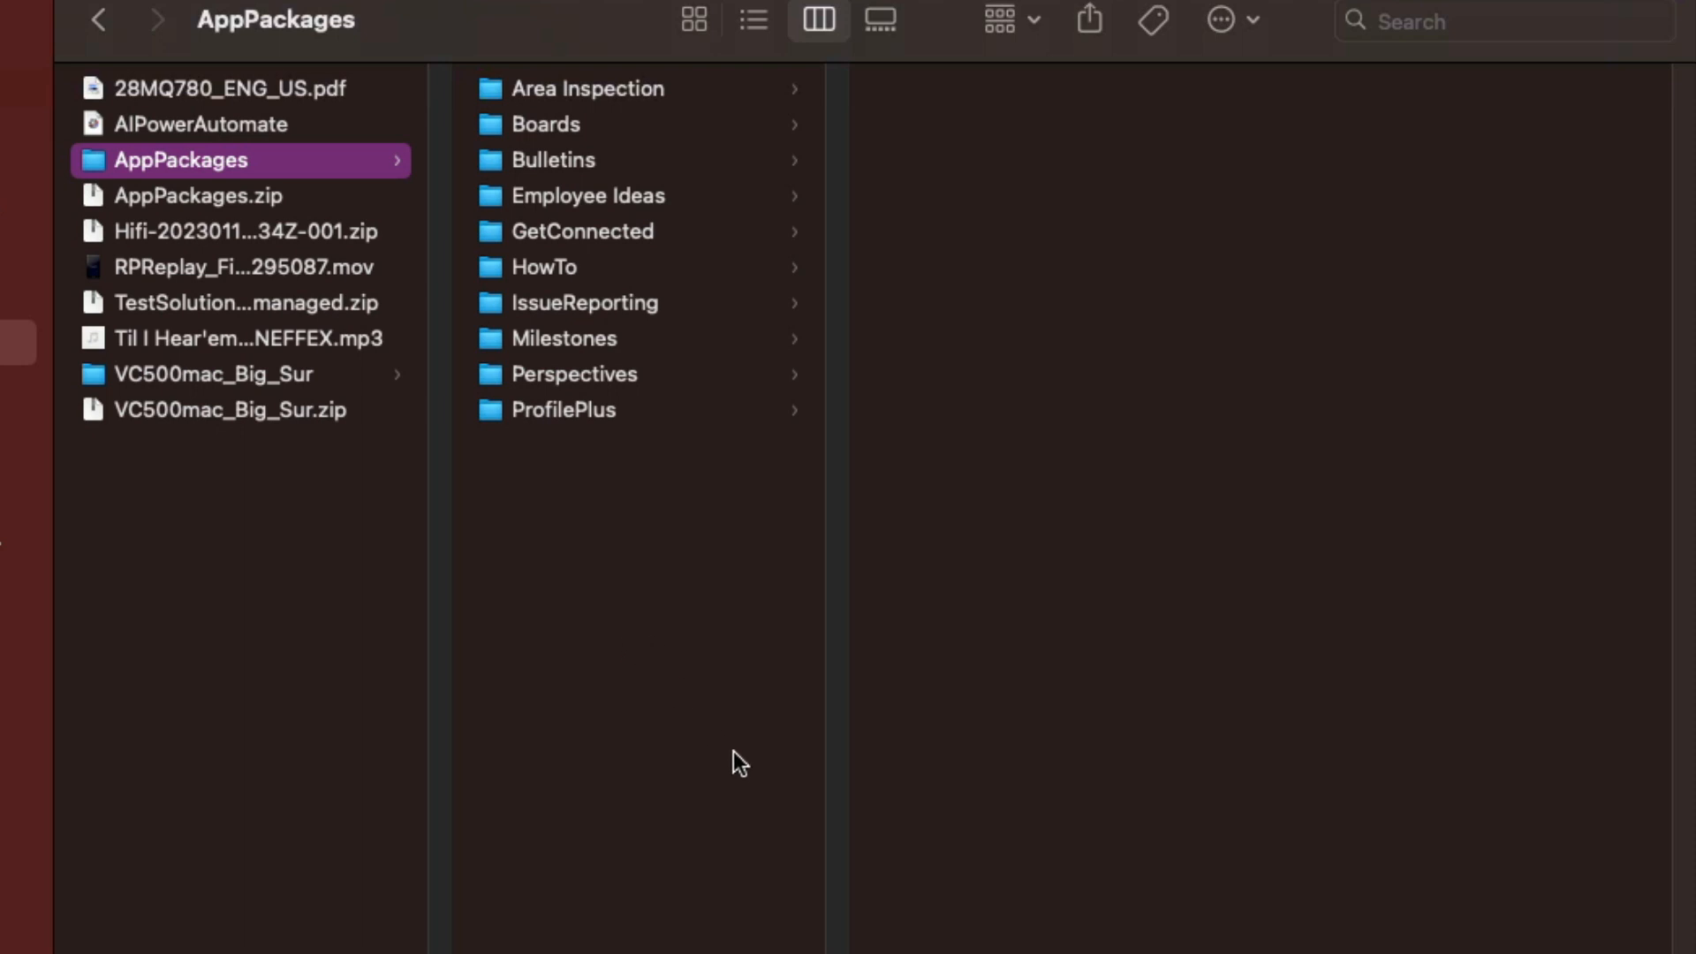
# Open the Boards folder in AppPackages to view DataverseSolution.zip and TeamsCustomApp.zip.
pyautogui.click(546, 124)
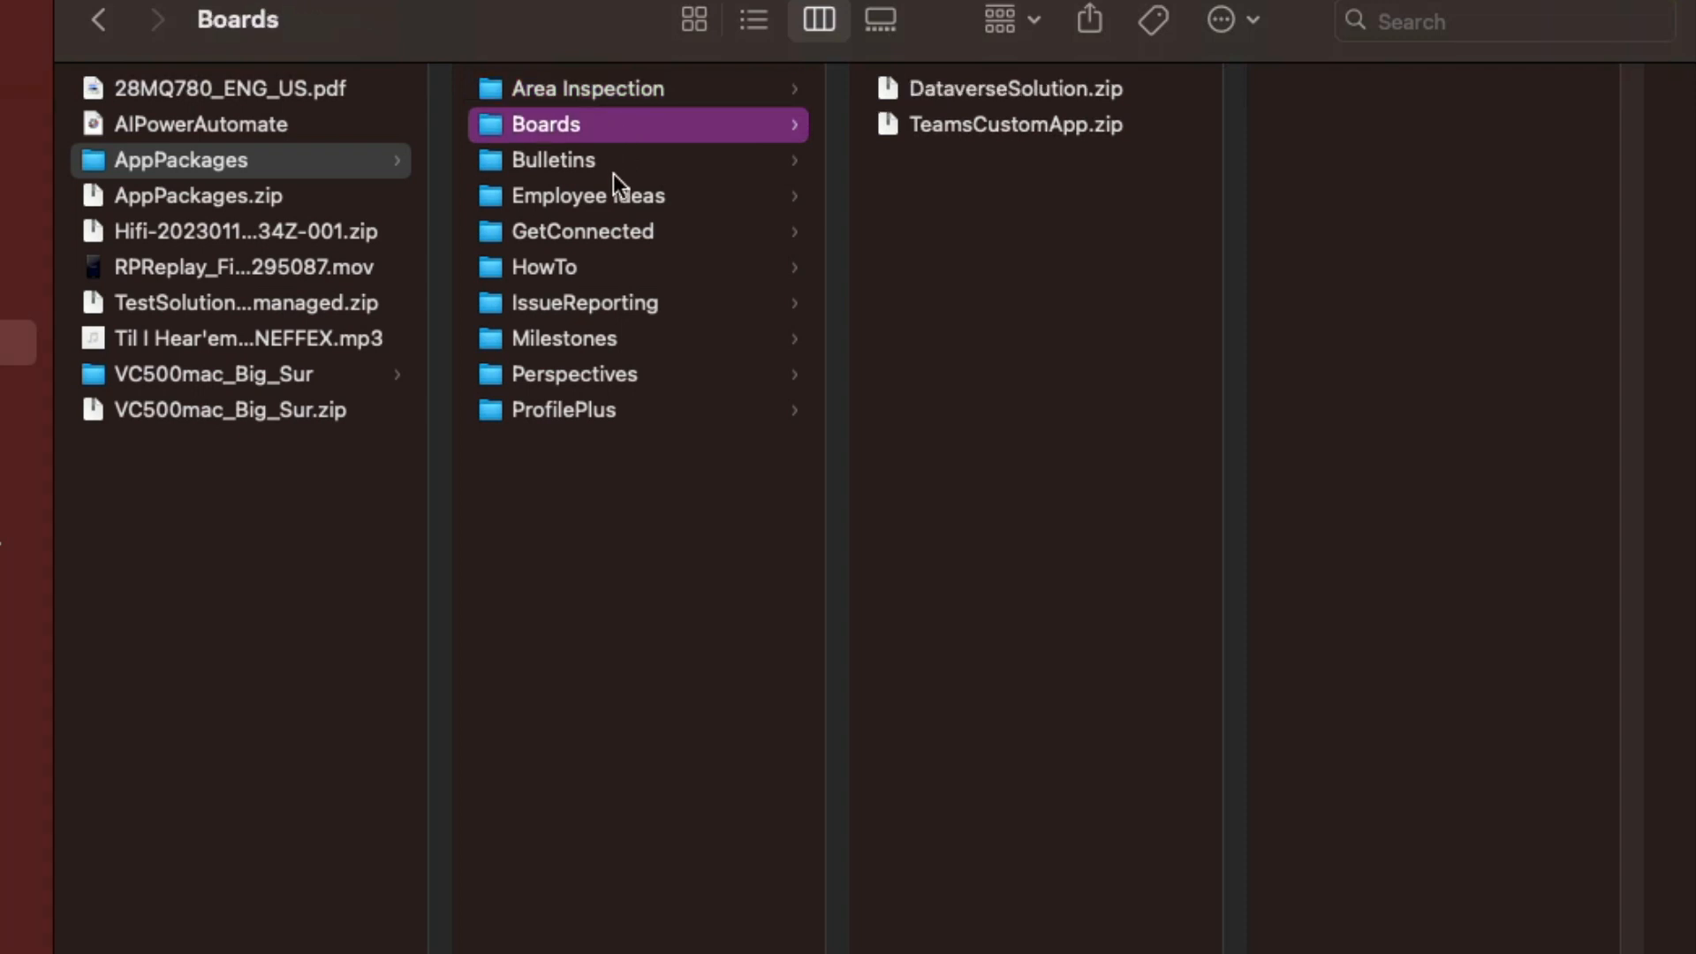
pyautogui.moveTo(620, 182)
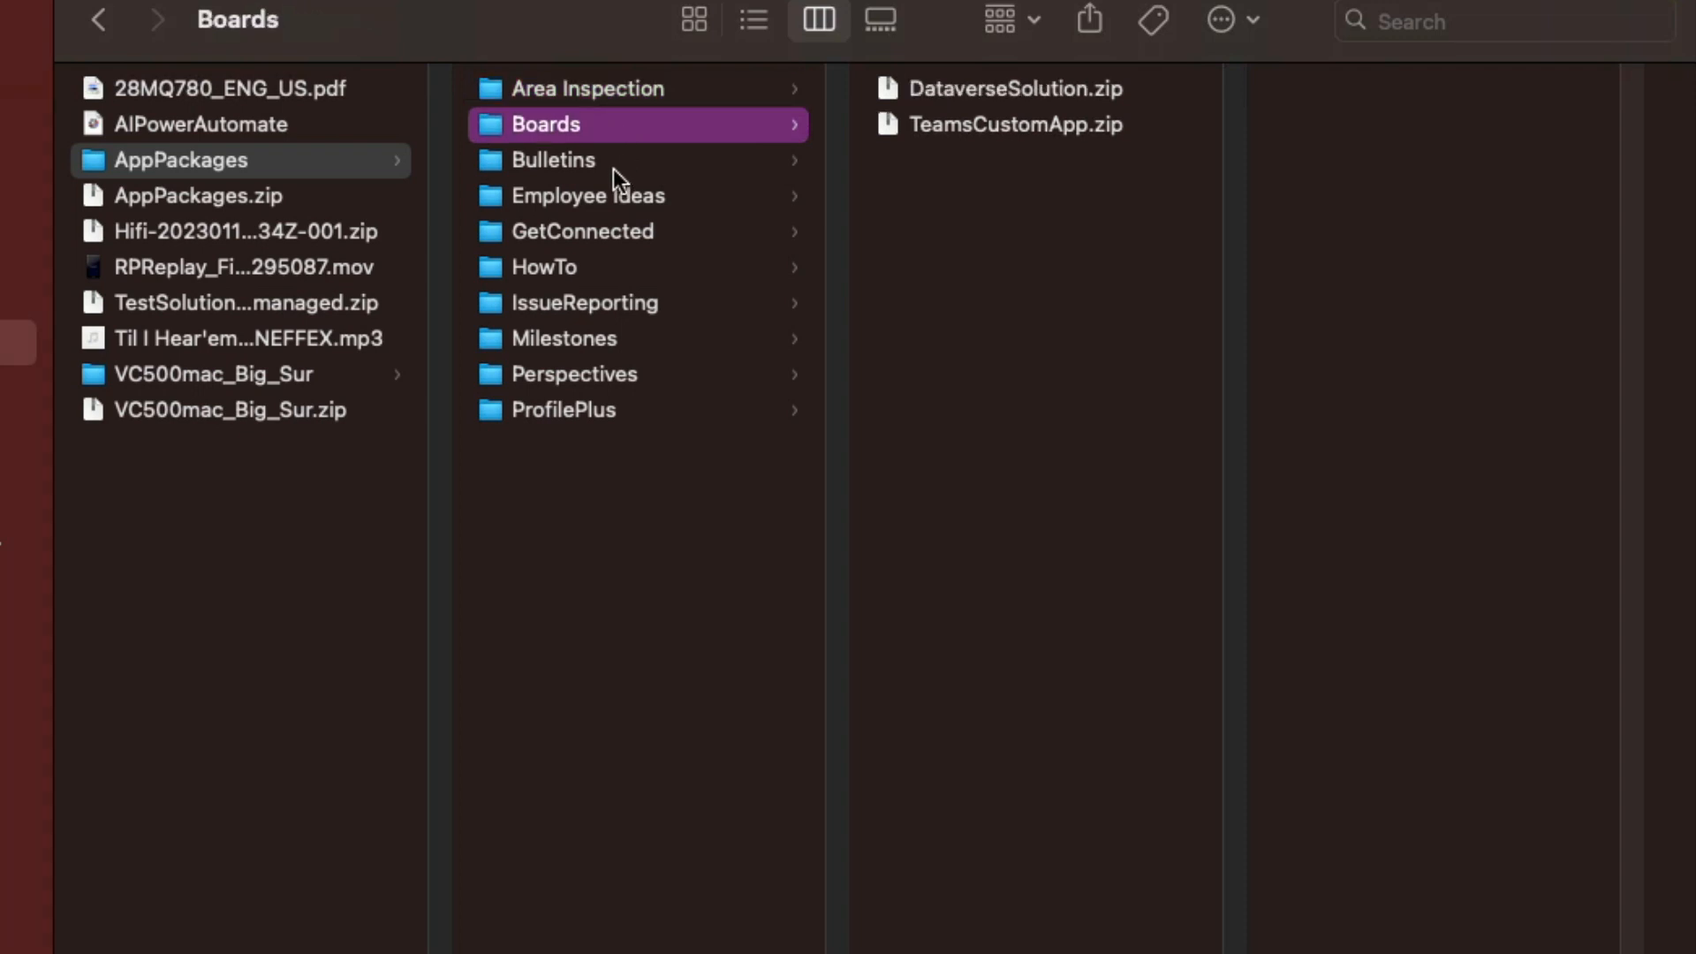
pyautogui.click(594, 160)
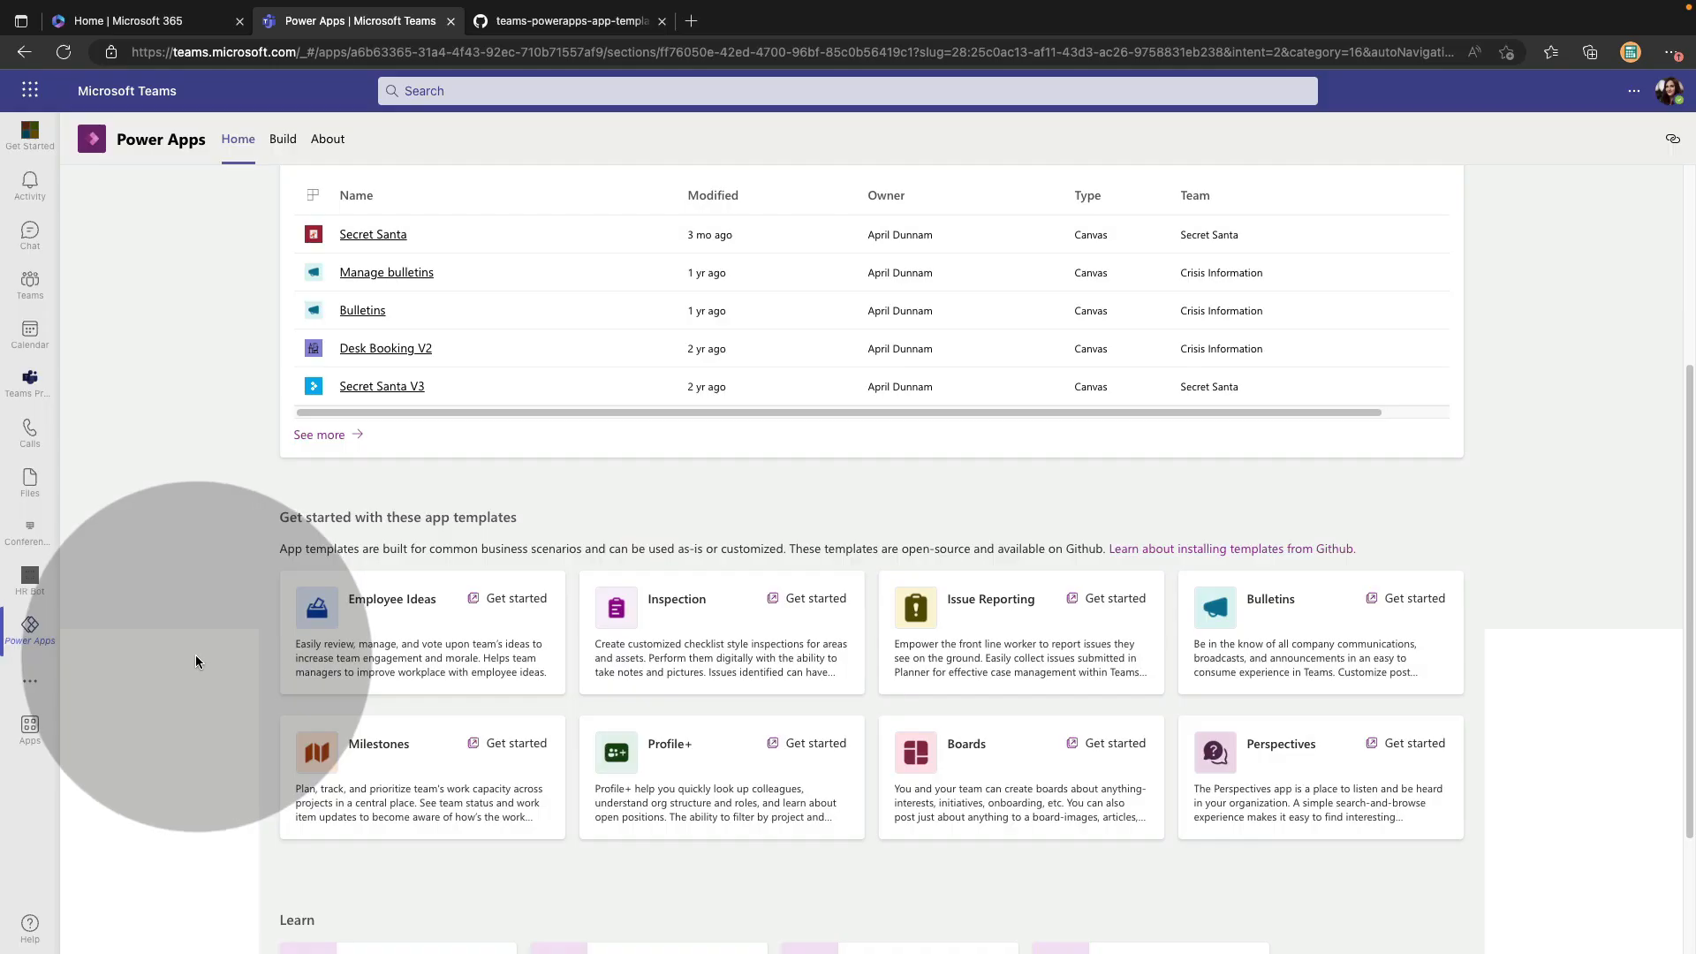
pyautogui.moveTo(29, 730)
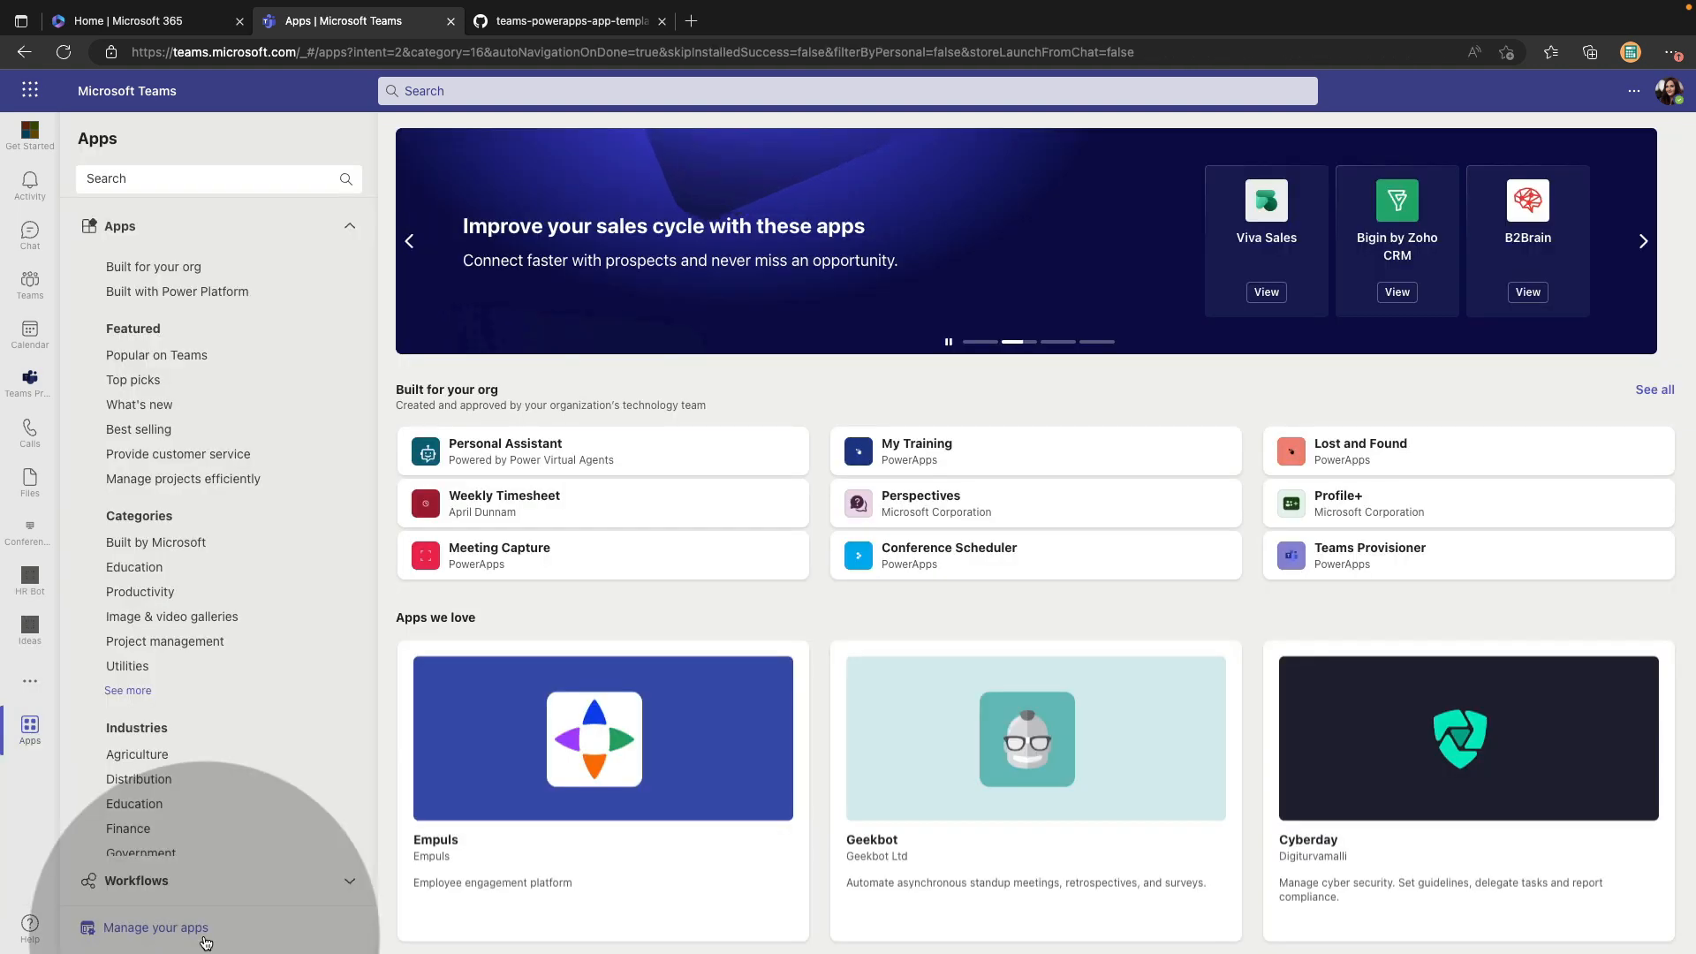
# Go to Apps and open Manage your apps.
pyautogui.click(155, 927)
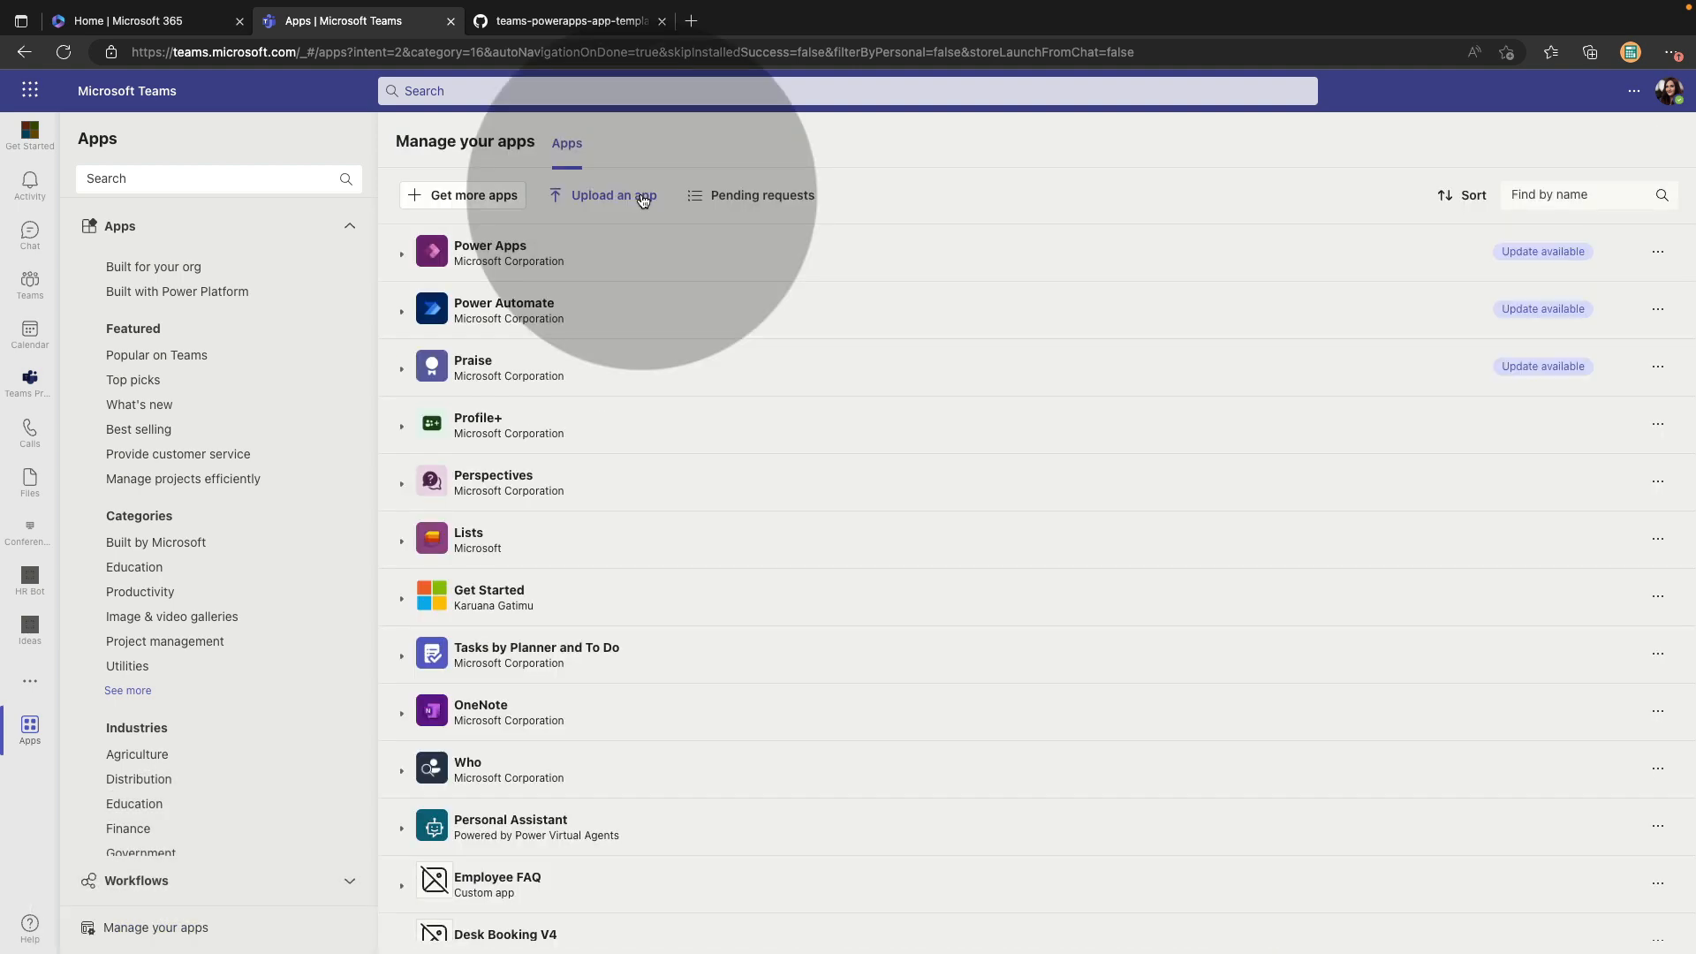
# Open the Upload an app dialog.
pyautogui.click(613, 195)
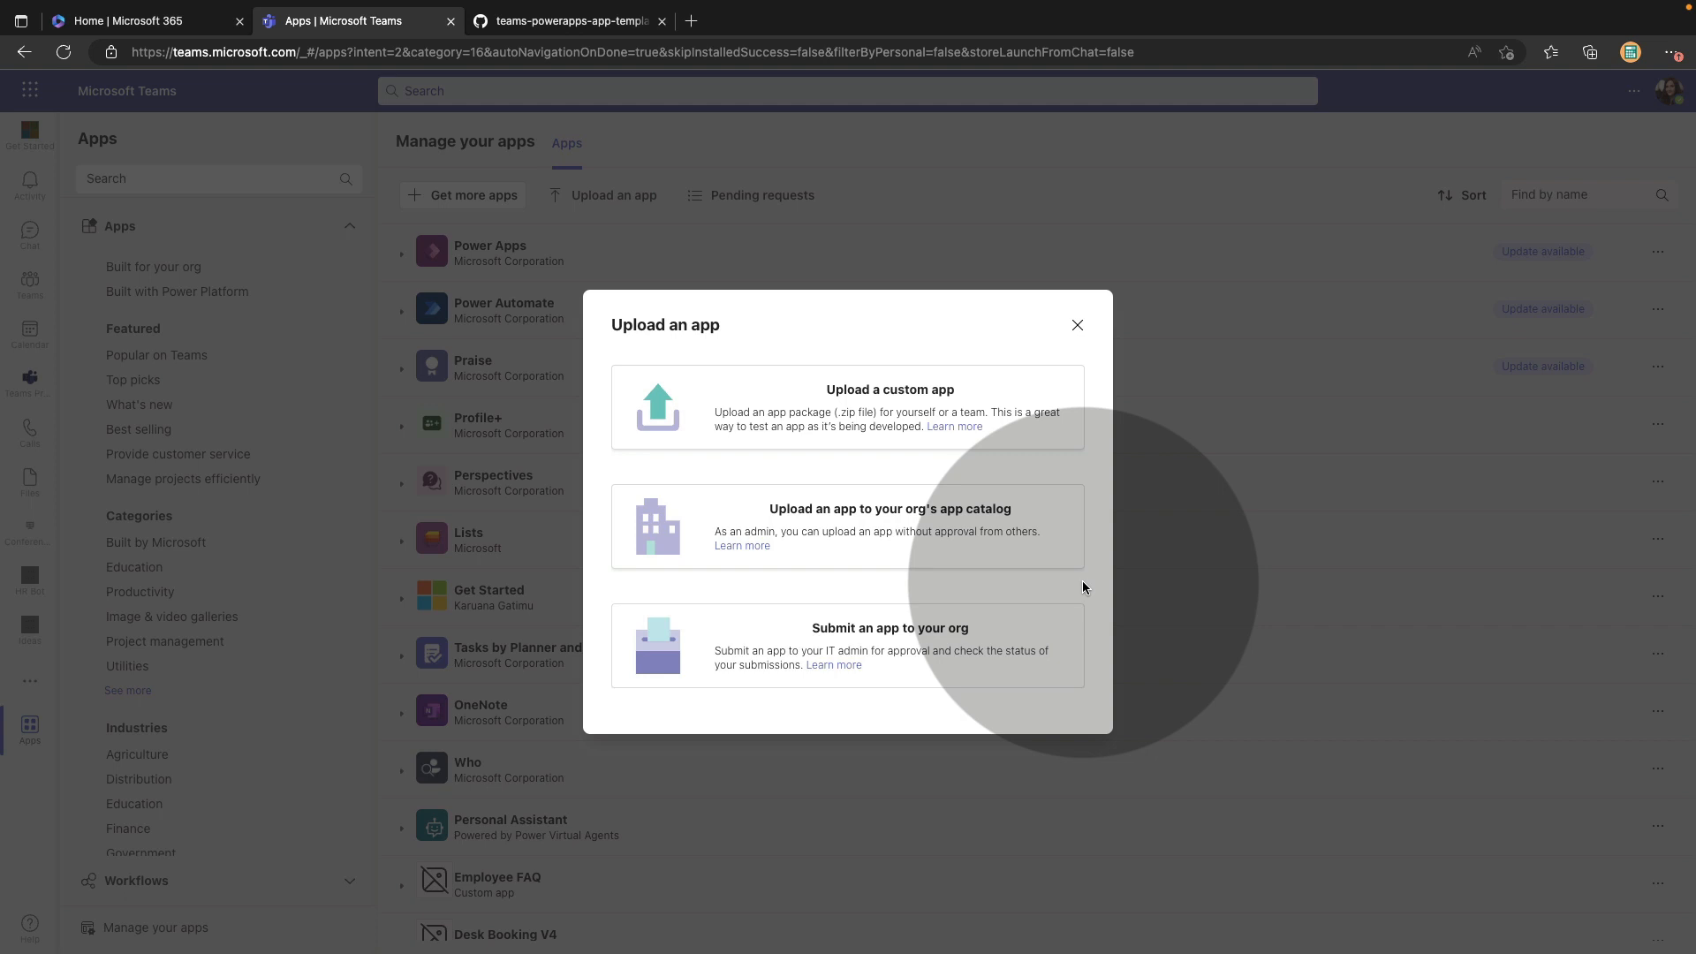
pyautogui.moveTo(1051, 432)
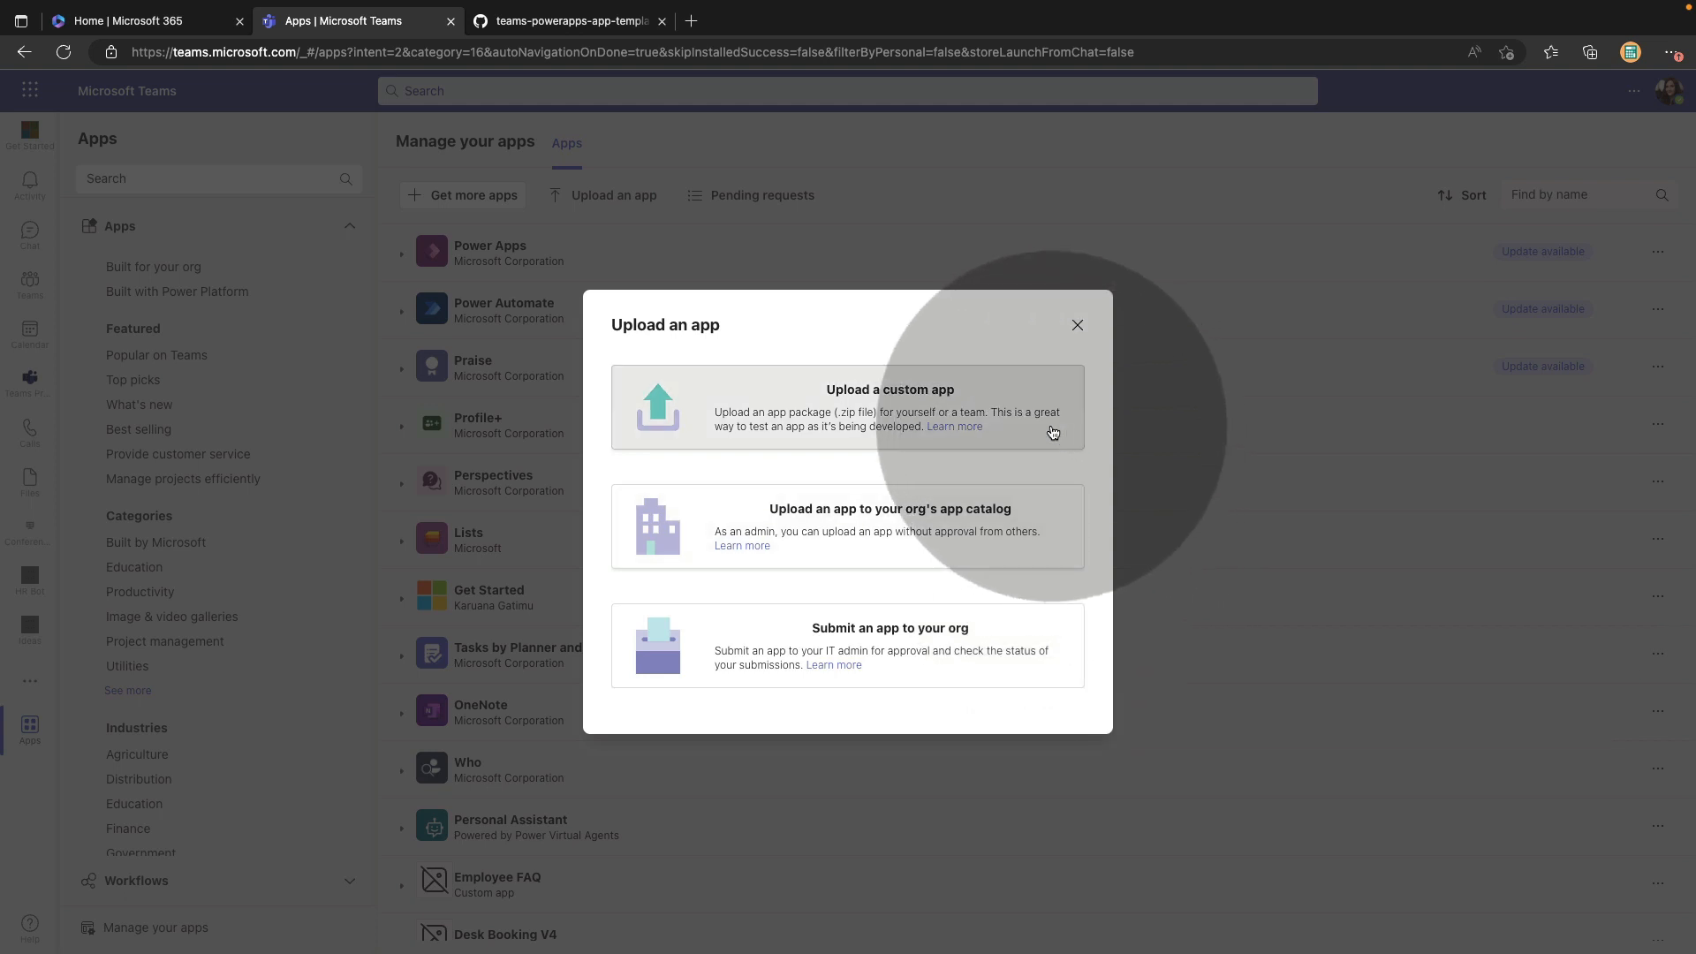
pyautogui.moveTo(1059, 550)
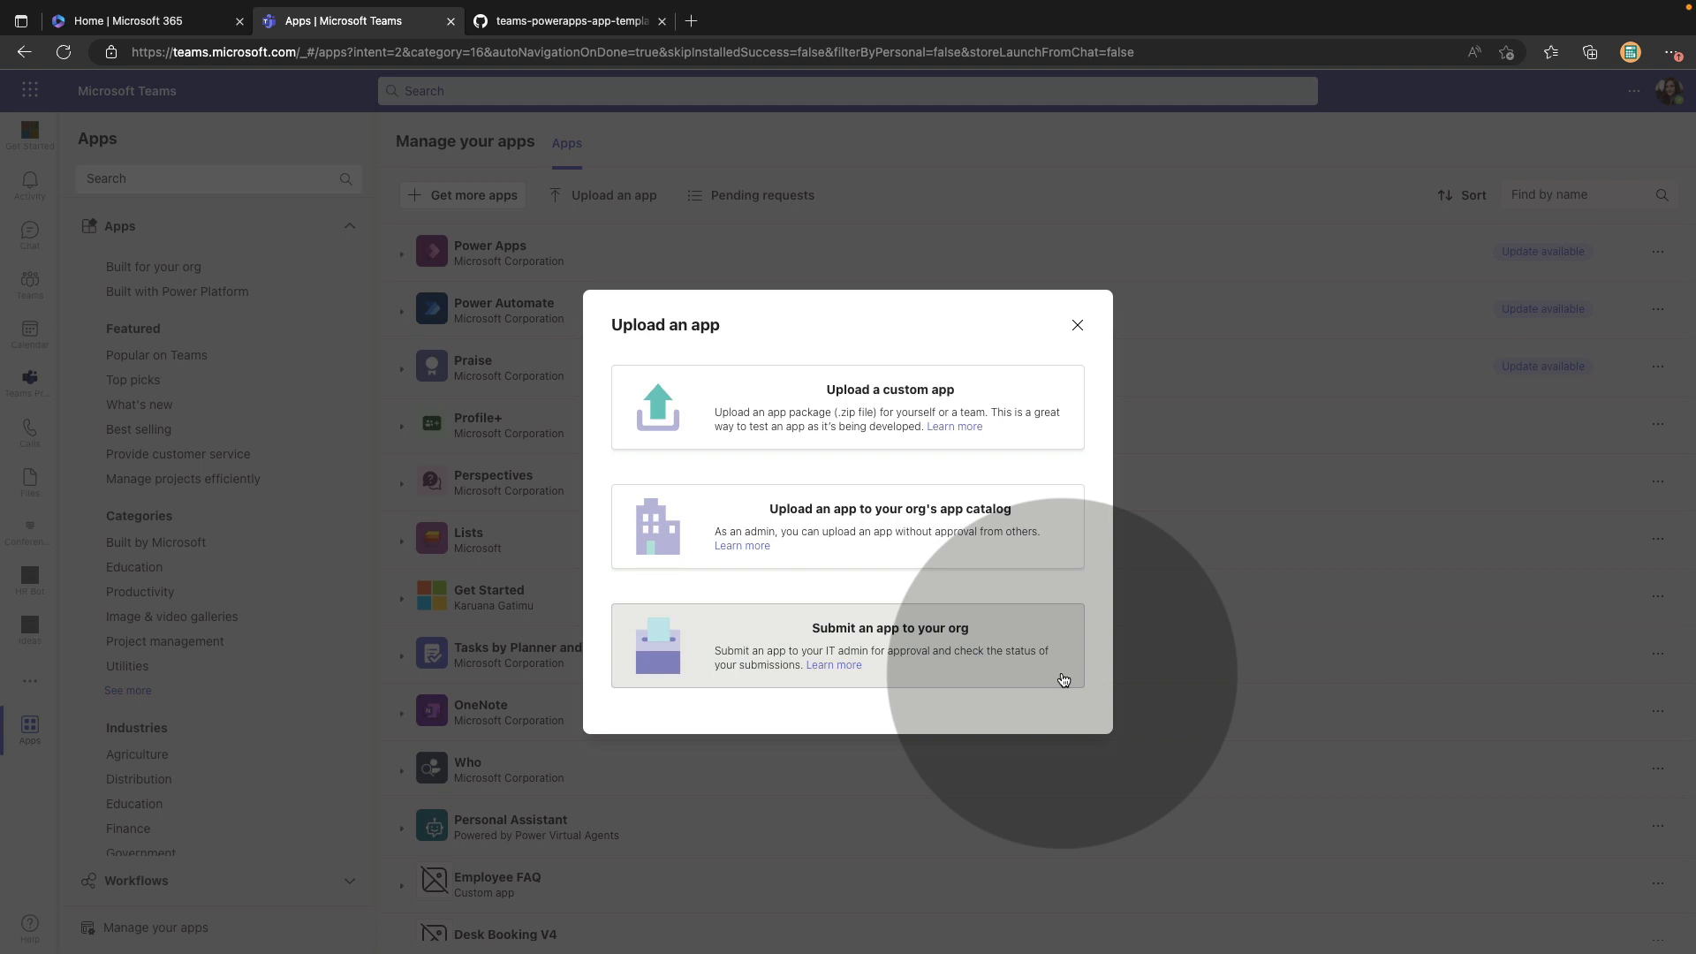
pyautogui.moveTo(1055, 433)
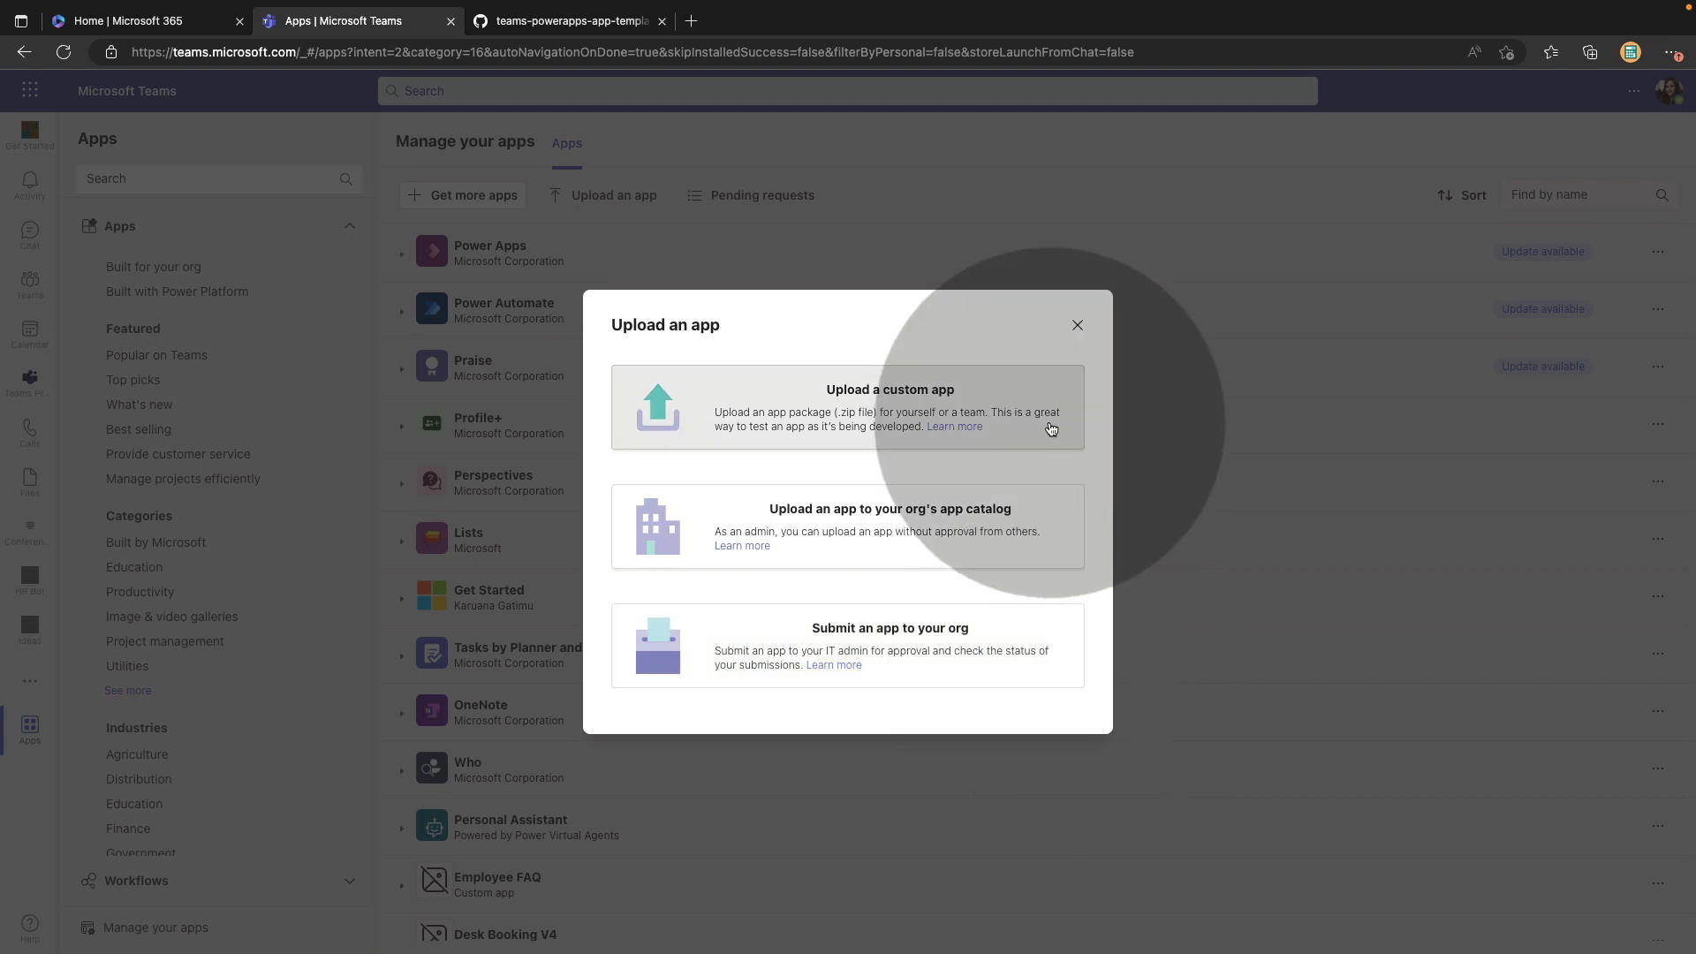
# Upload a custom app, browsing to AppPackages > Employee Ideas > TeamsCustomApp.zip.
pyautogui.click(889, 408)
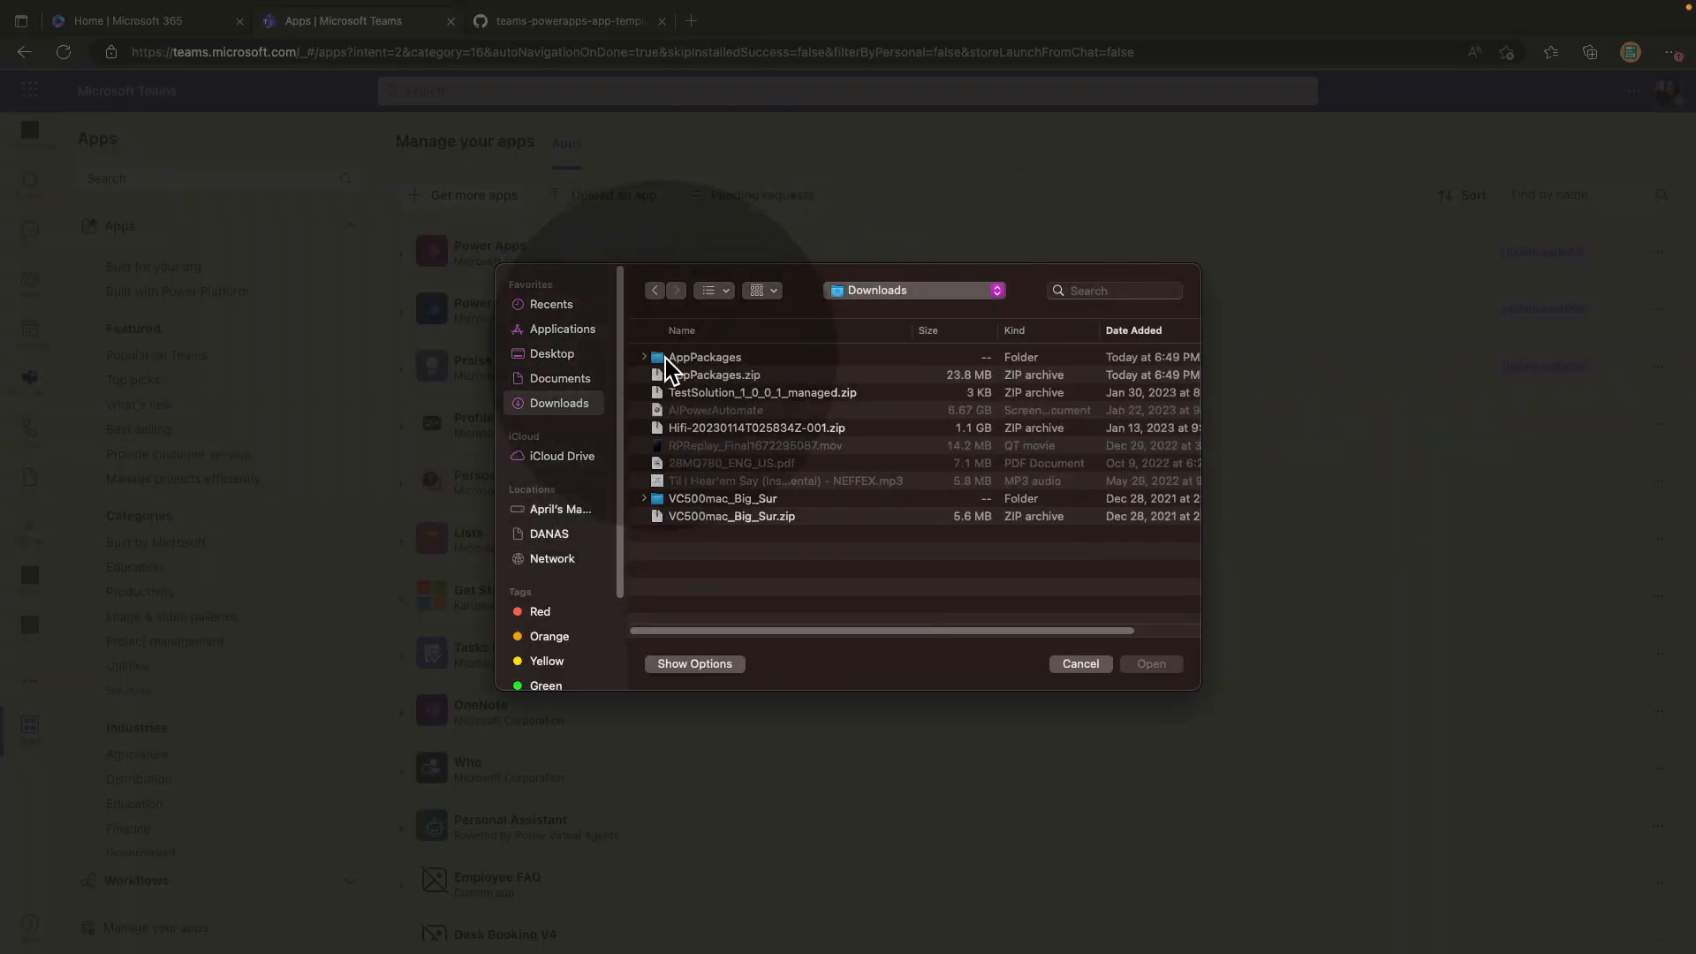
pyautogui.click(644, 357)
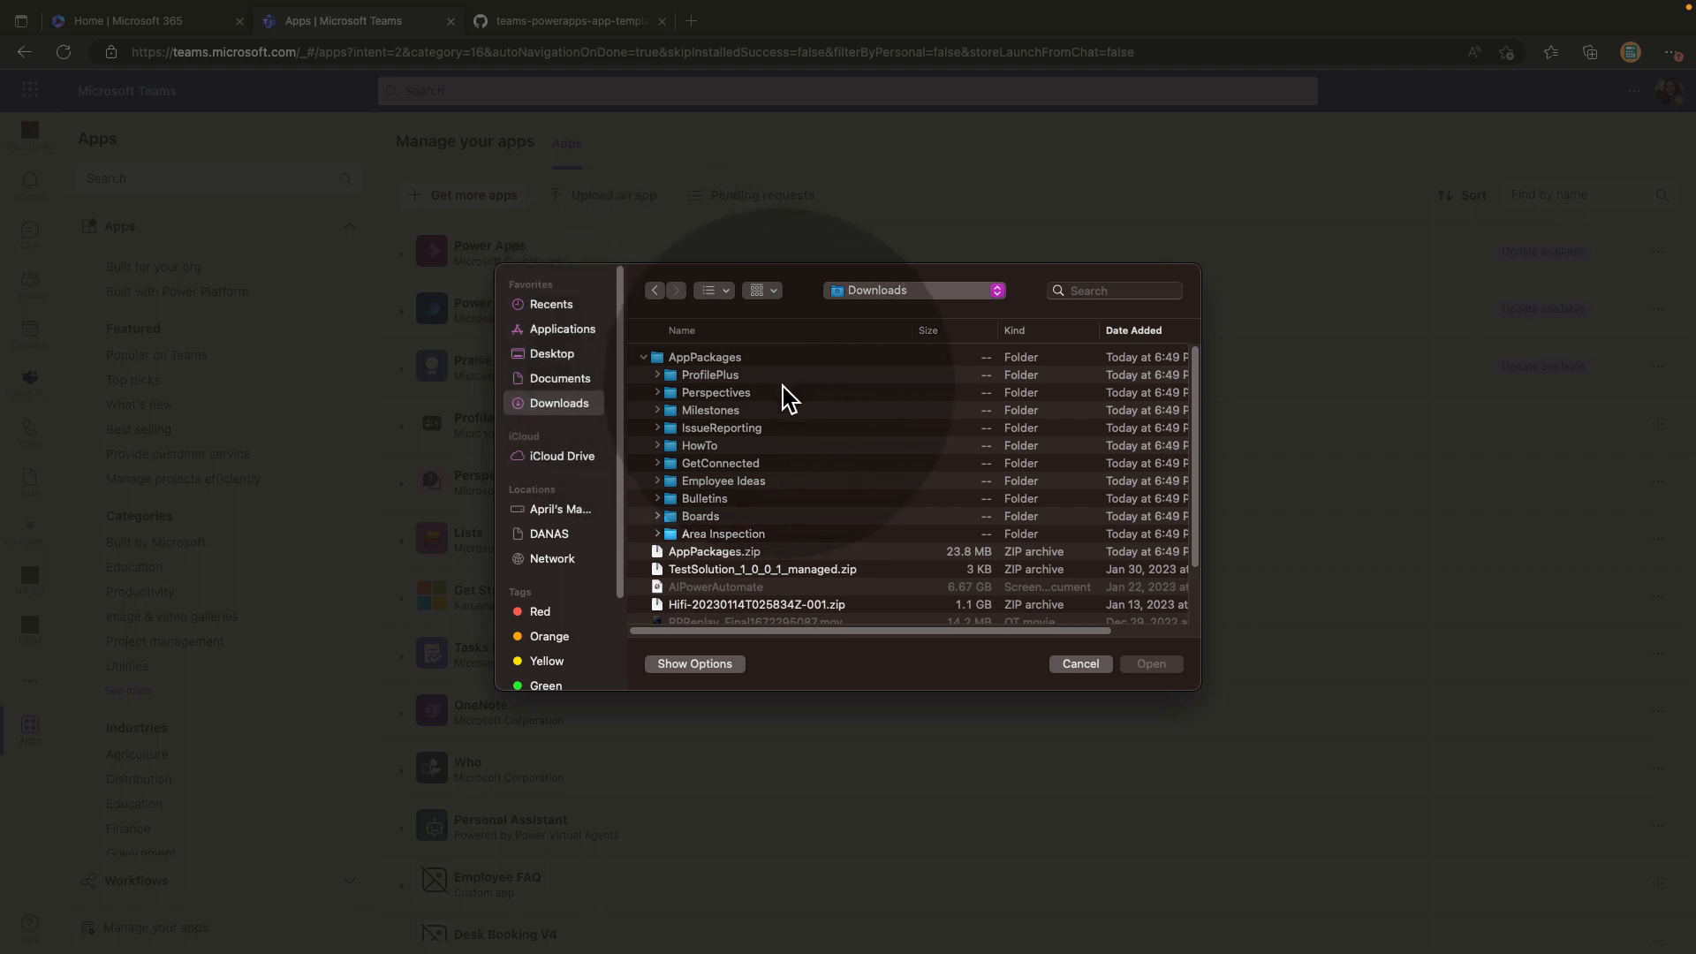
pyautogui.click(723, 480)
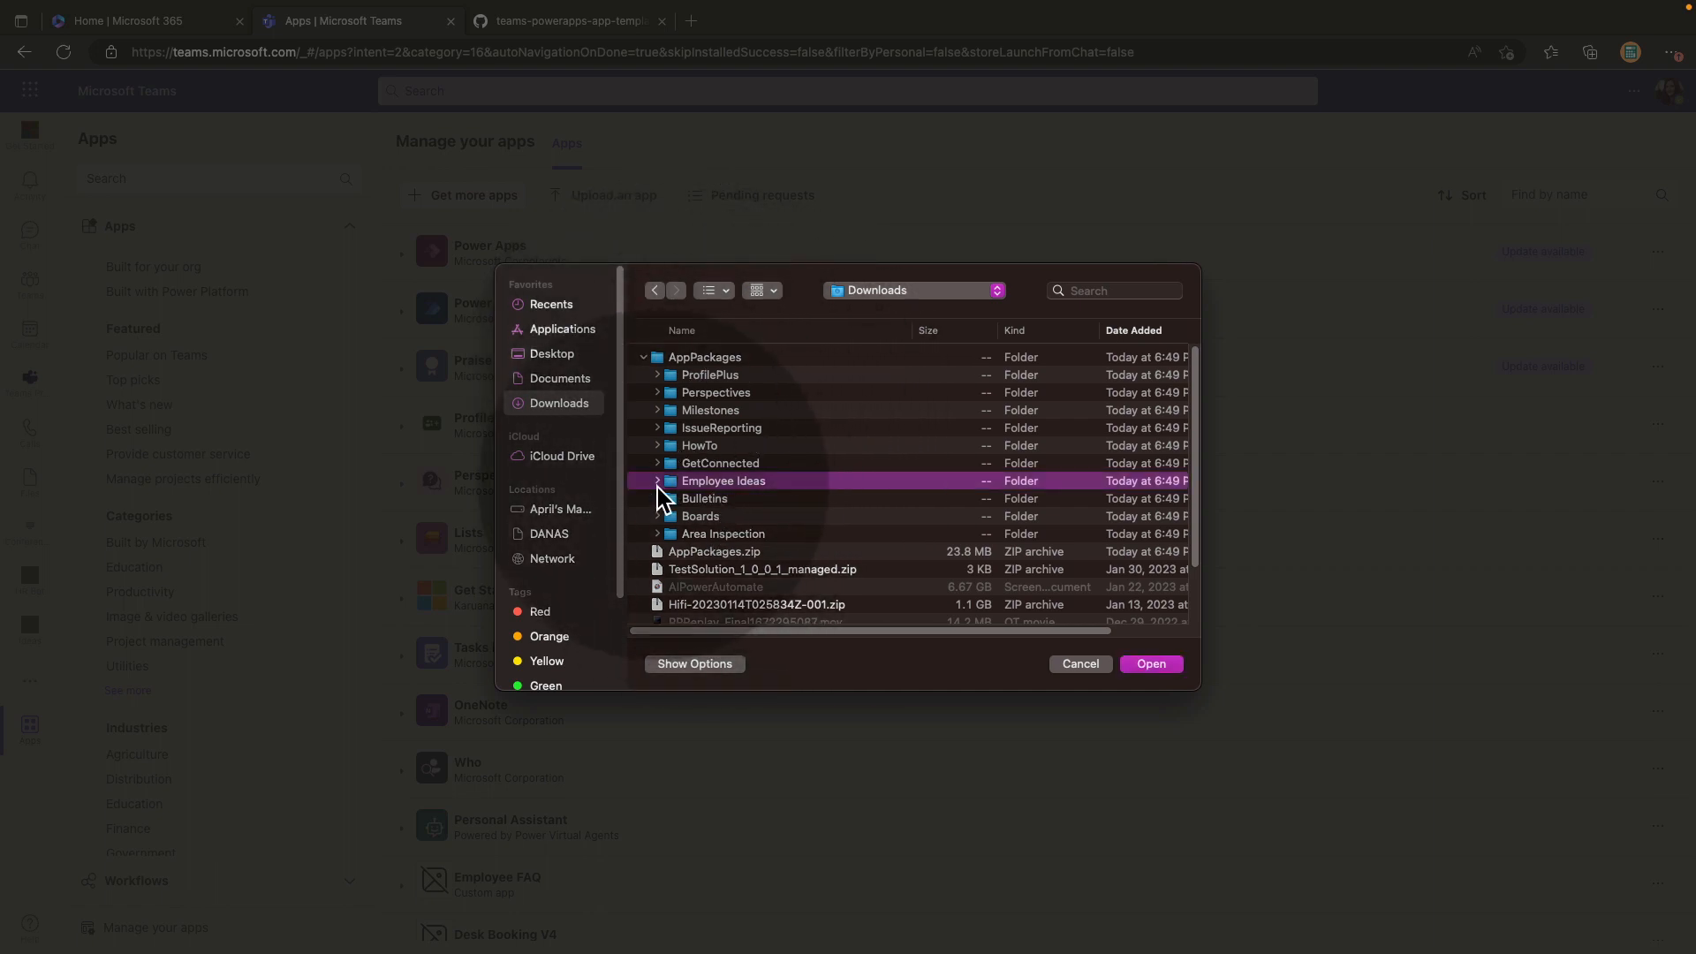
pyautogui.click(656, 481)
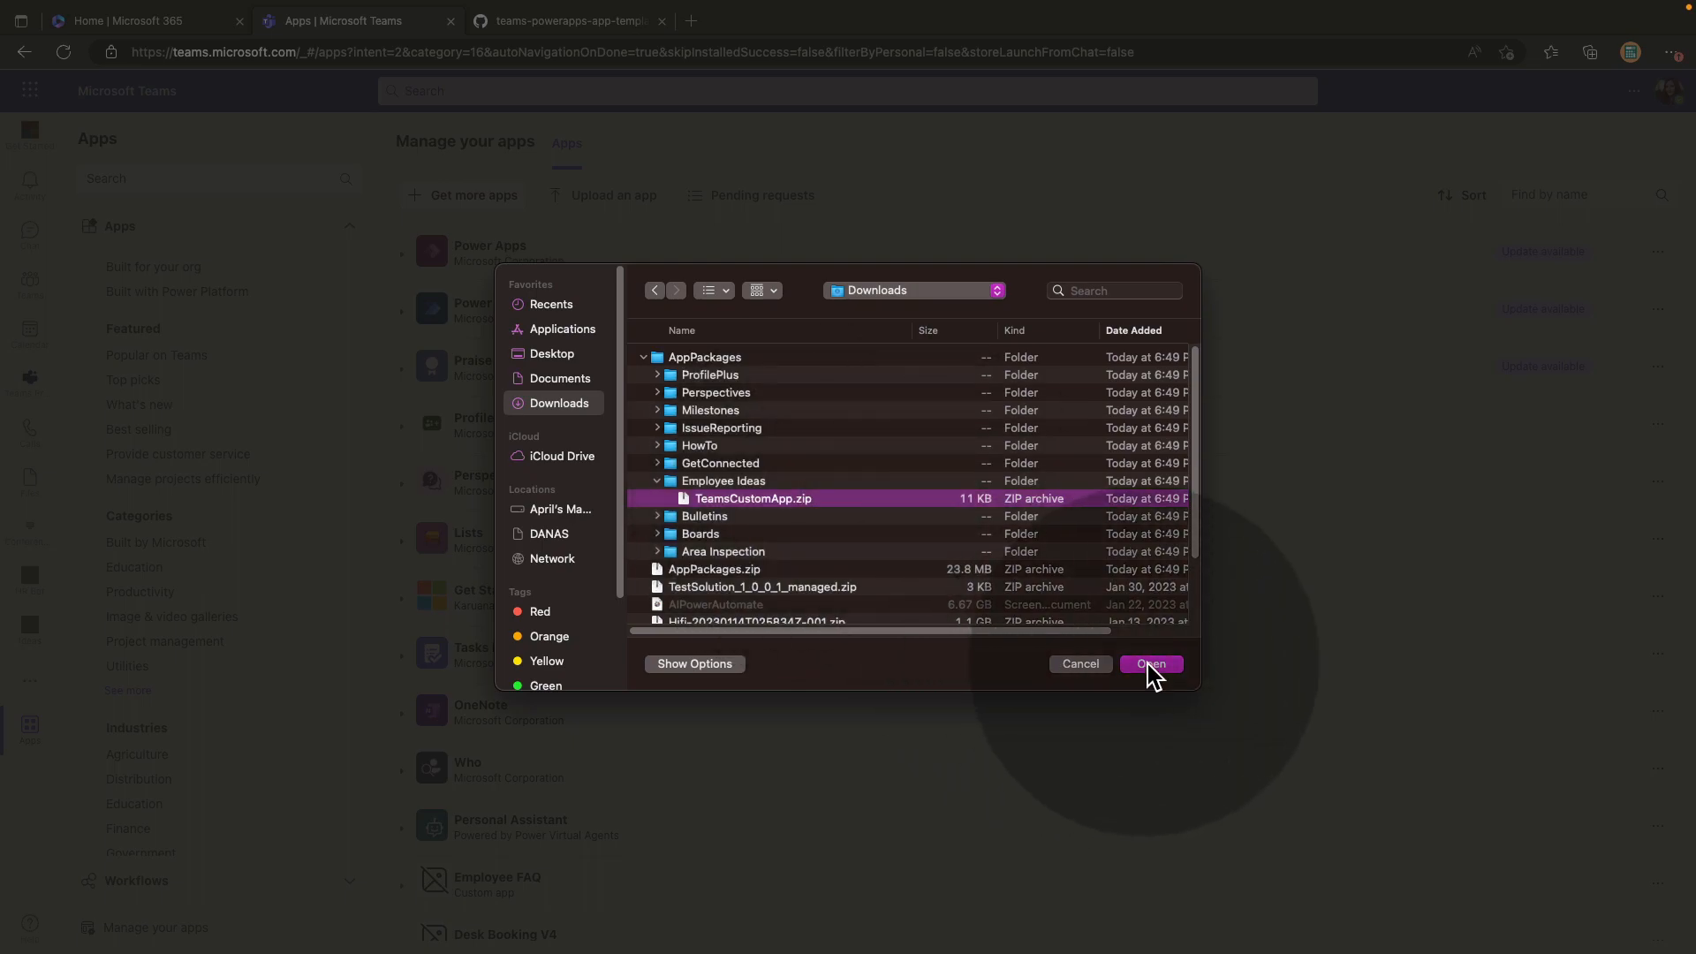
# Upload Employee ideas and set it up as a tab in HR > General.
pyautogui.click(1150, 663)
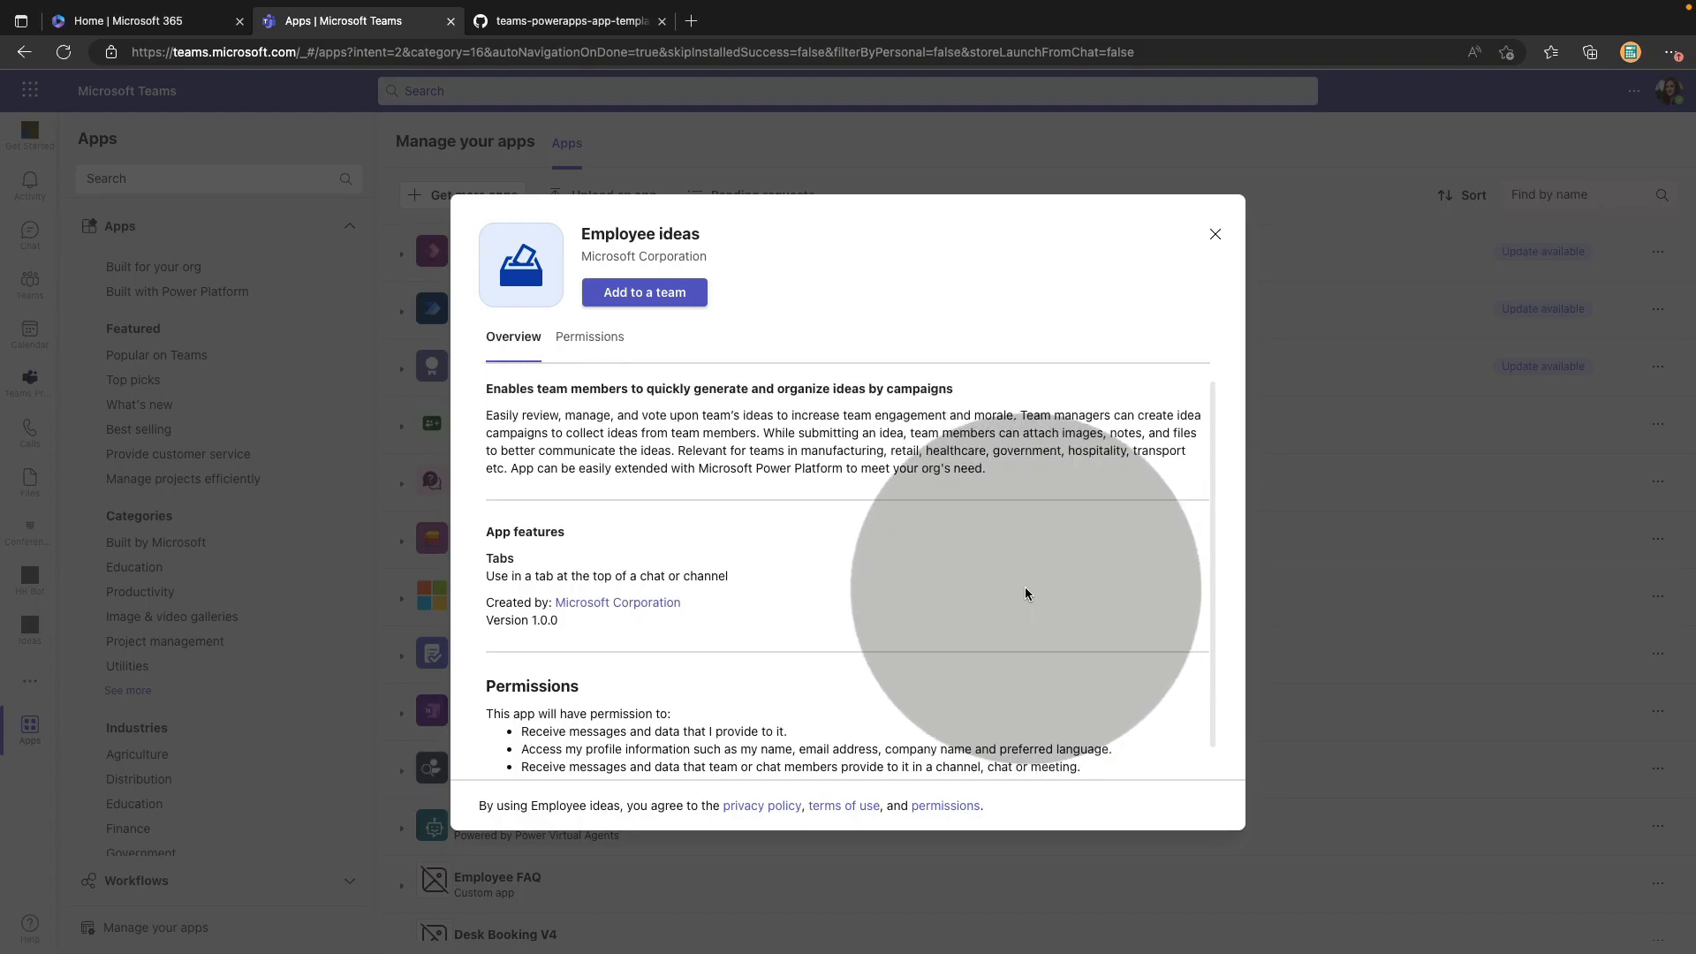
pyautogui.click(644, 293)
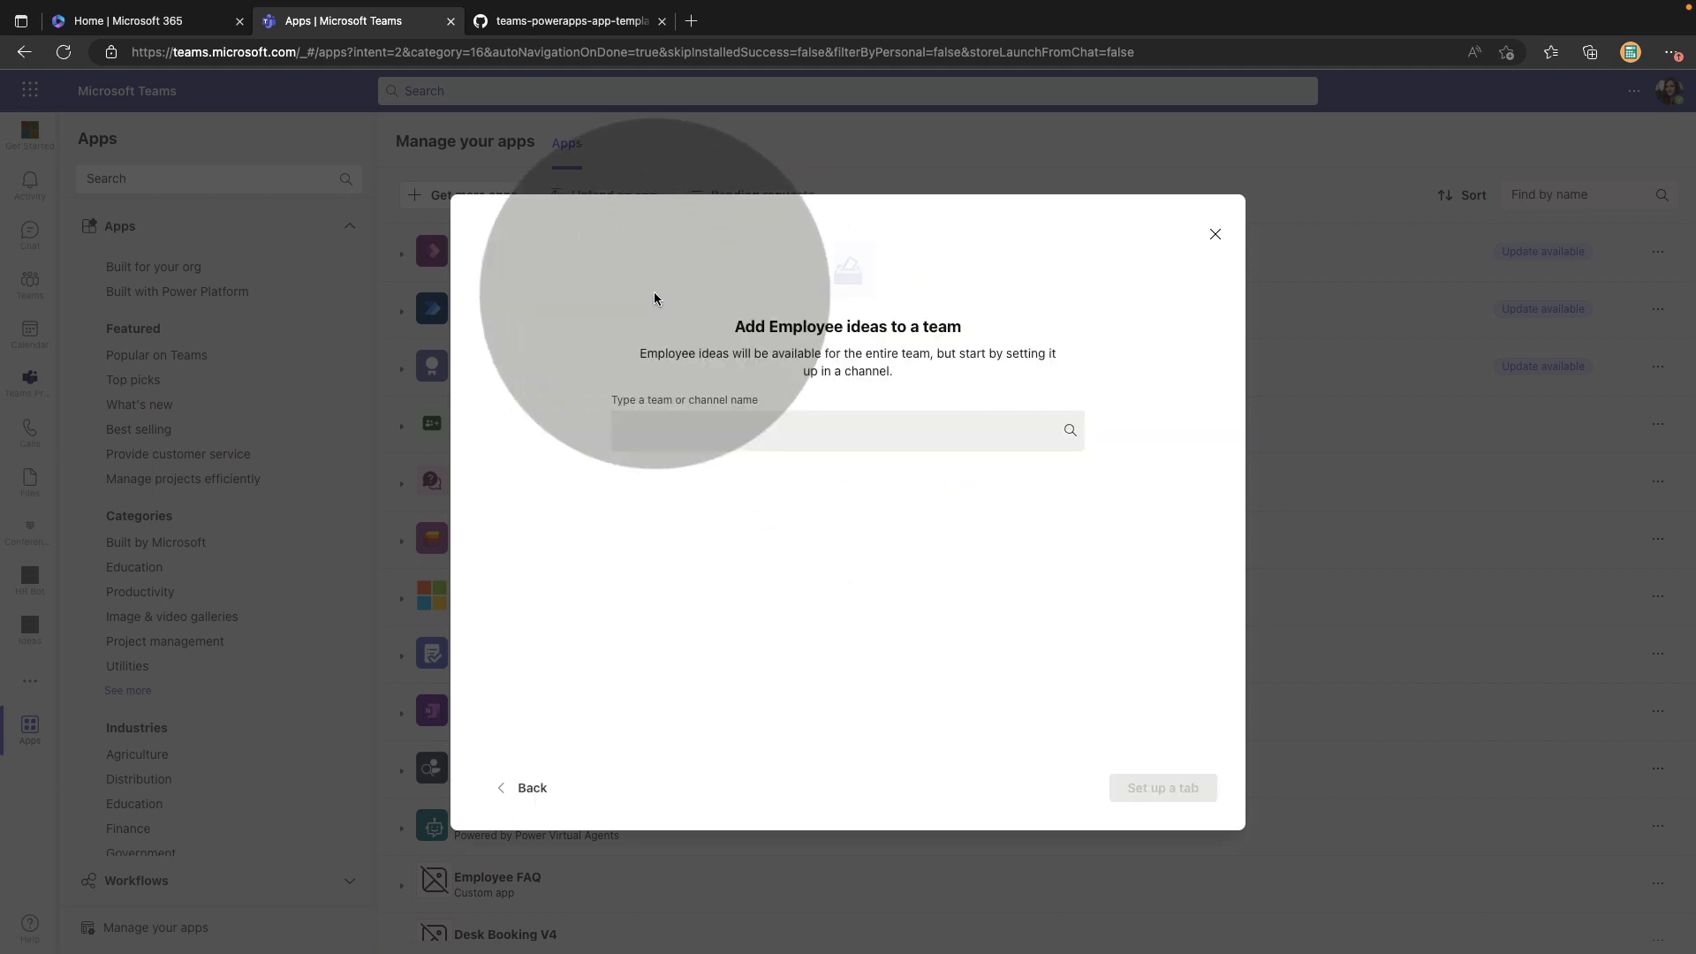
pyautogui.click(846, 429)
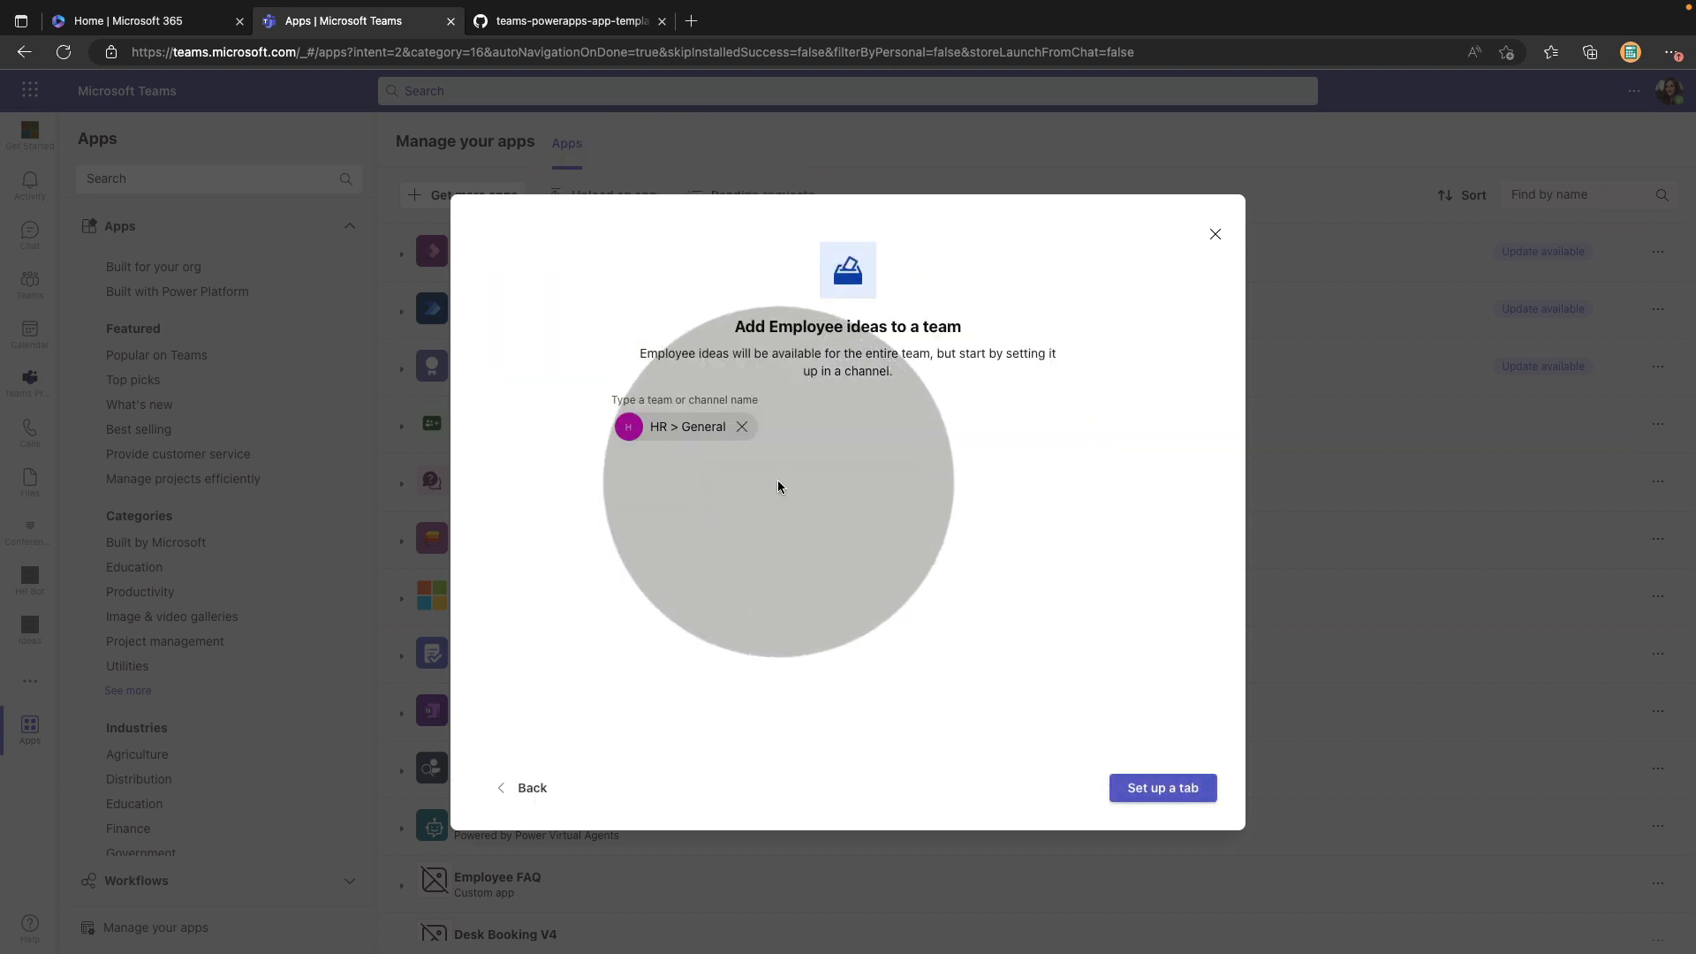
pyautogui.click(1161, 787)
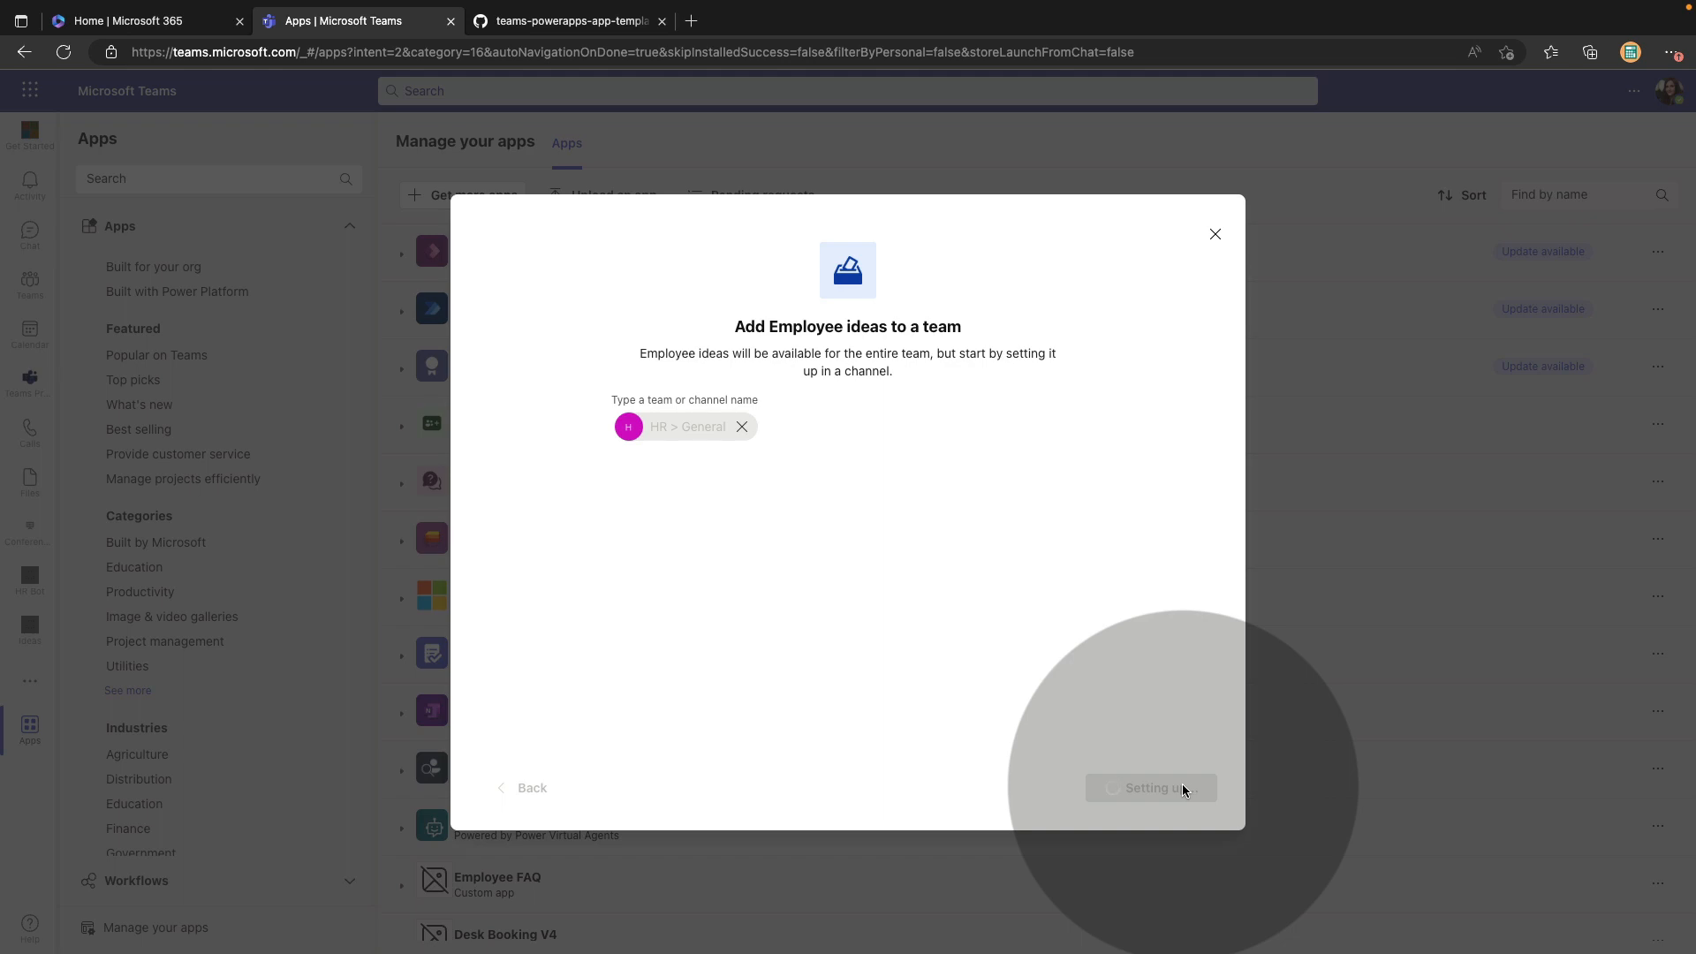
pyautogui.click(1150, 787)
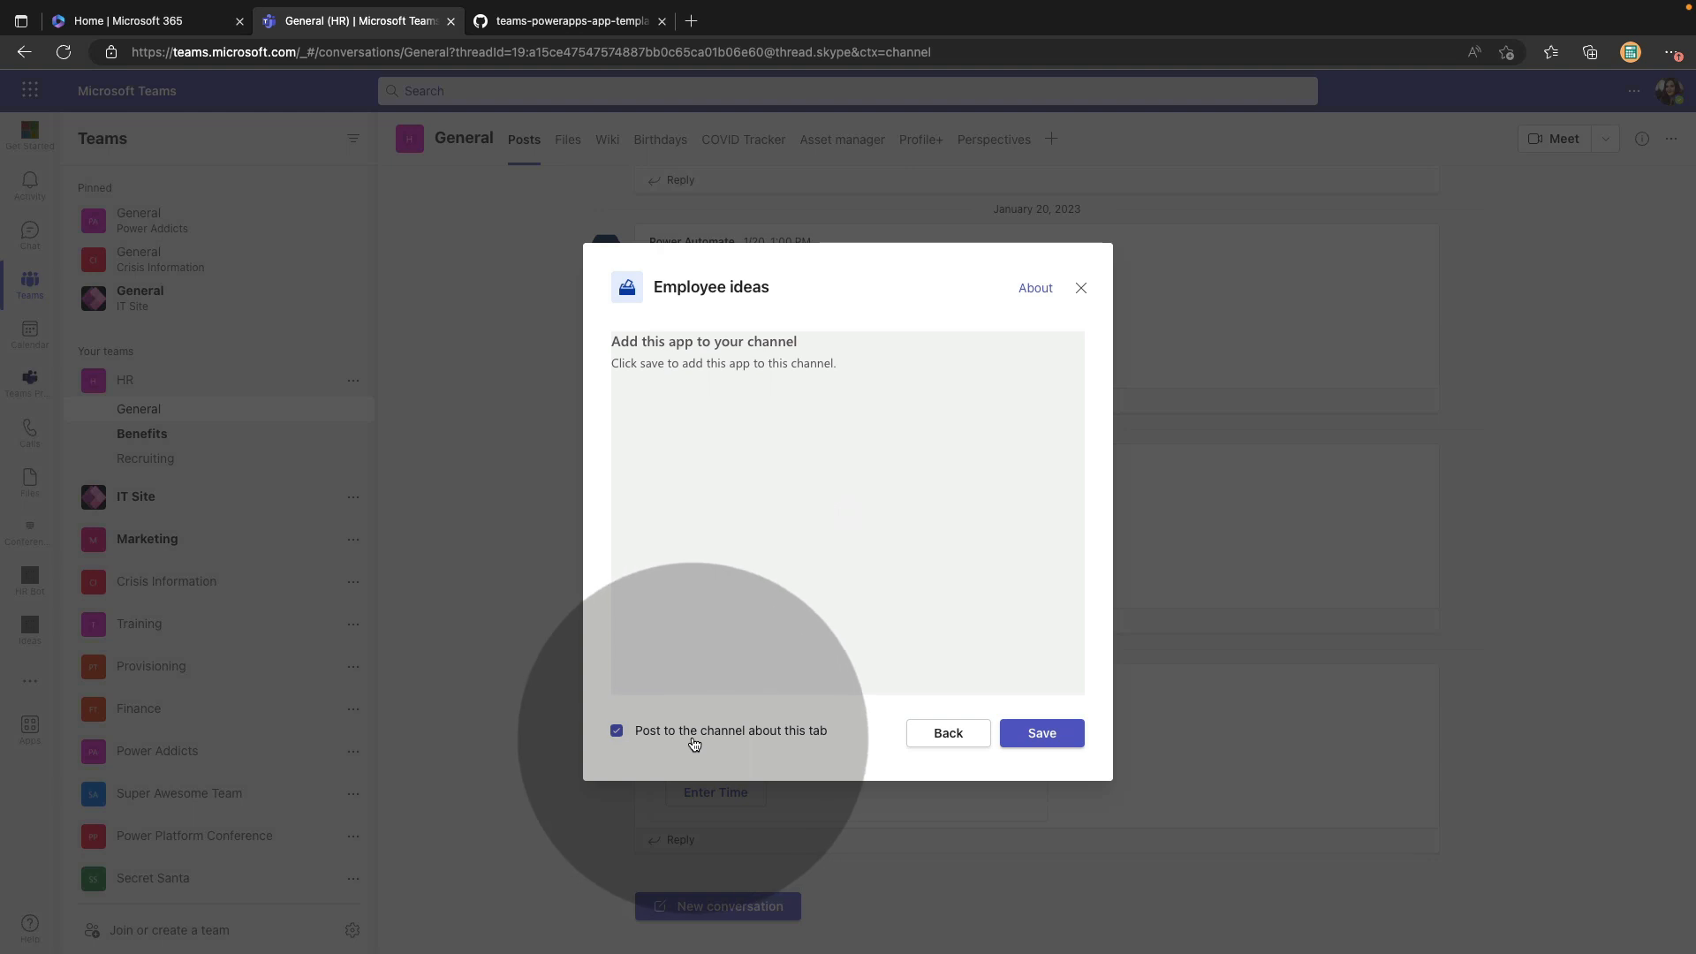
# Save the Employee ideas tab with 'Post to the channel about this tab' unchecked.
pyautogui.click(617, 731)
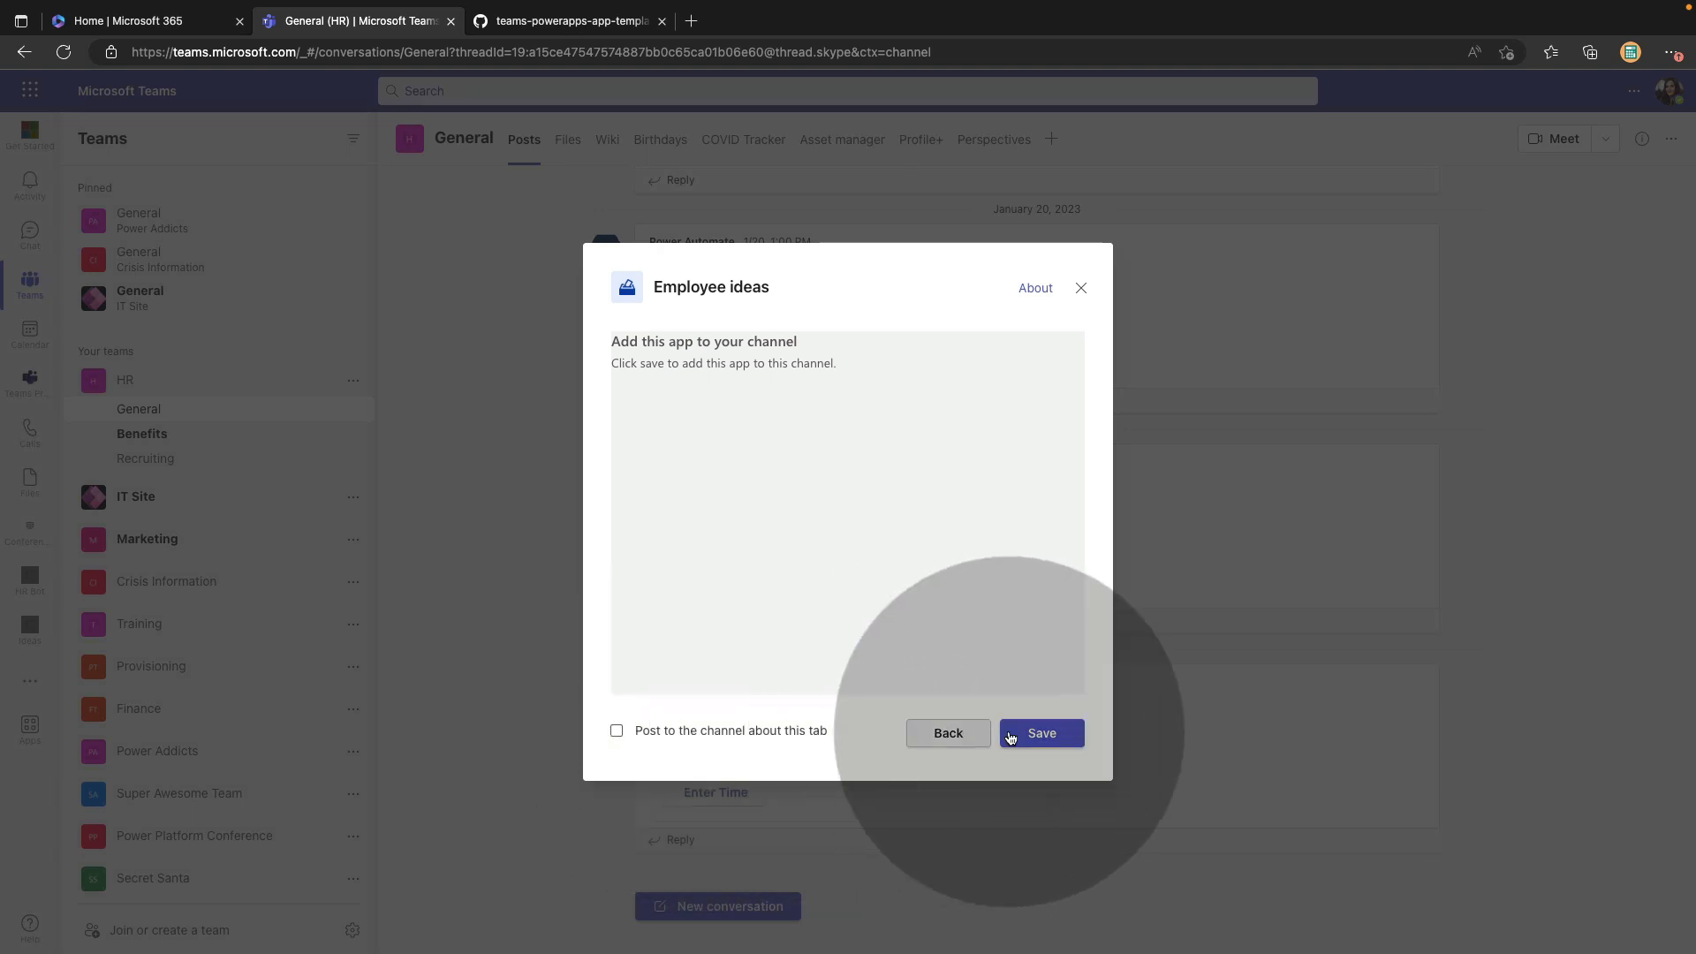
pyautogui.click(1040, 733)
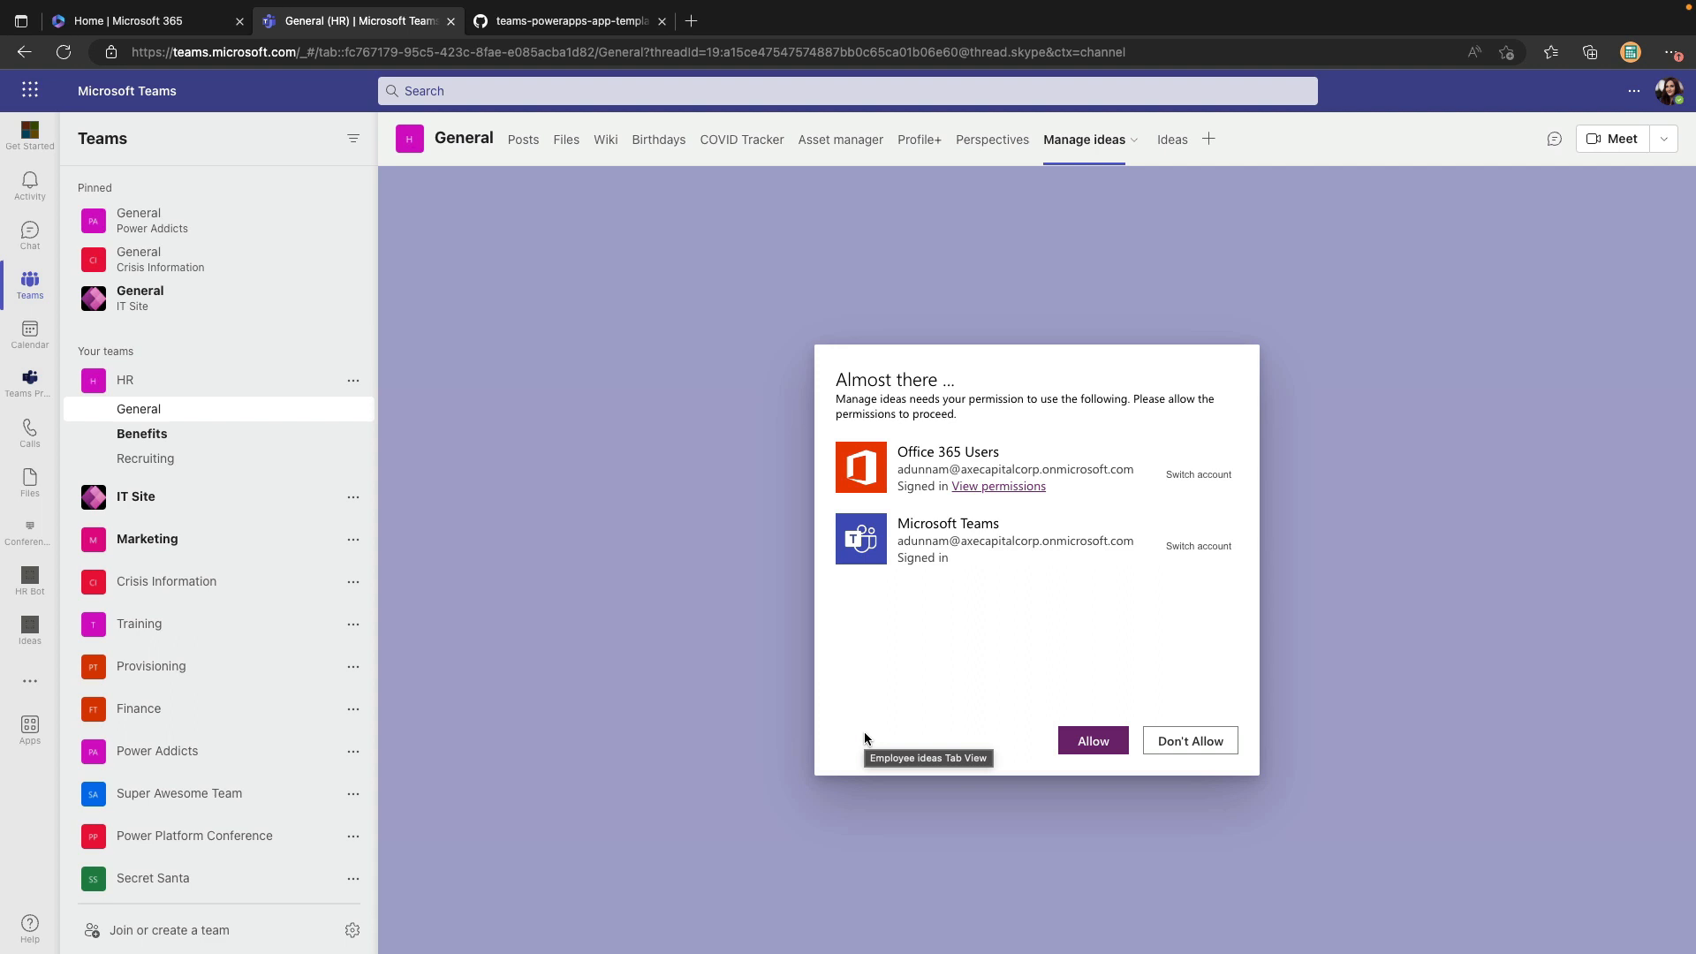
# Allow the app's permissions, confirm Team HR and Channel General, and dismiss the introduction.
pyautogui.click(1092, 741)
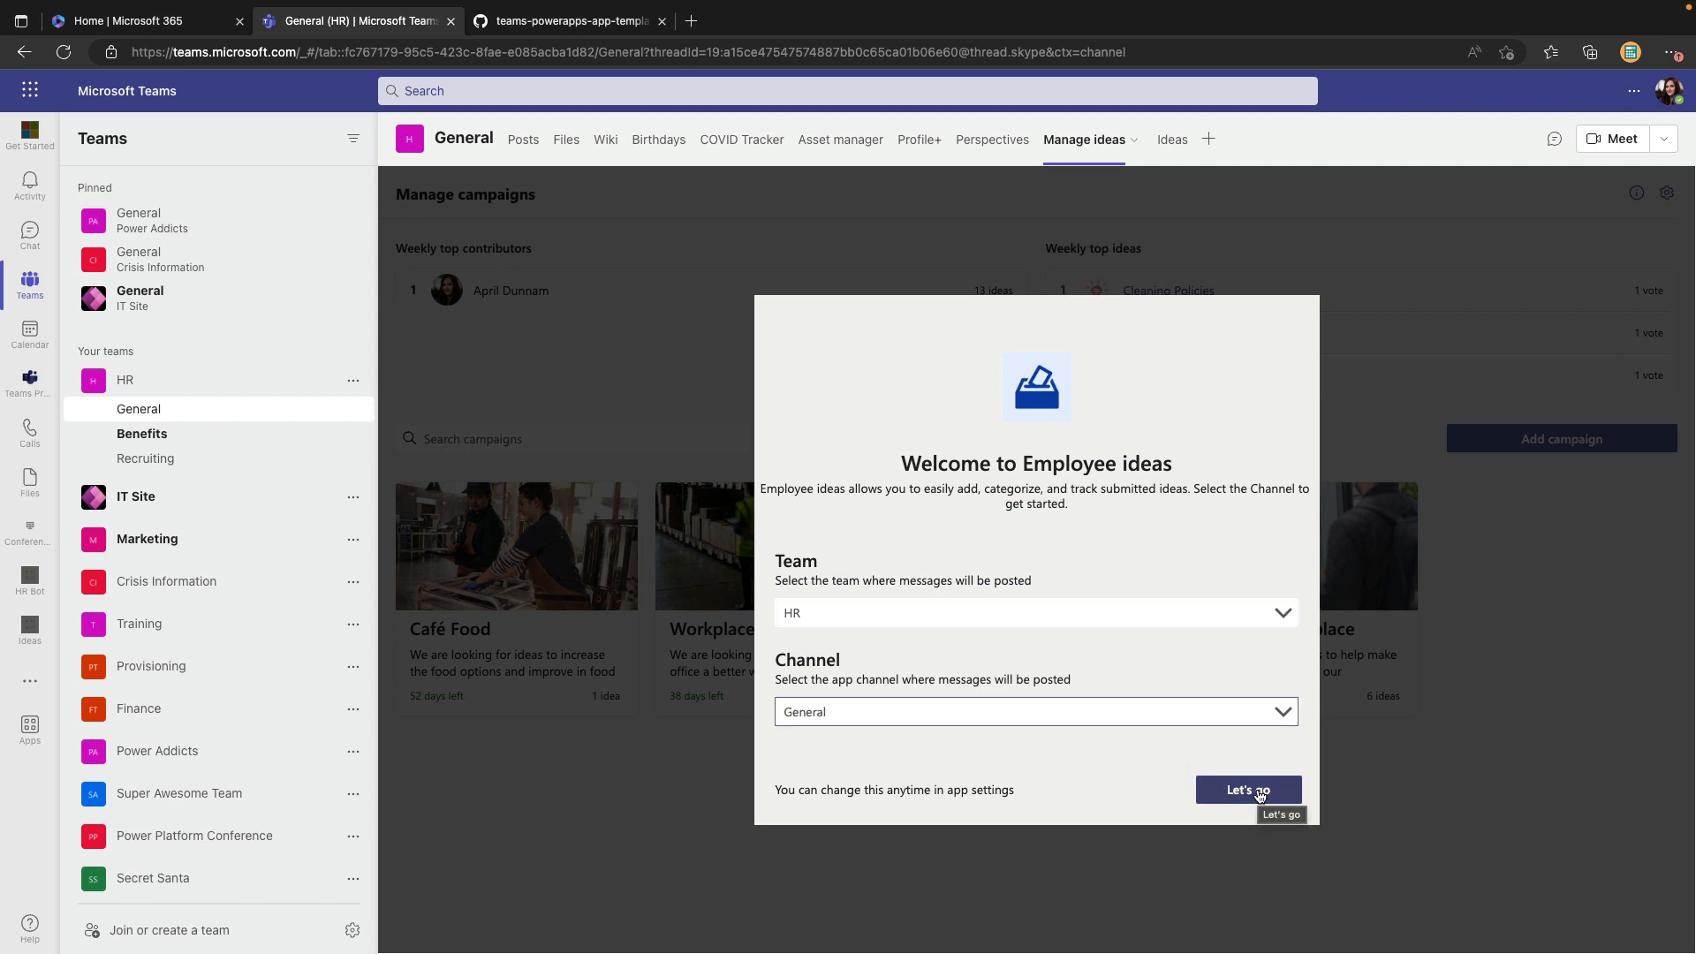
pyautogui.click(1246, 790)
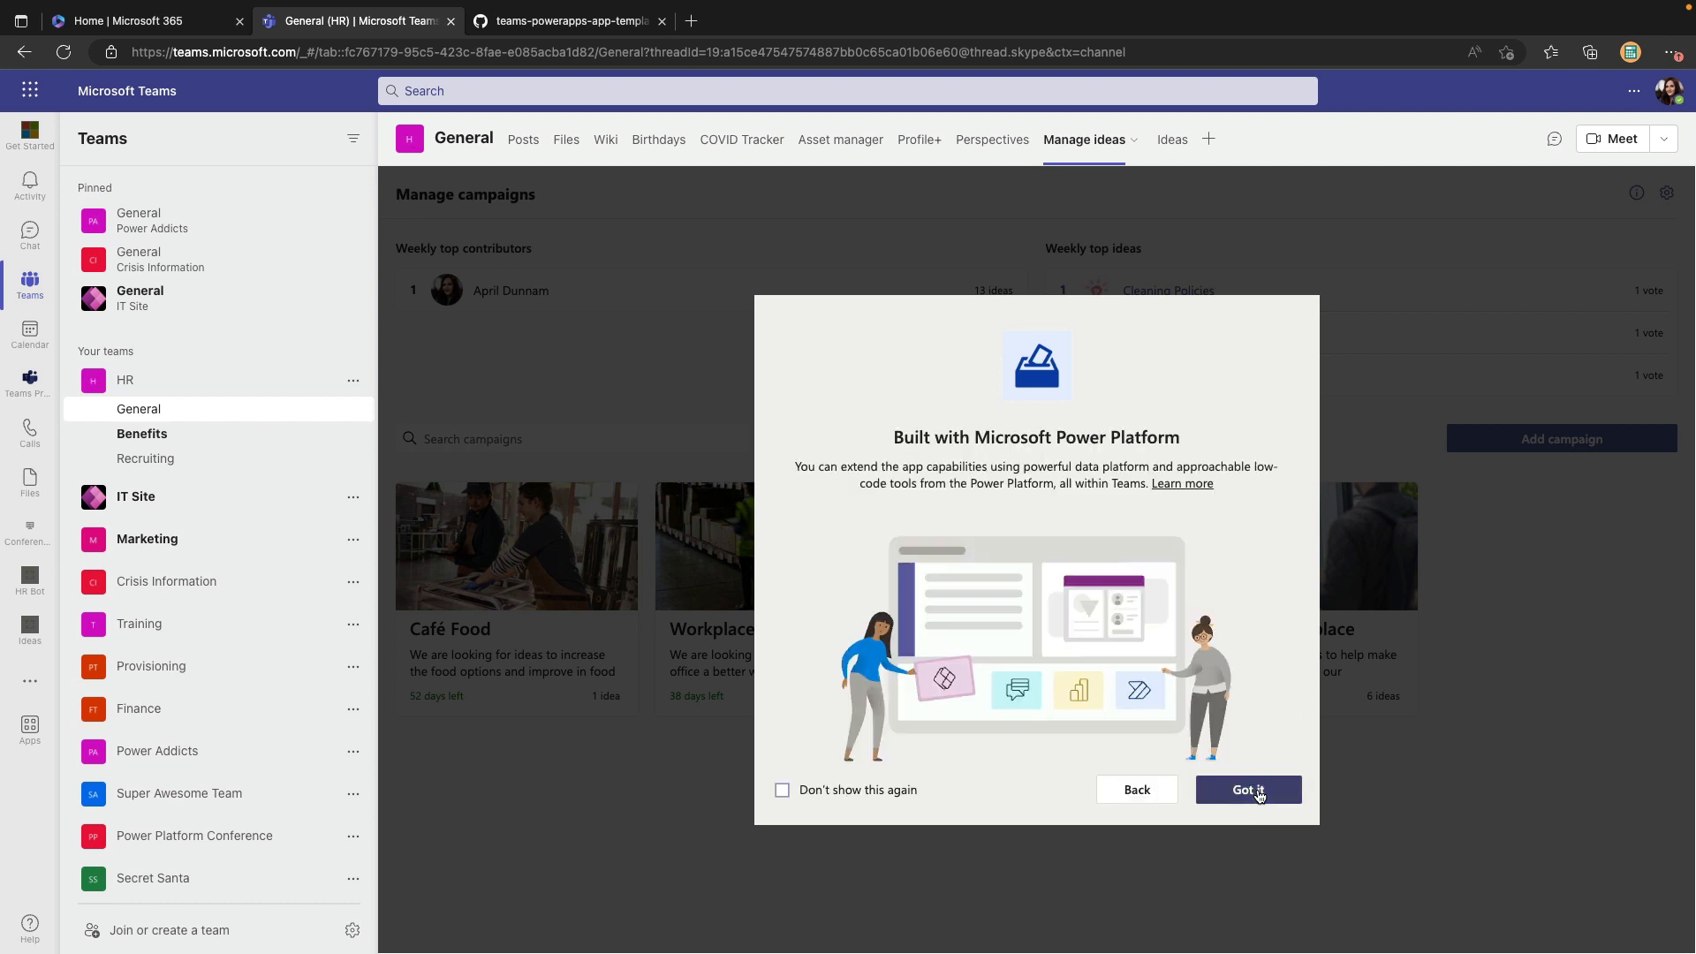
pyautogui.click(1247, 790)
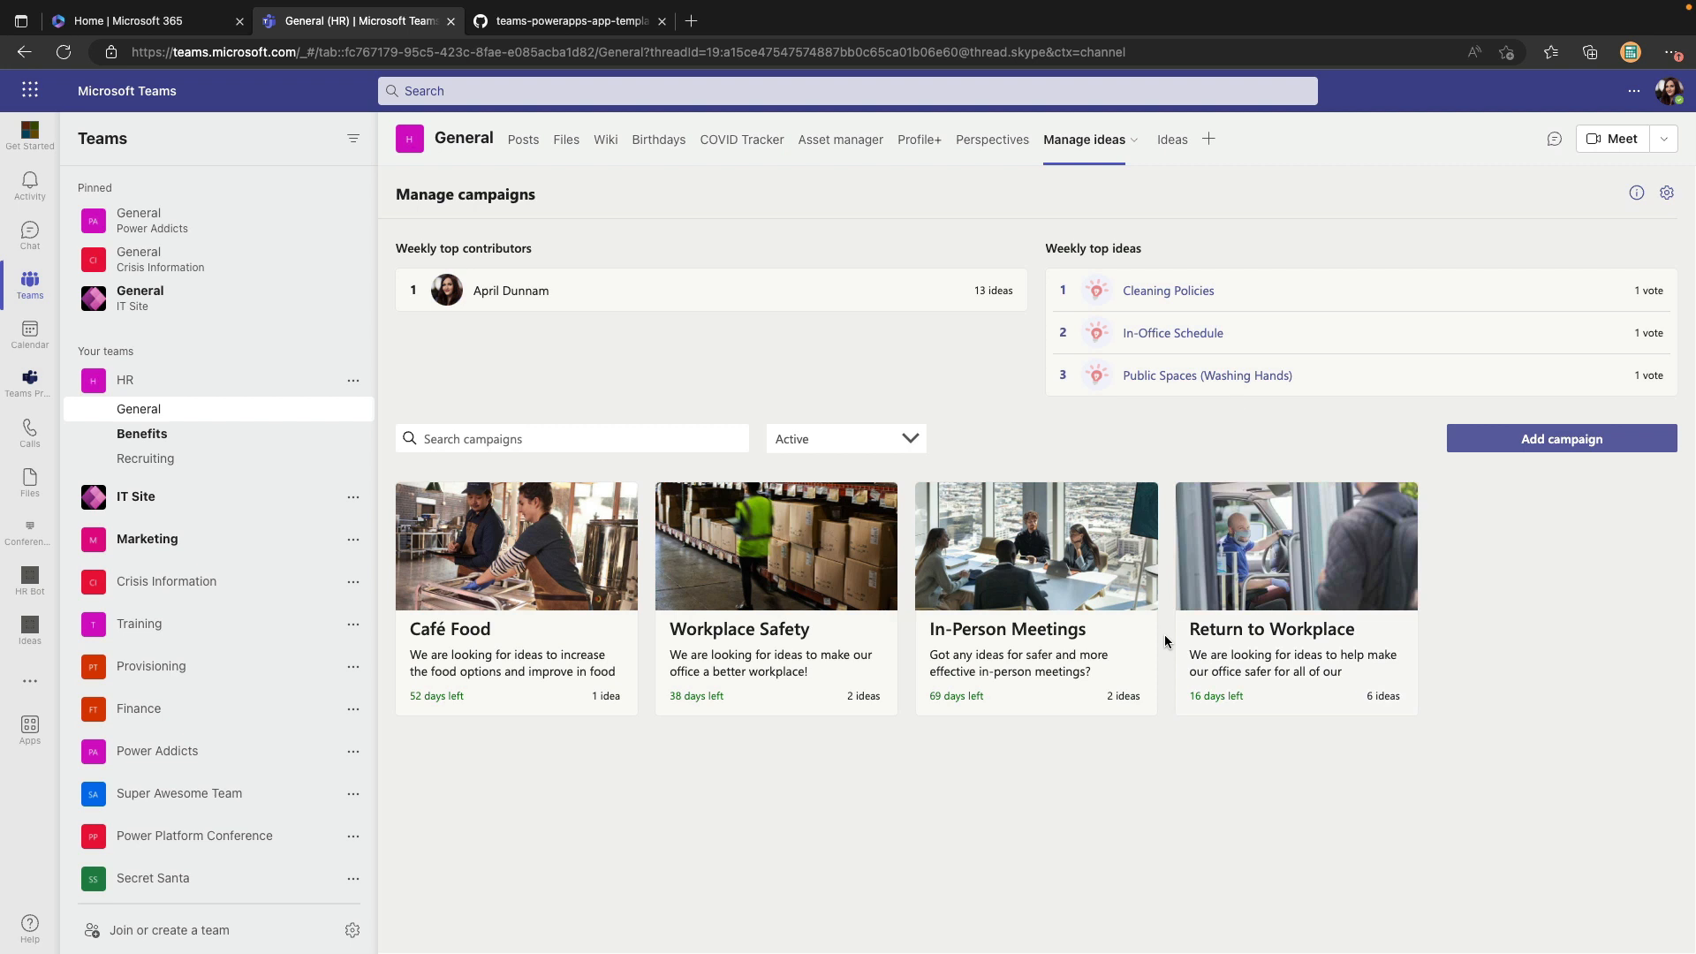
pyautogui.moveTo(1234, 405)
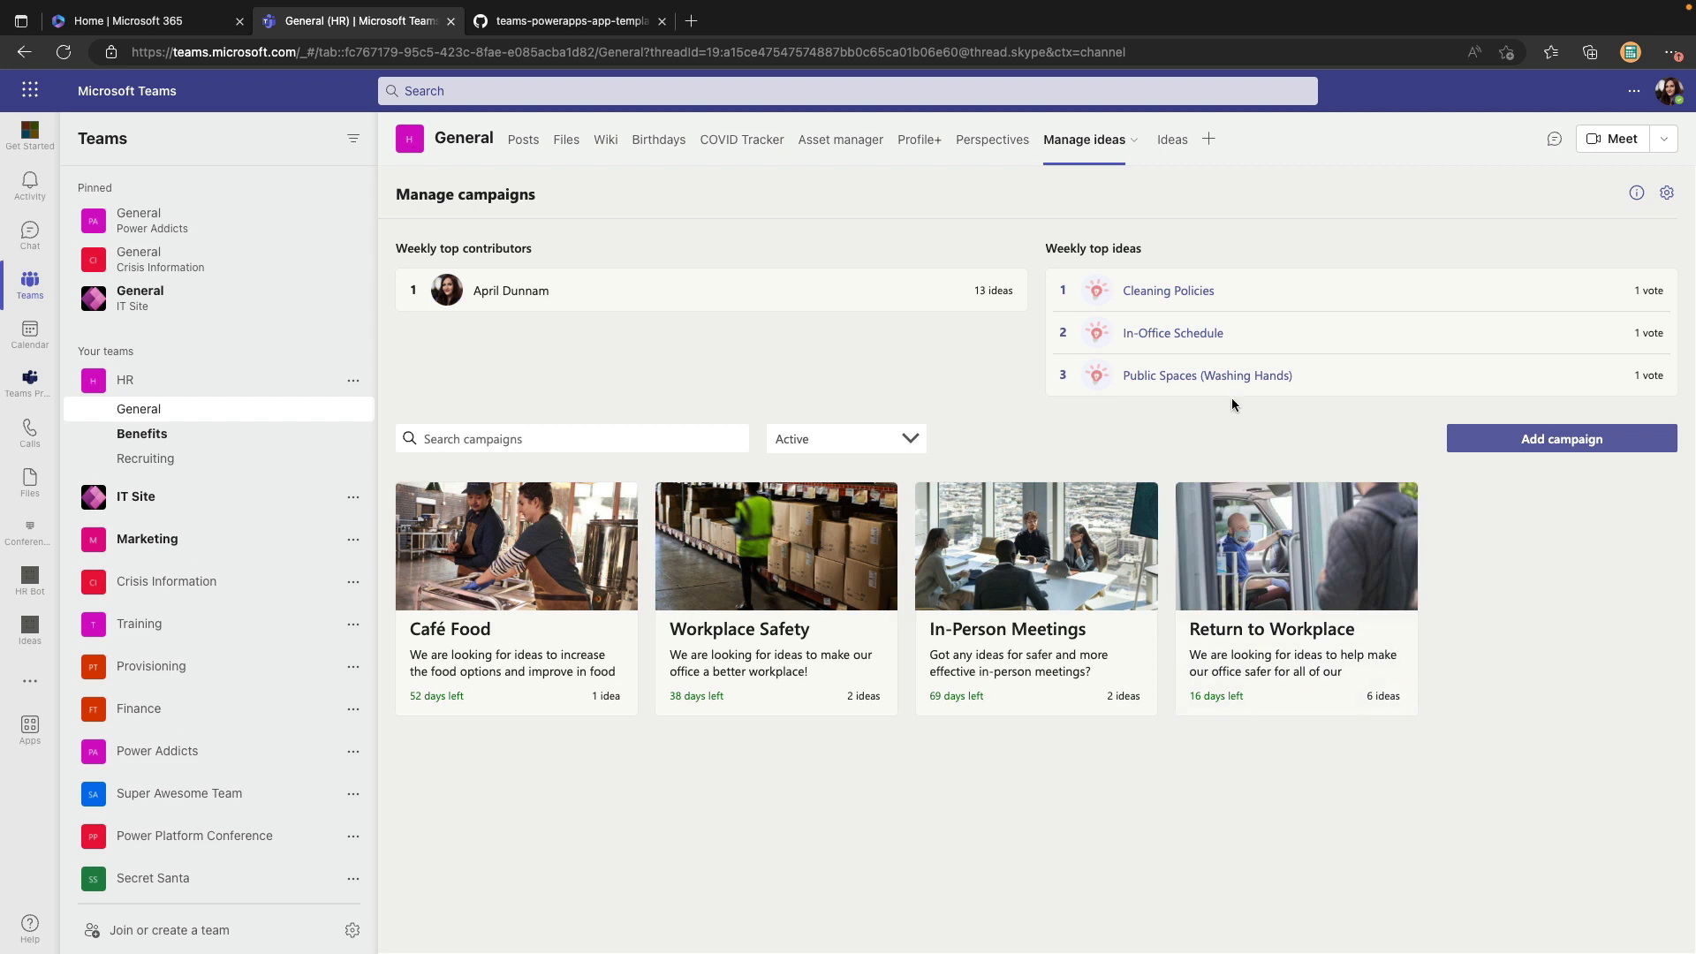
pyautogui.moveTo(1295, 589)
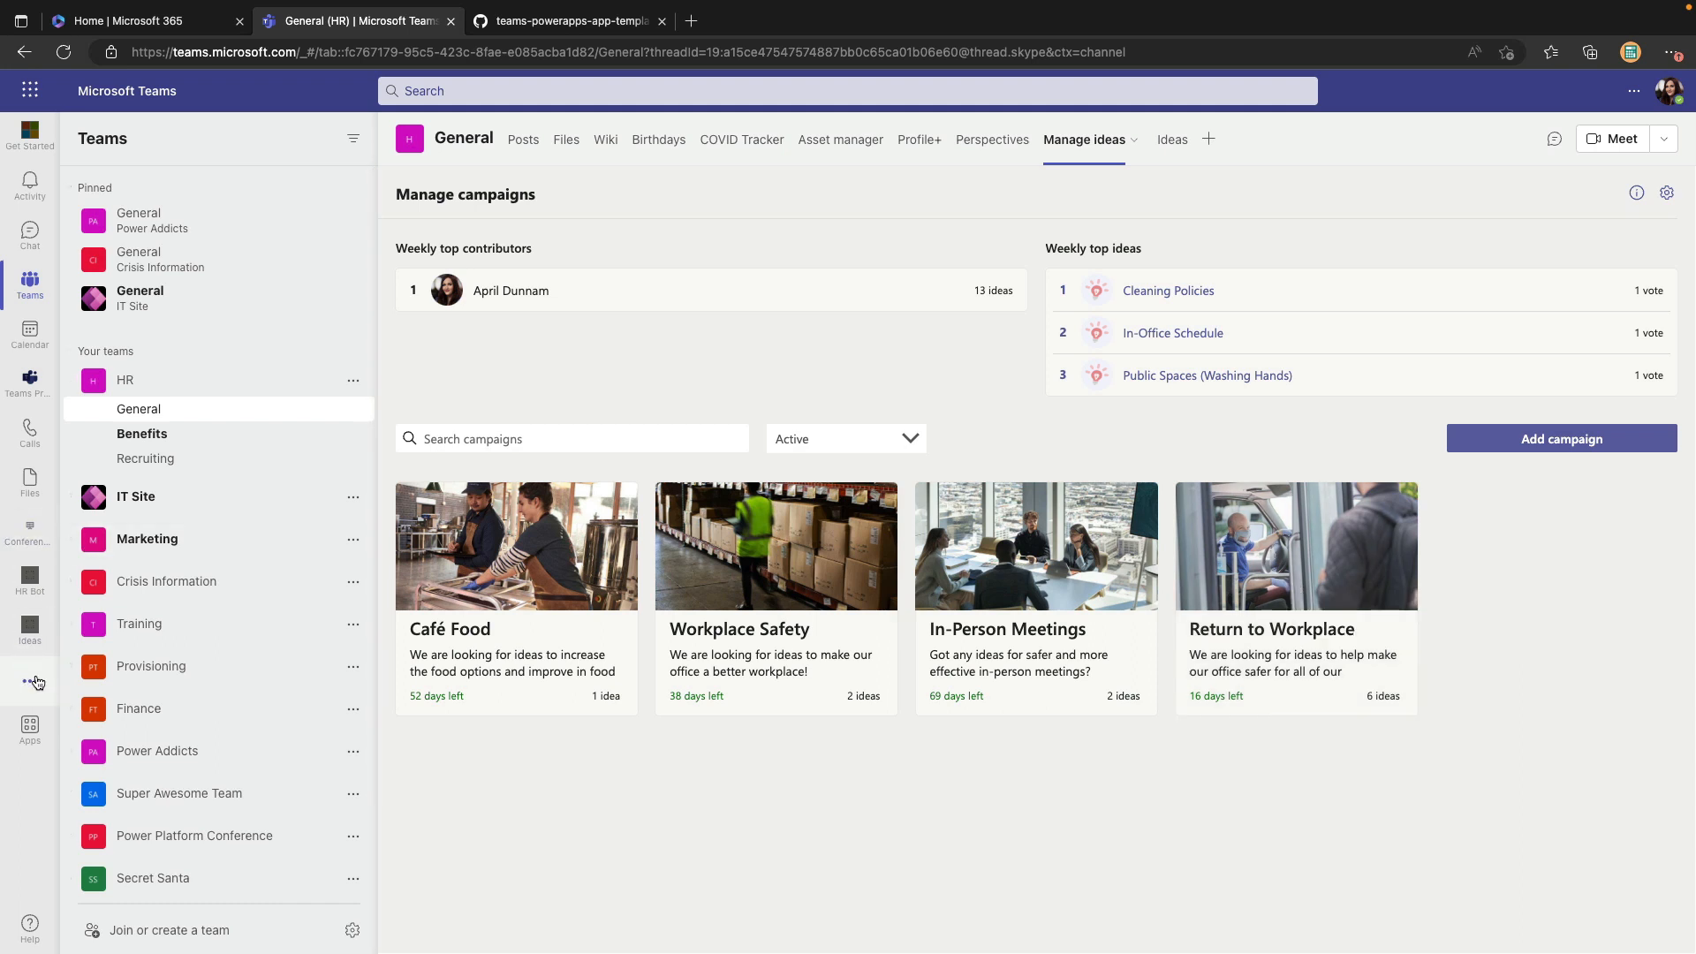
# Open Power Apps from the apps flyout and list the HR team's installed apps.
pyautogui.click(29, 681)
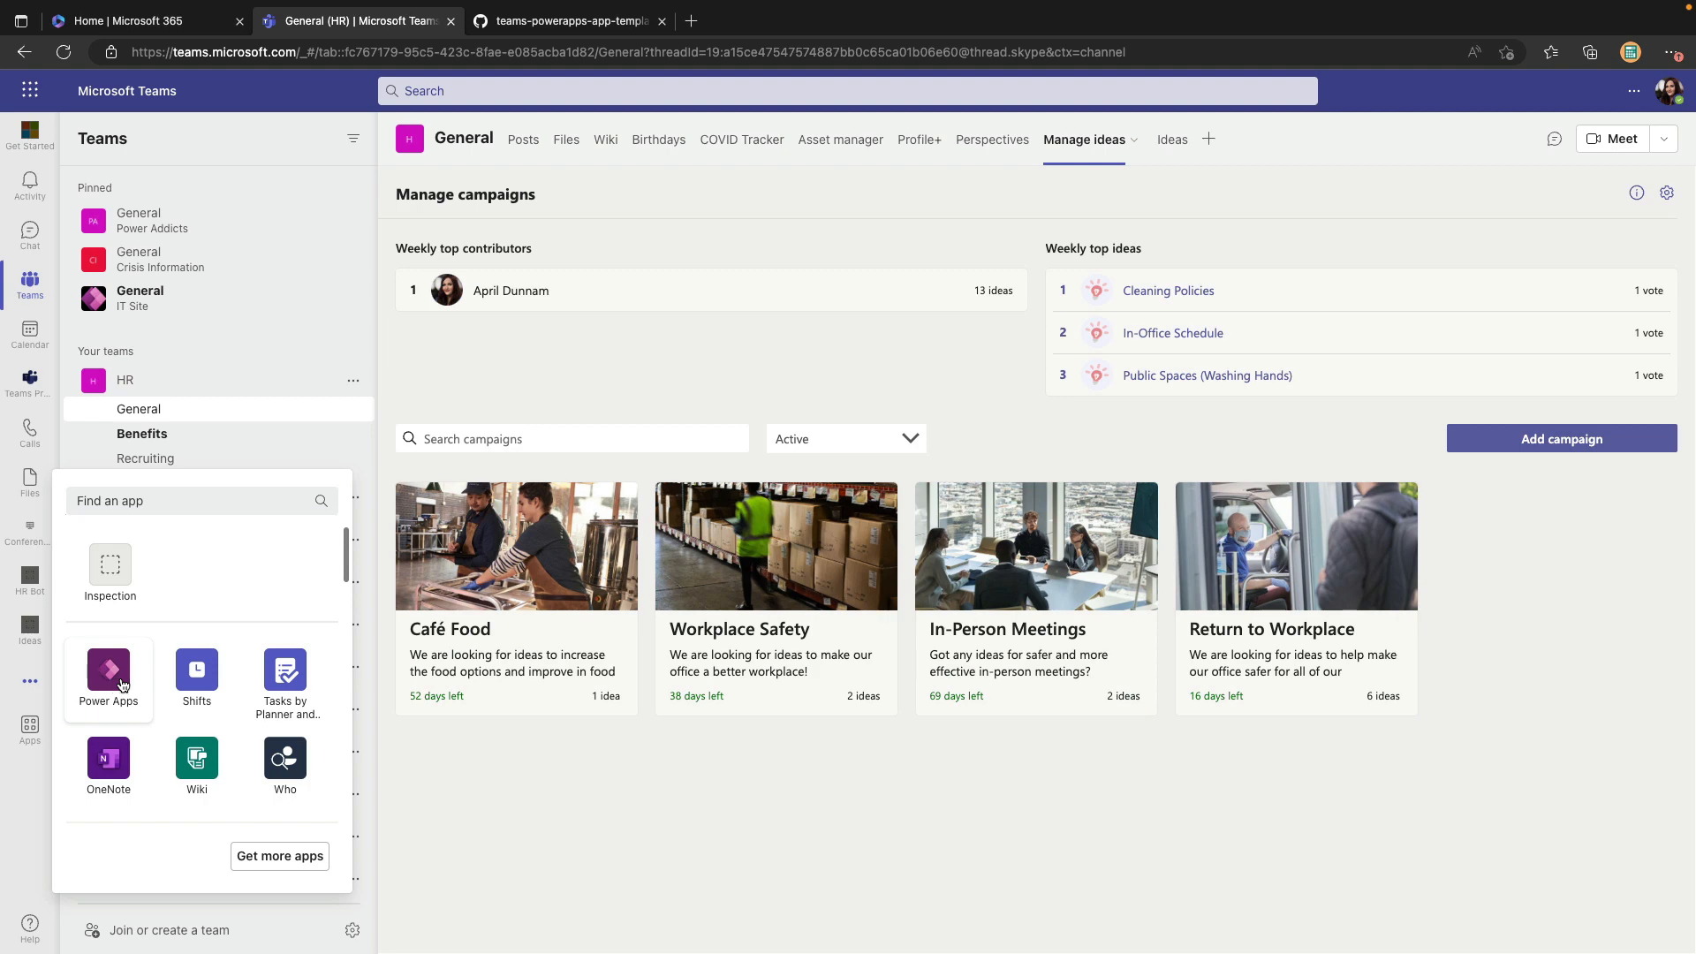
pyautogui.click(108, 670)
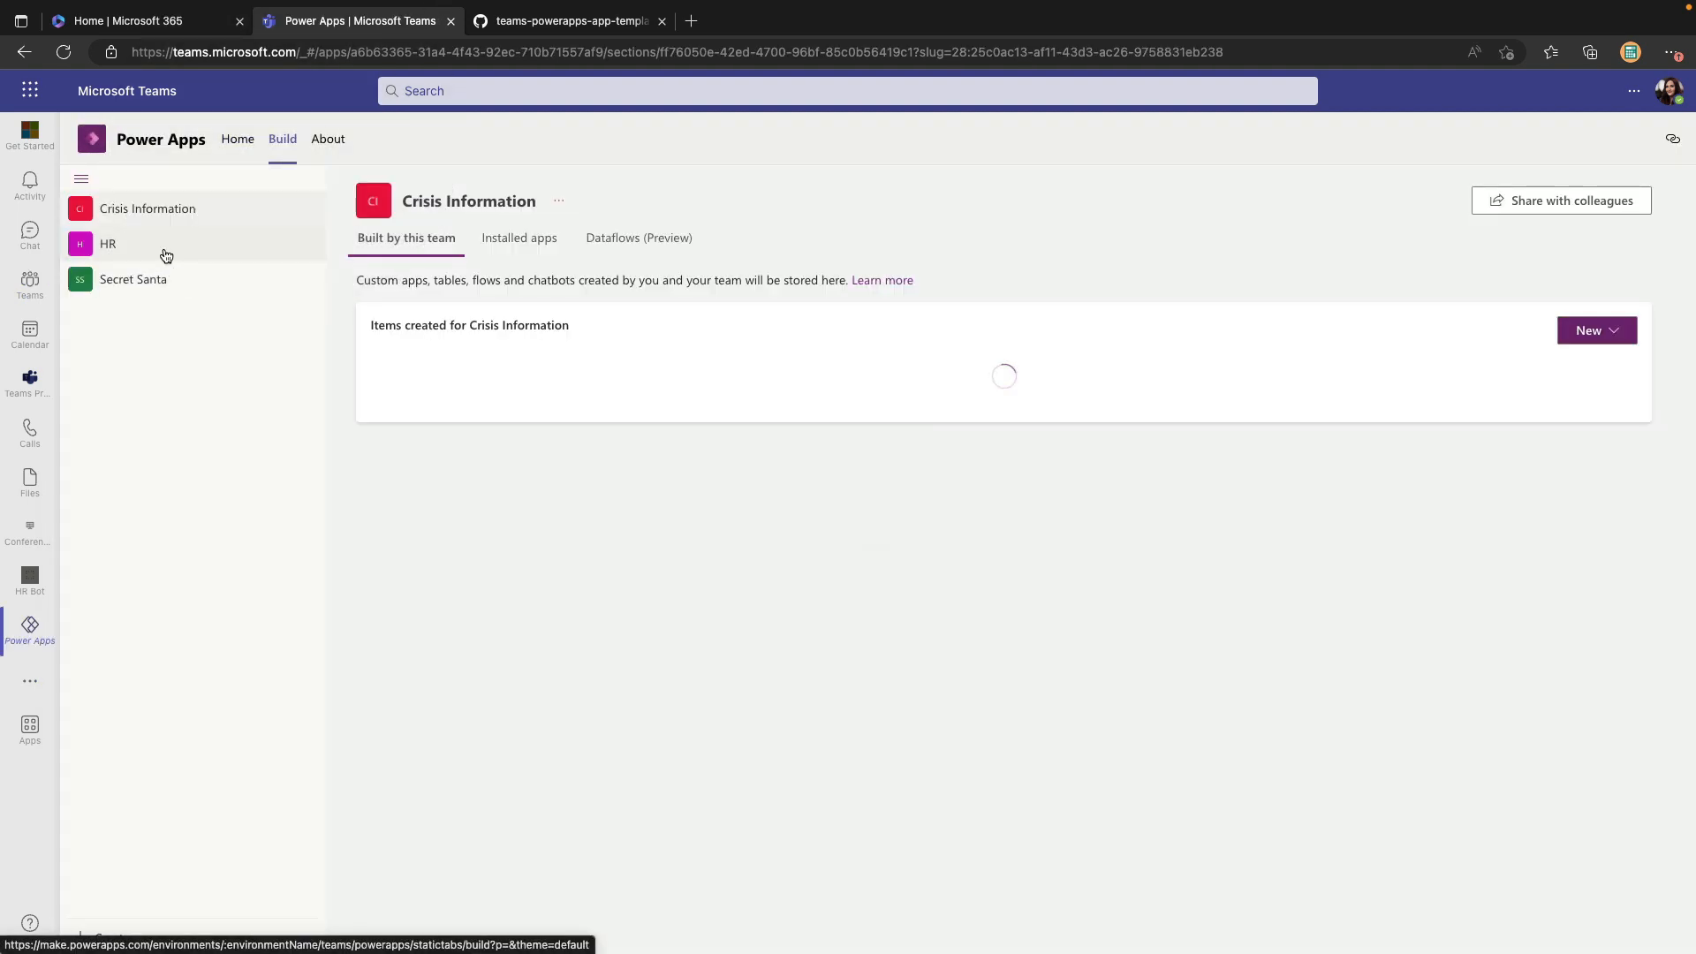
pyautogui.click(107, 243)
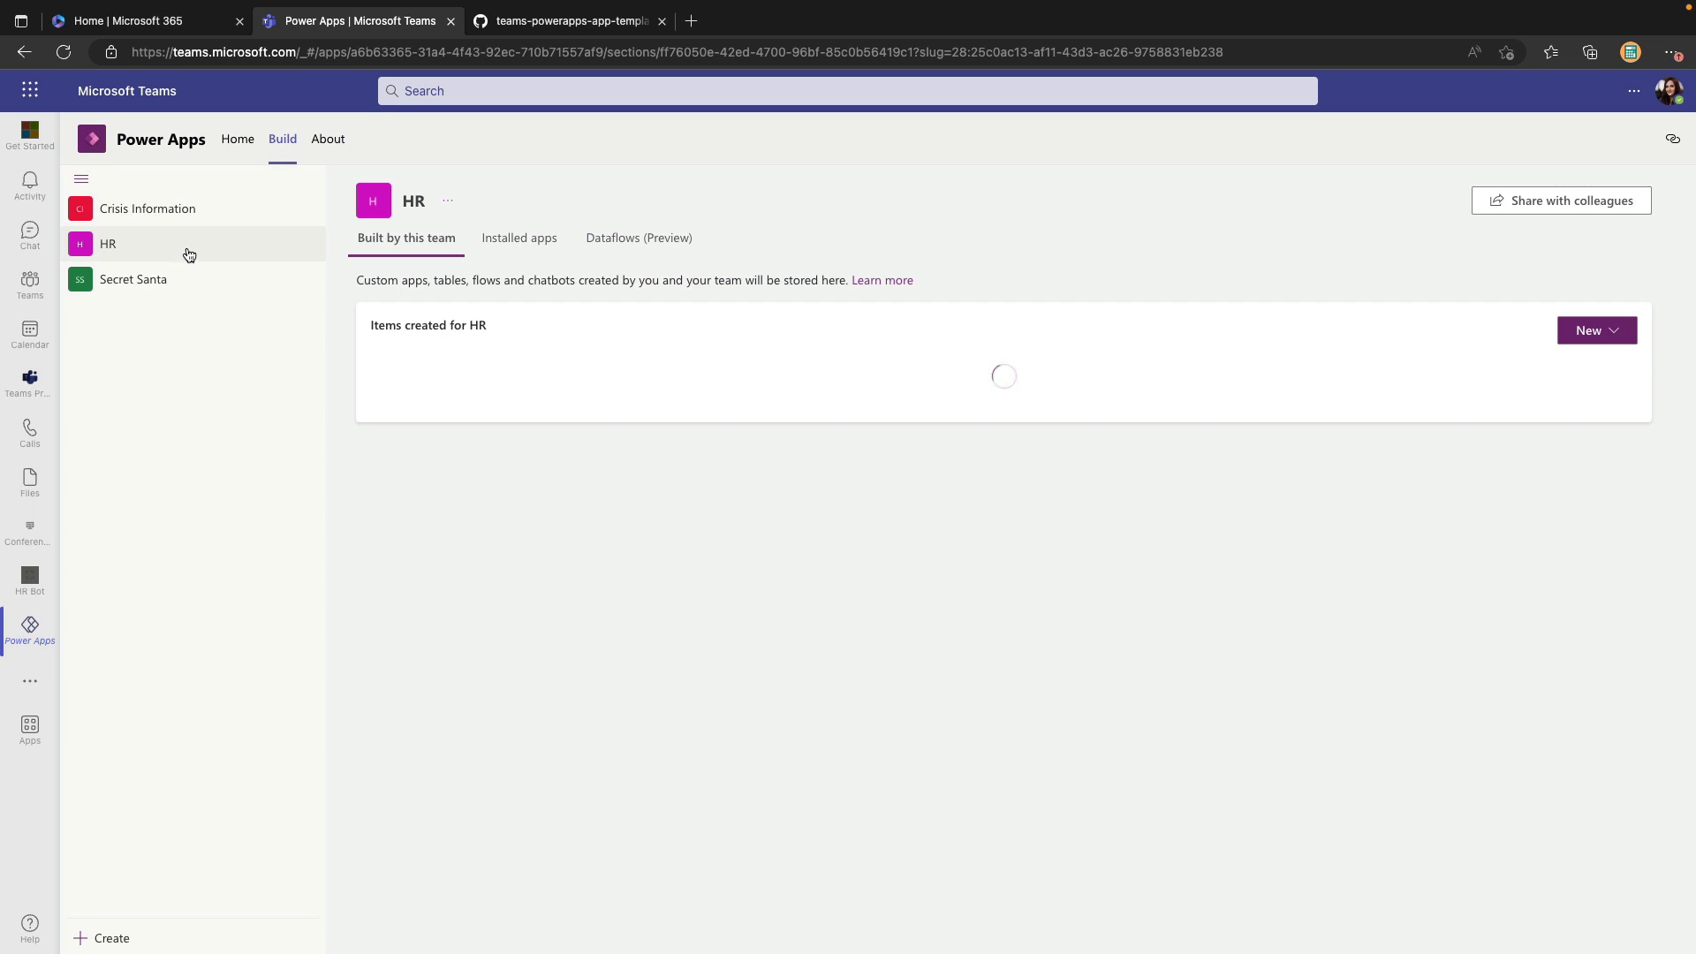
pyautogui.click(518, 237)
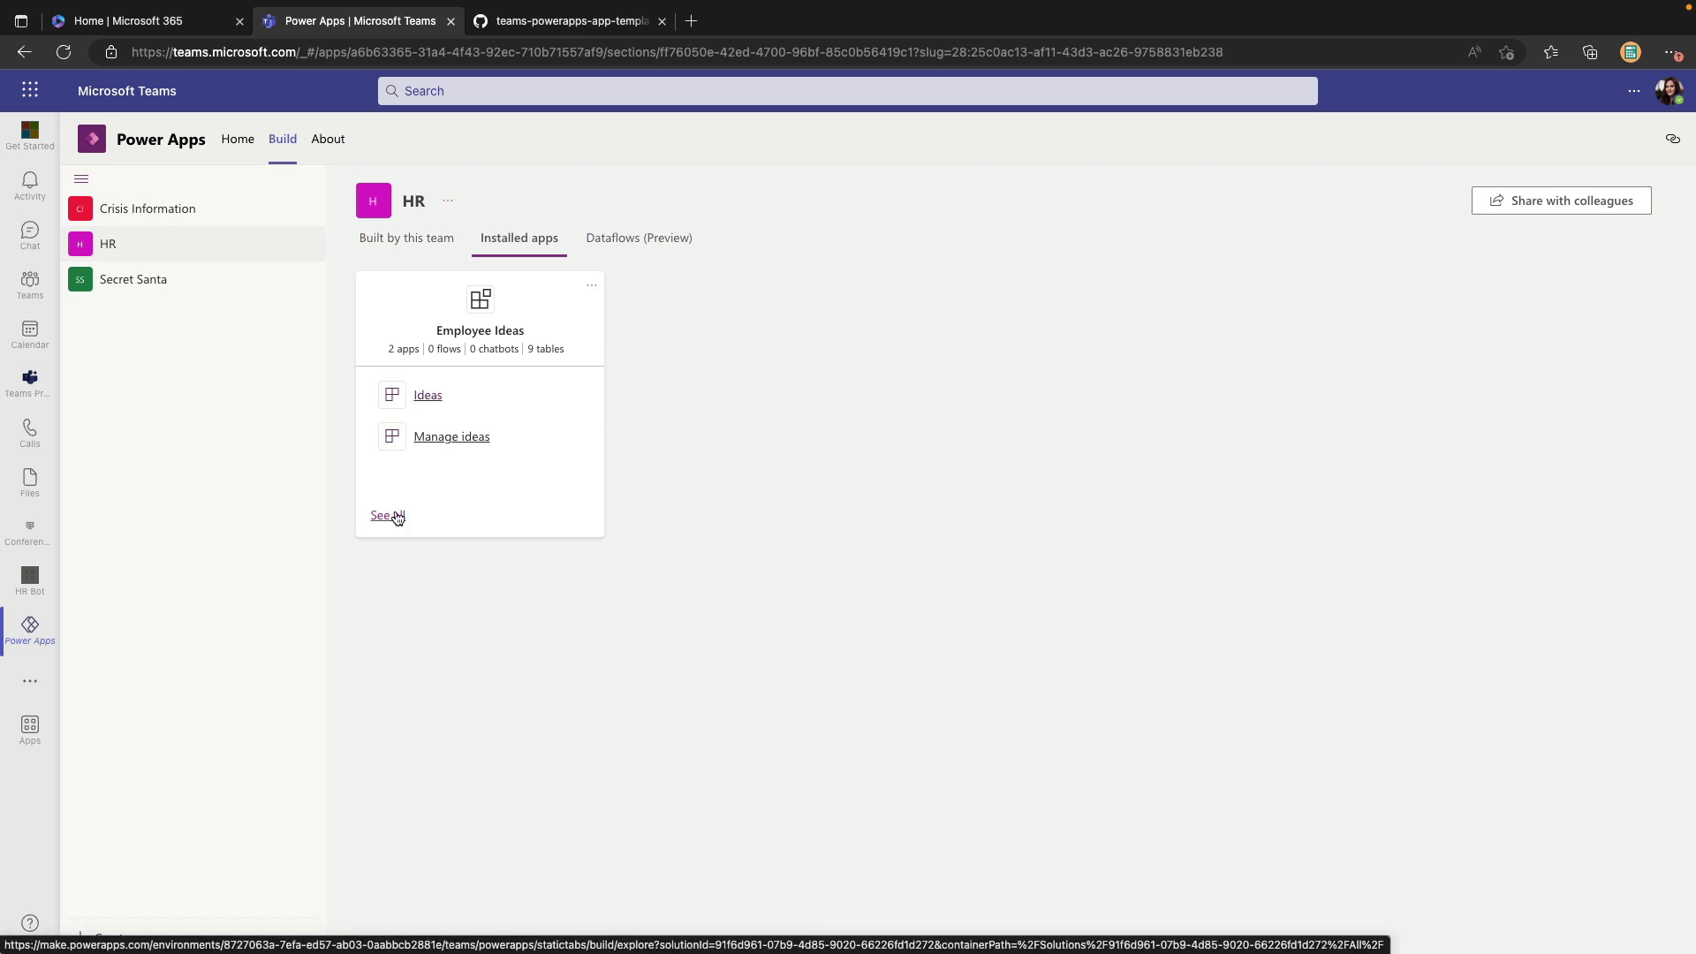
# Browse all Employee Ideas components, view the Employee Idea table, then go back.
pyautogui.click(386, 515)
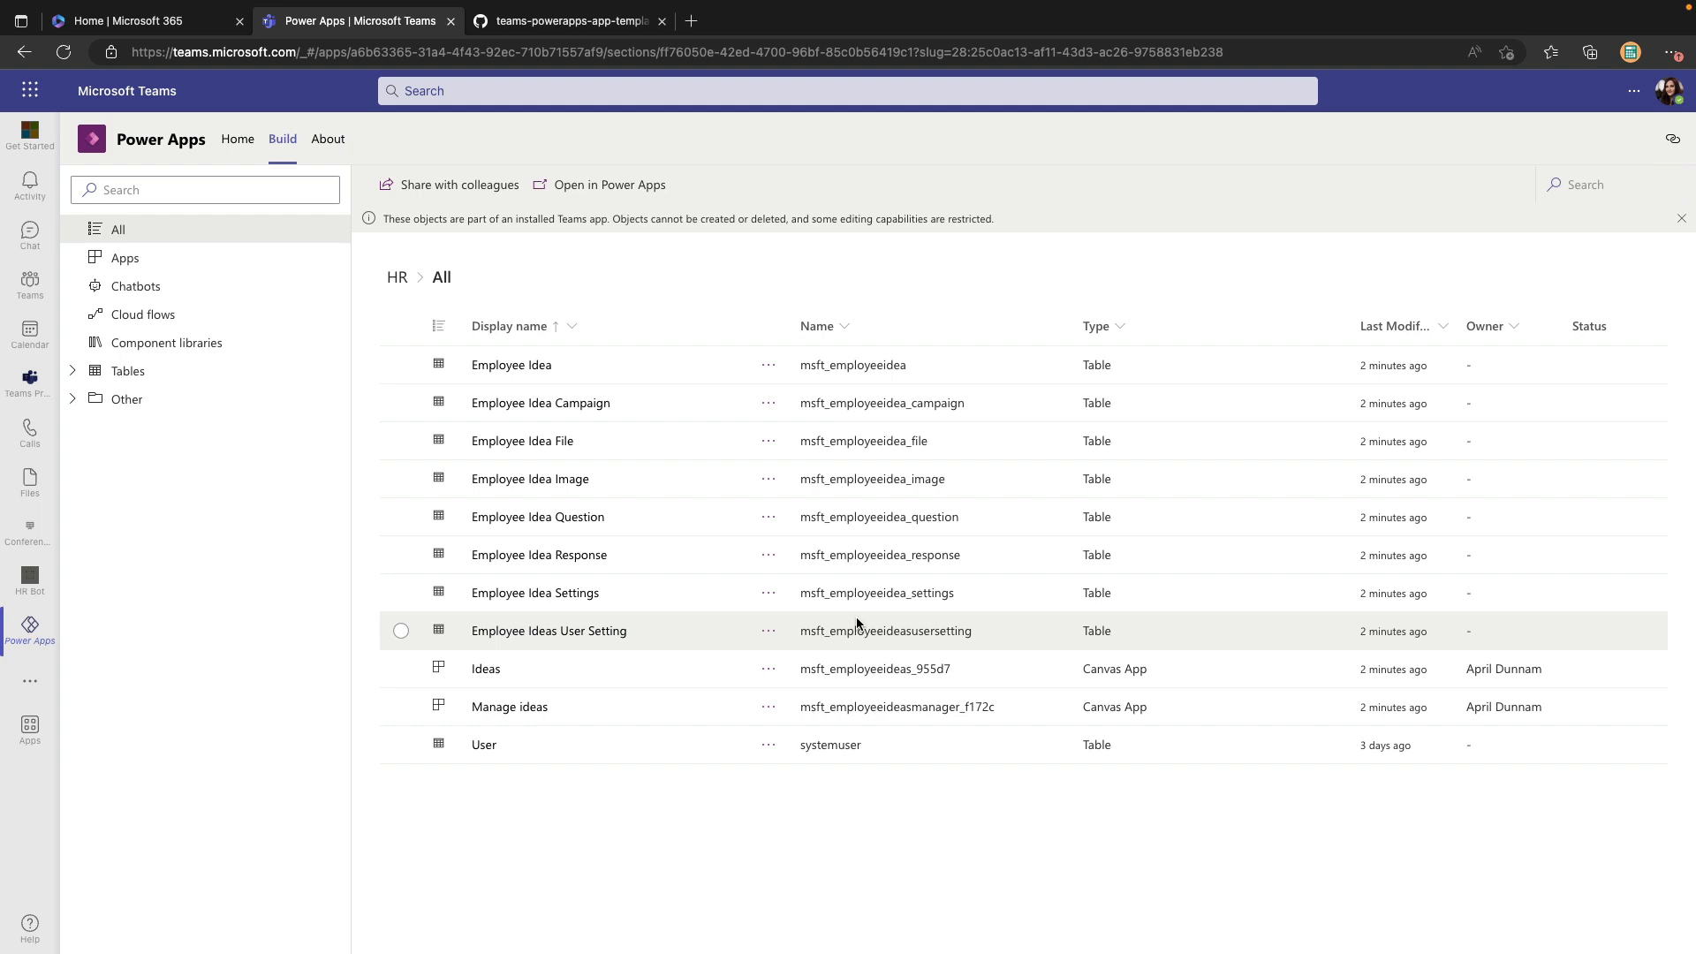
pyautogui.moveTo(534, 592)
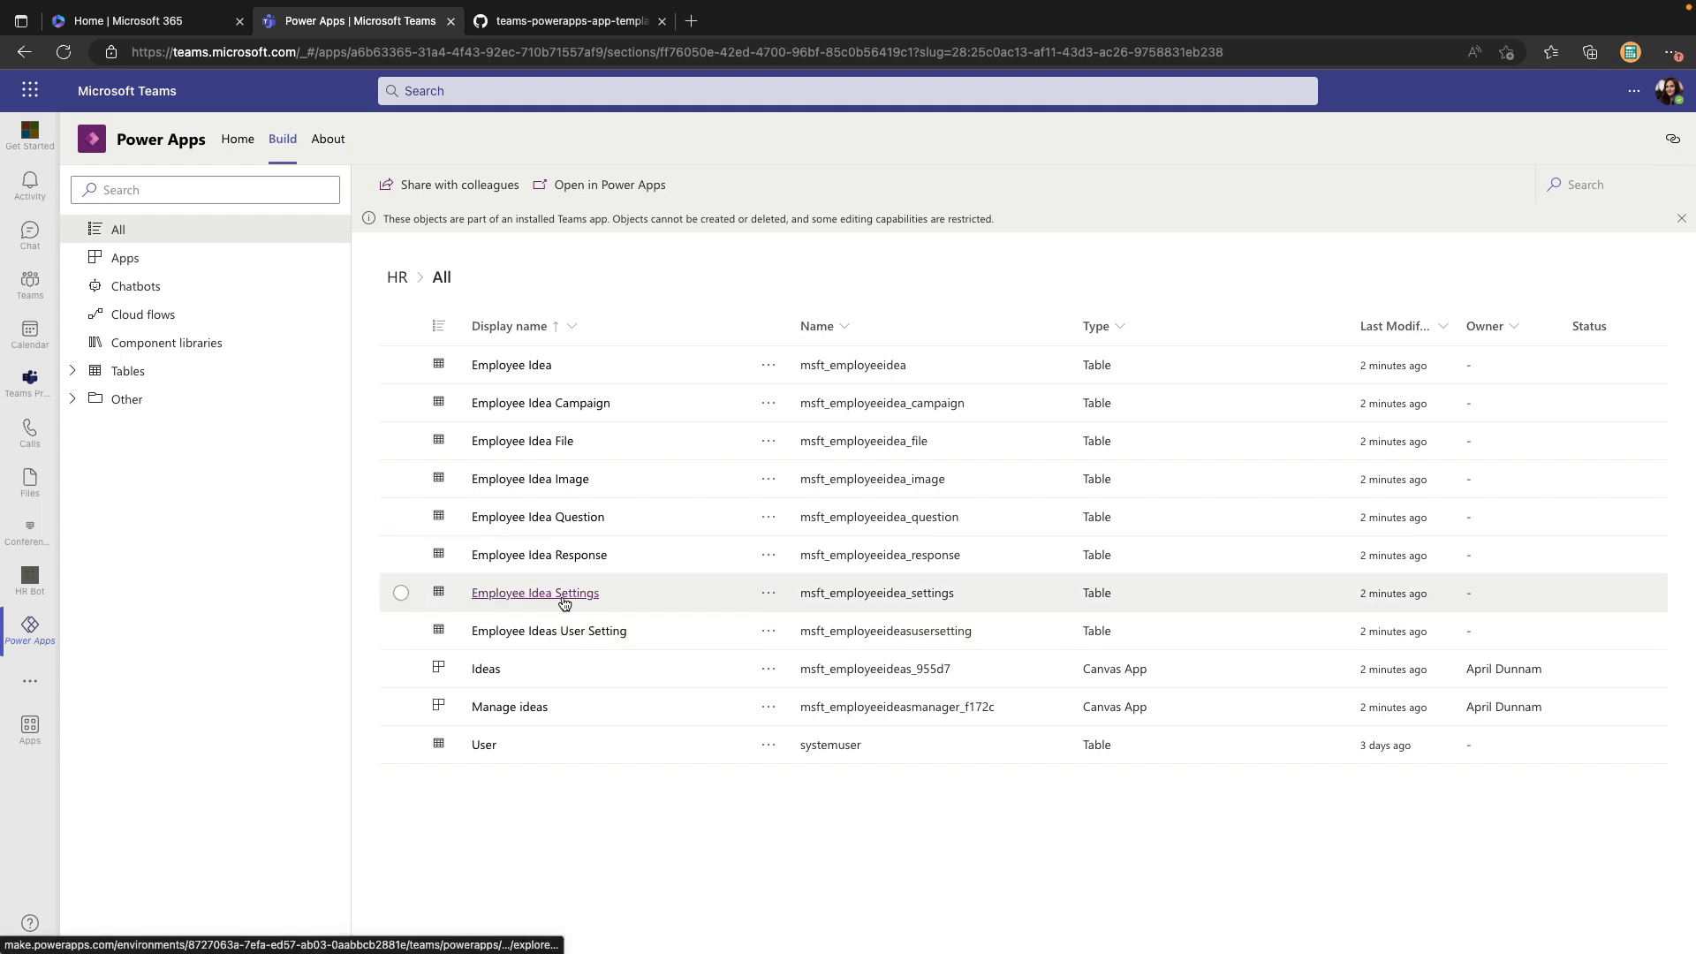
pyautogui.moveTo(530, 478)
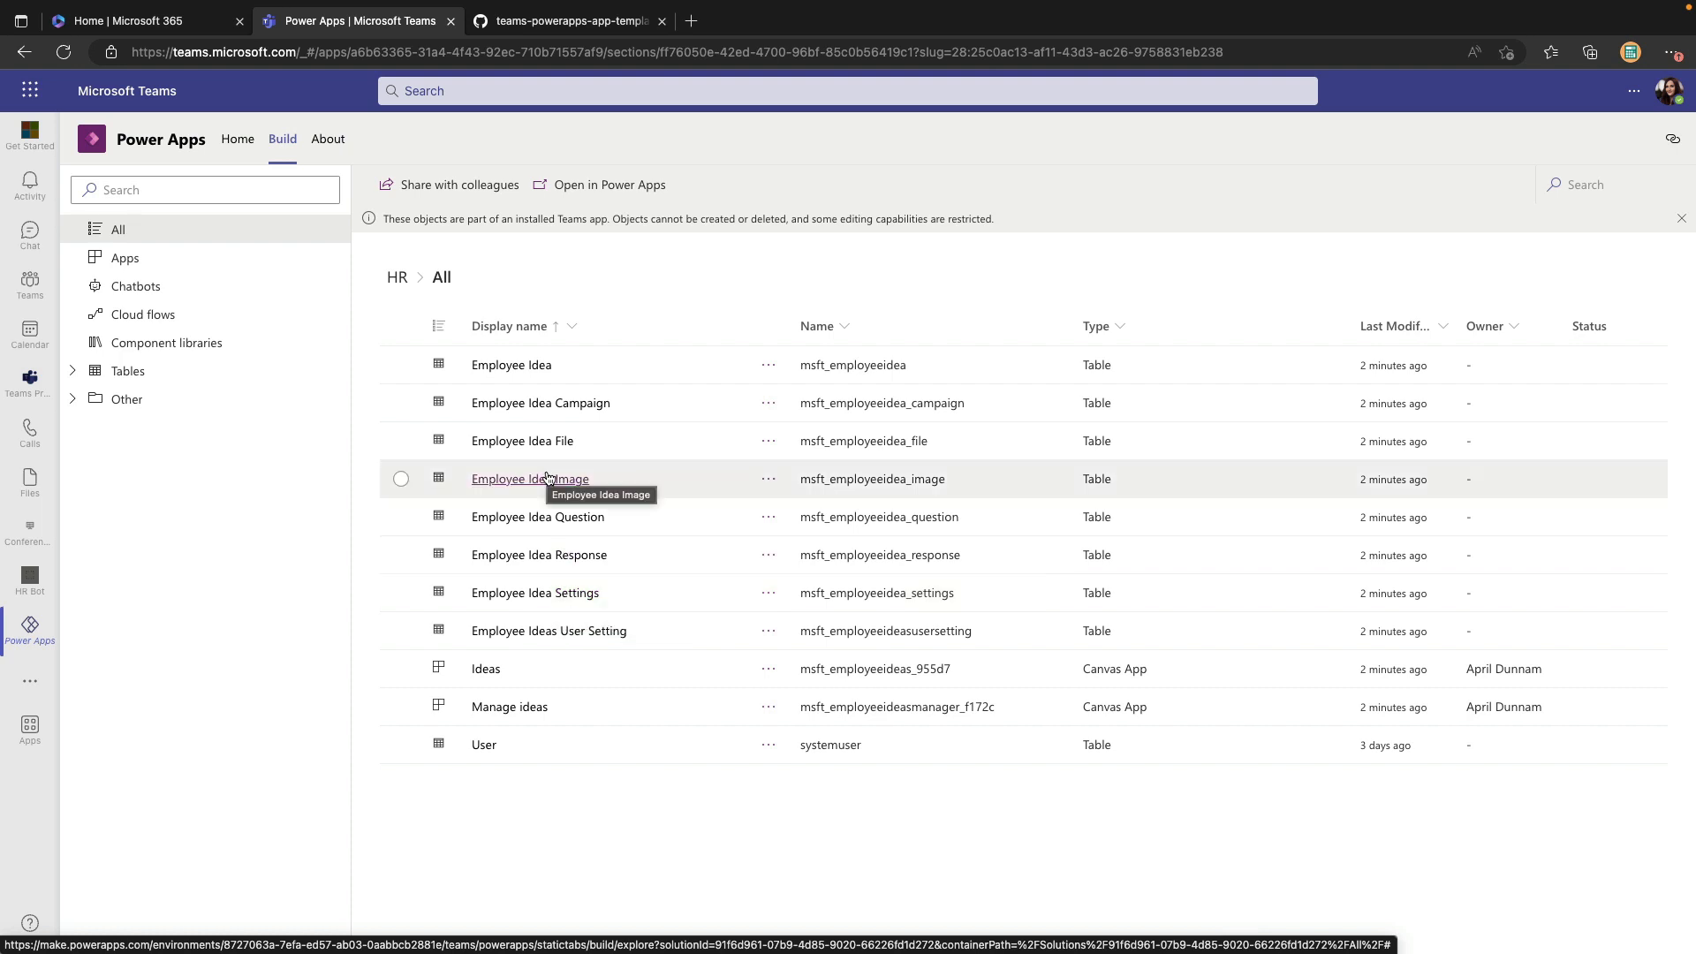
pyautogui.moveTo(510, 365)
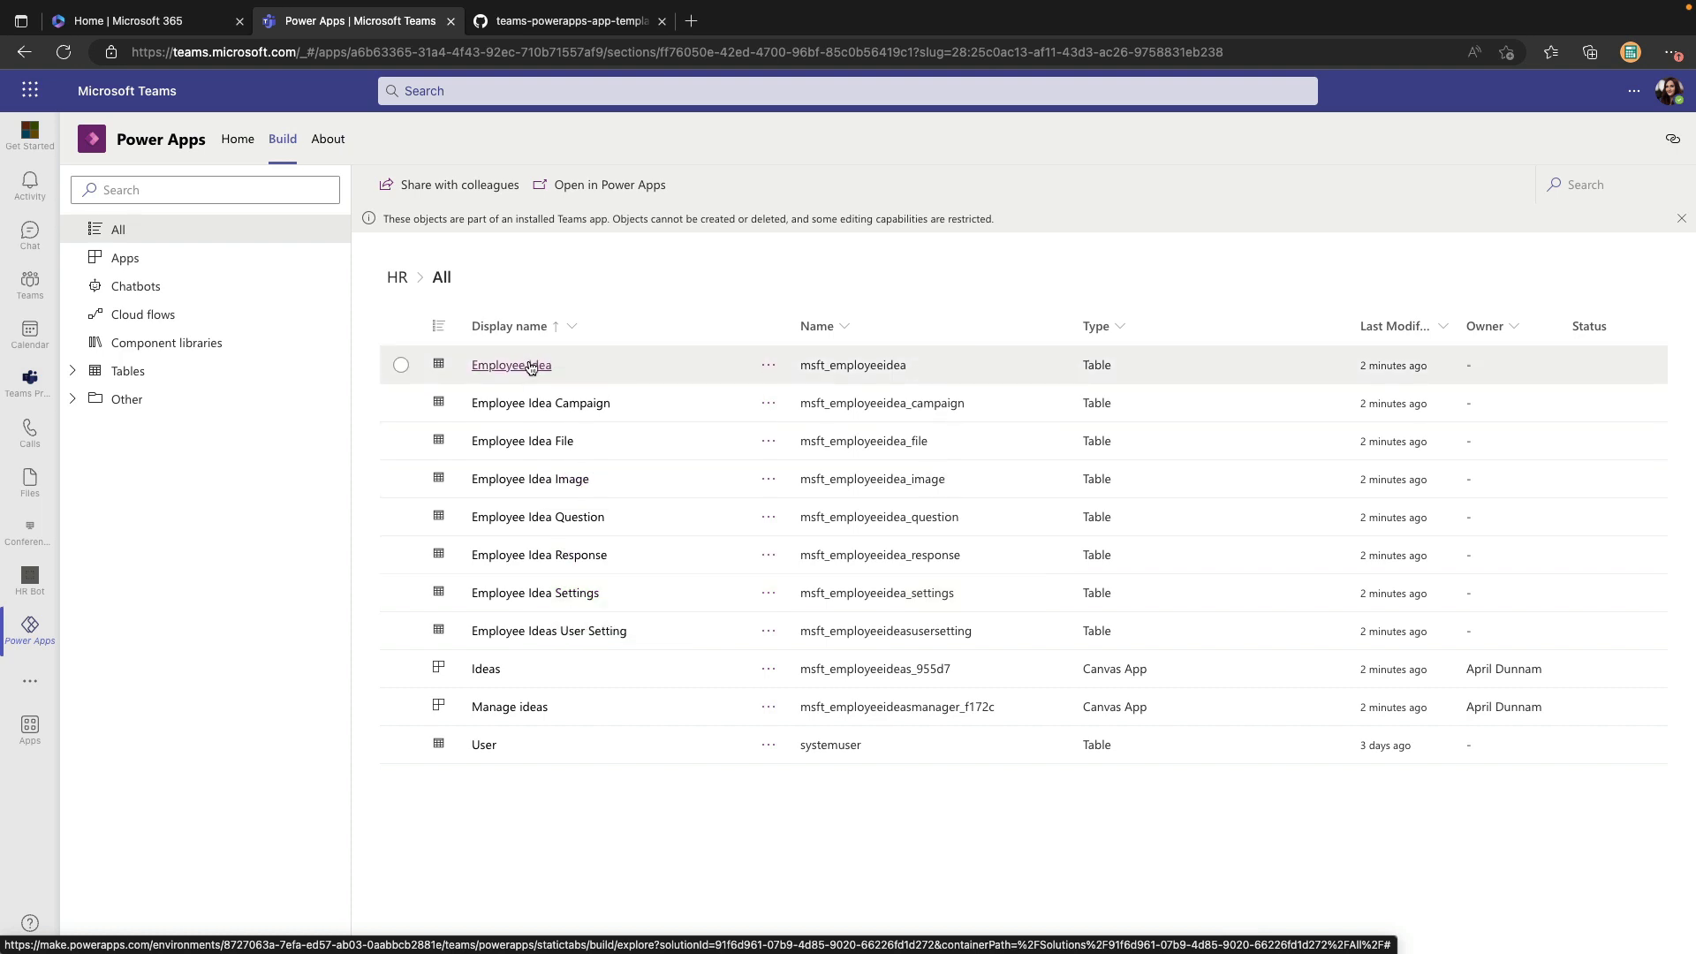
pyautogui.click(511, 365)
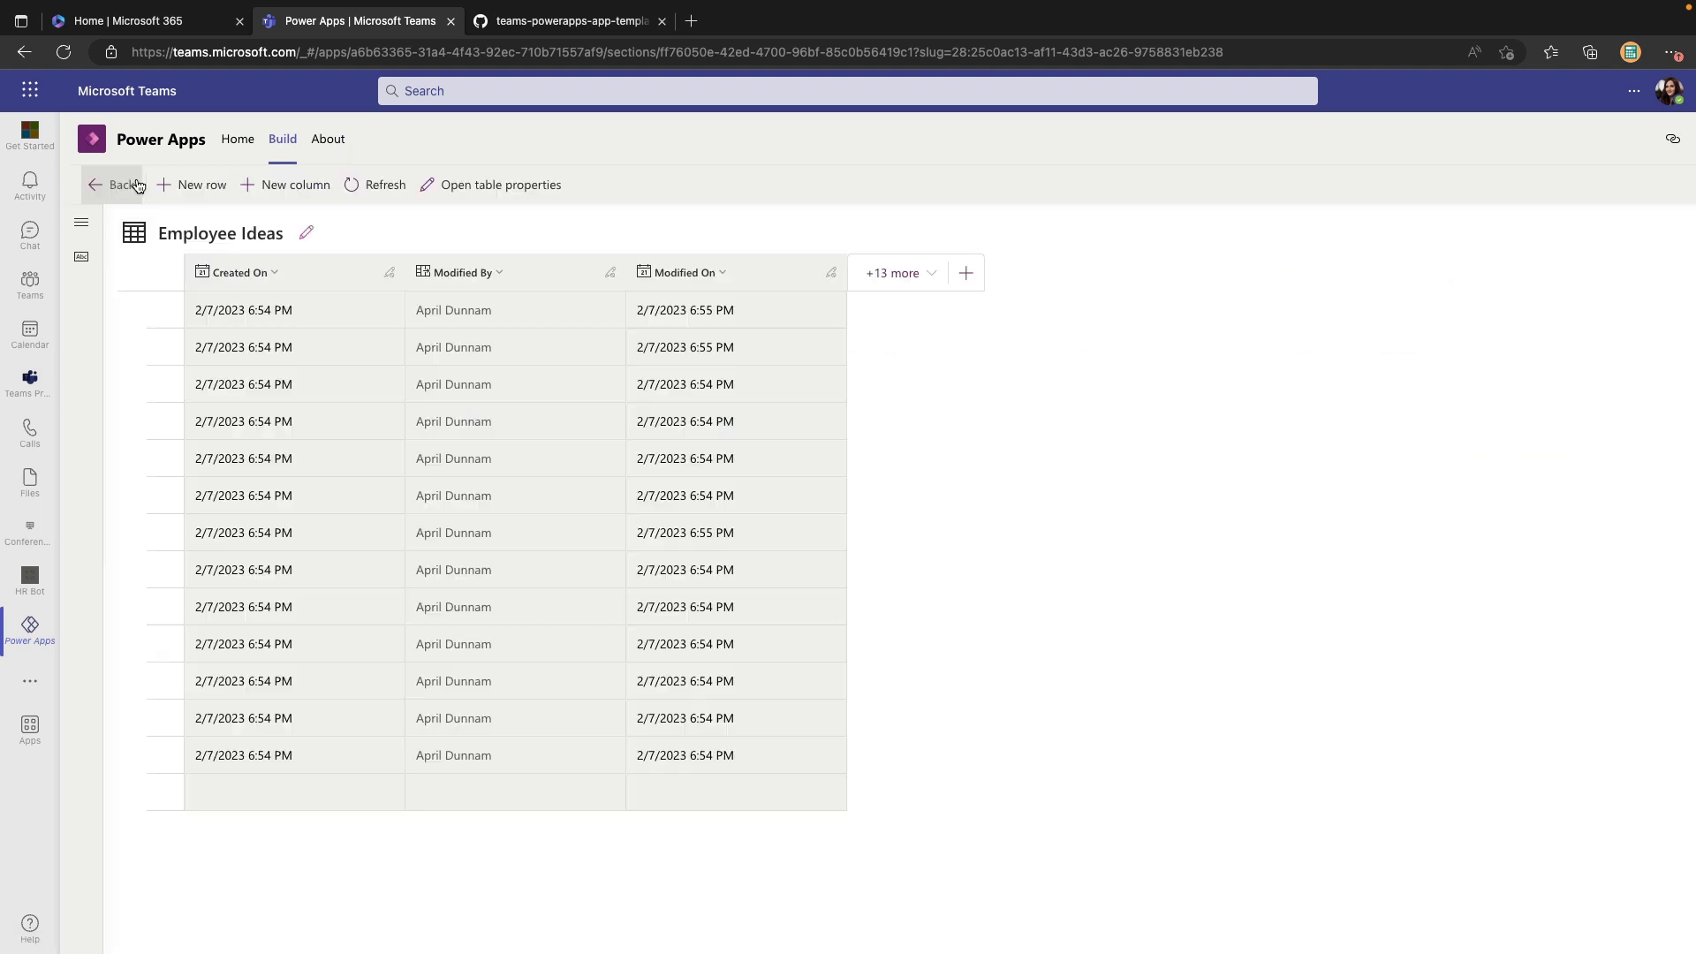
pyautogui.moveTo(129, 189)
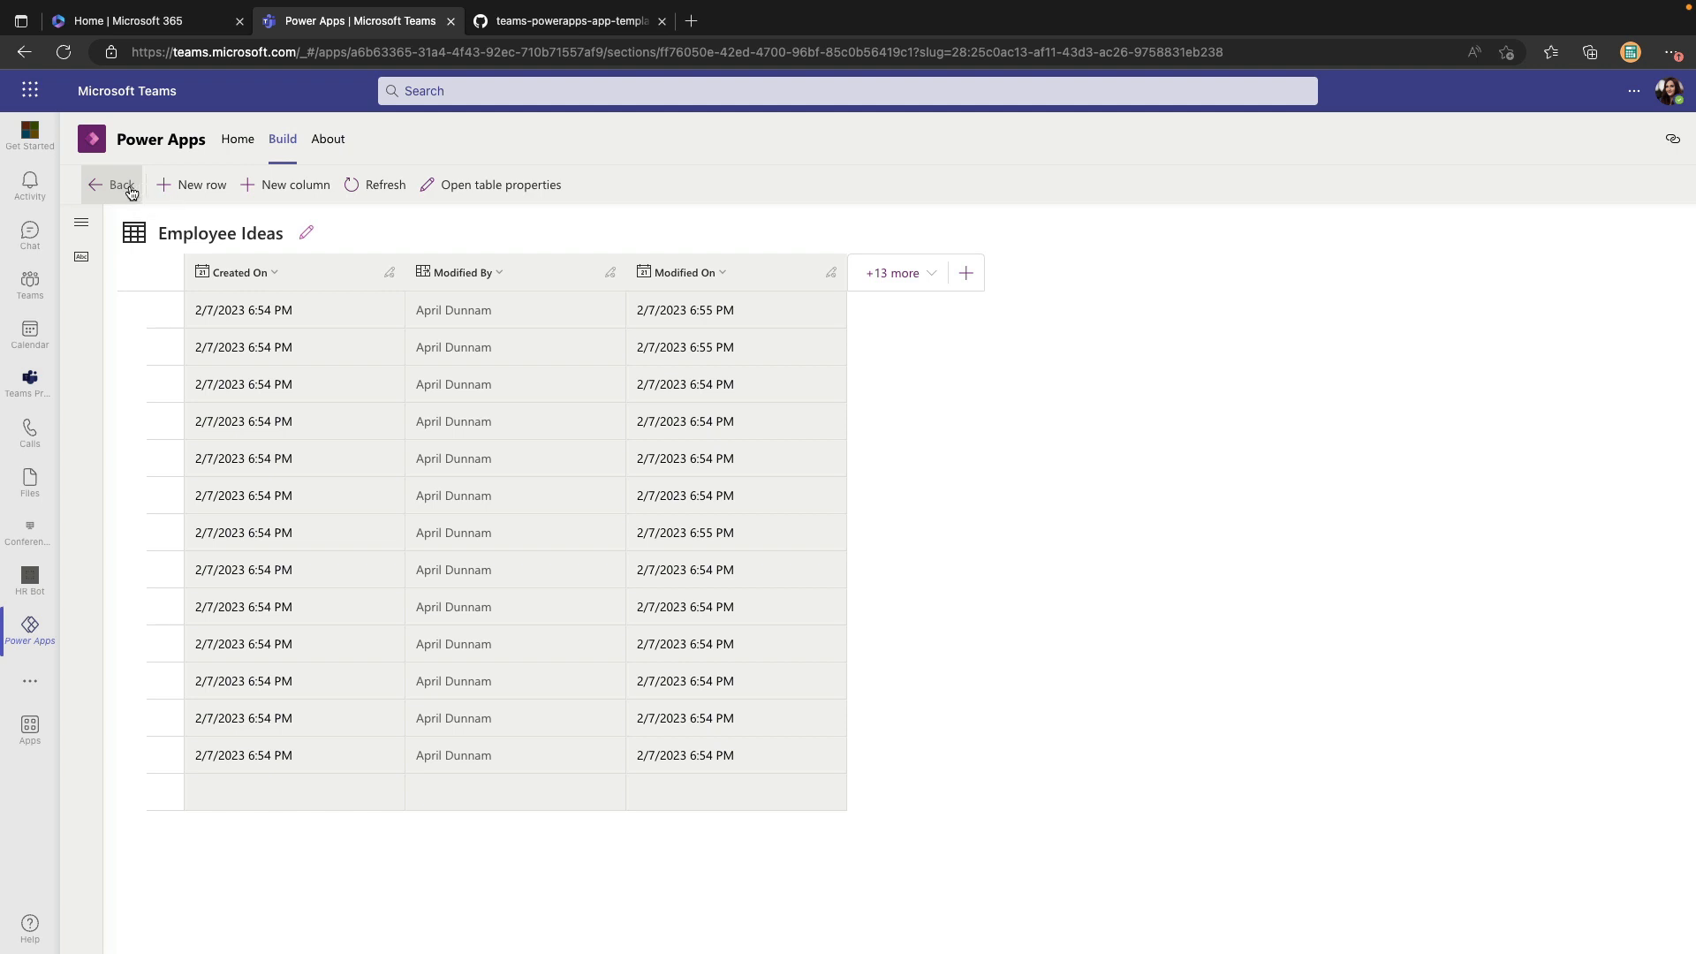
pyautogui.click(113, 184)
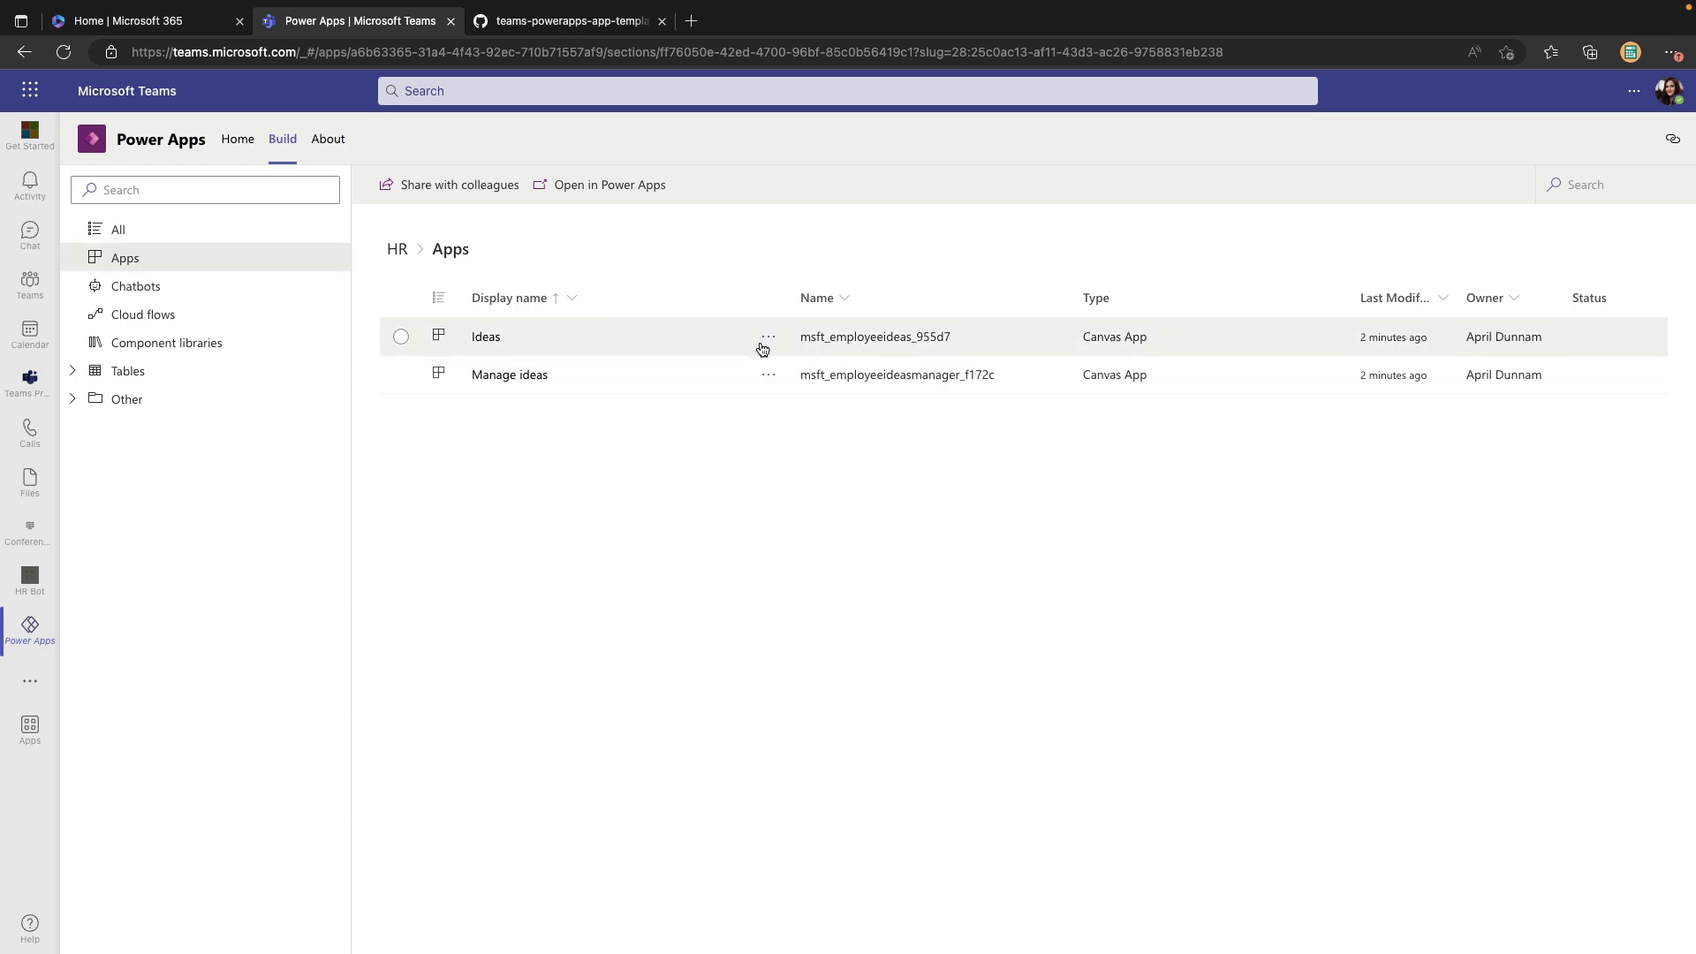
pyautogui.moveTo(768, 336)
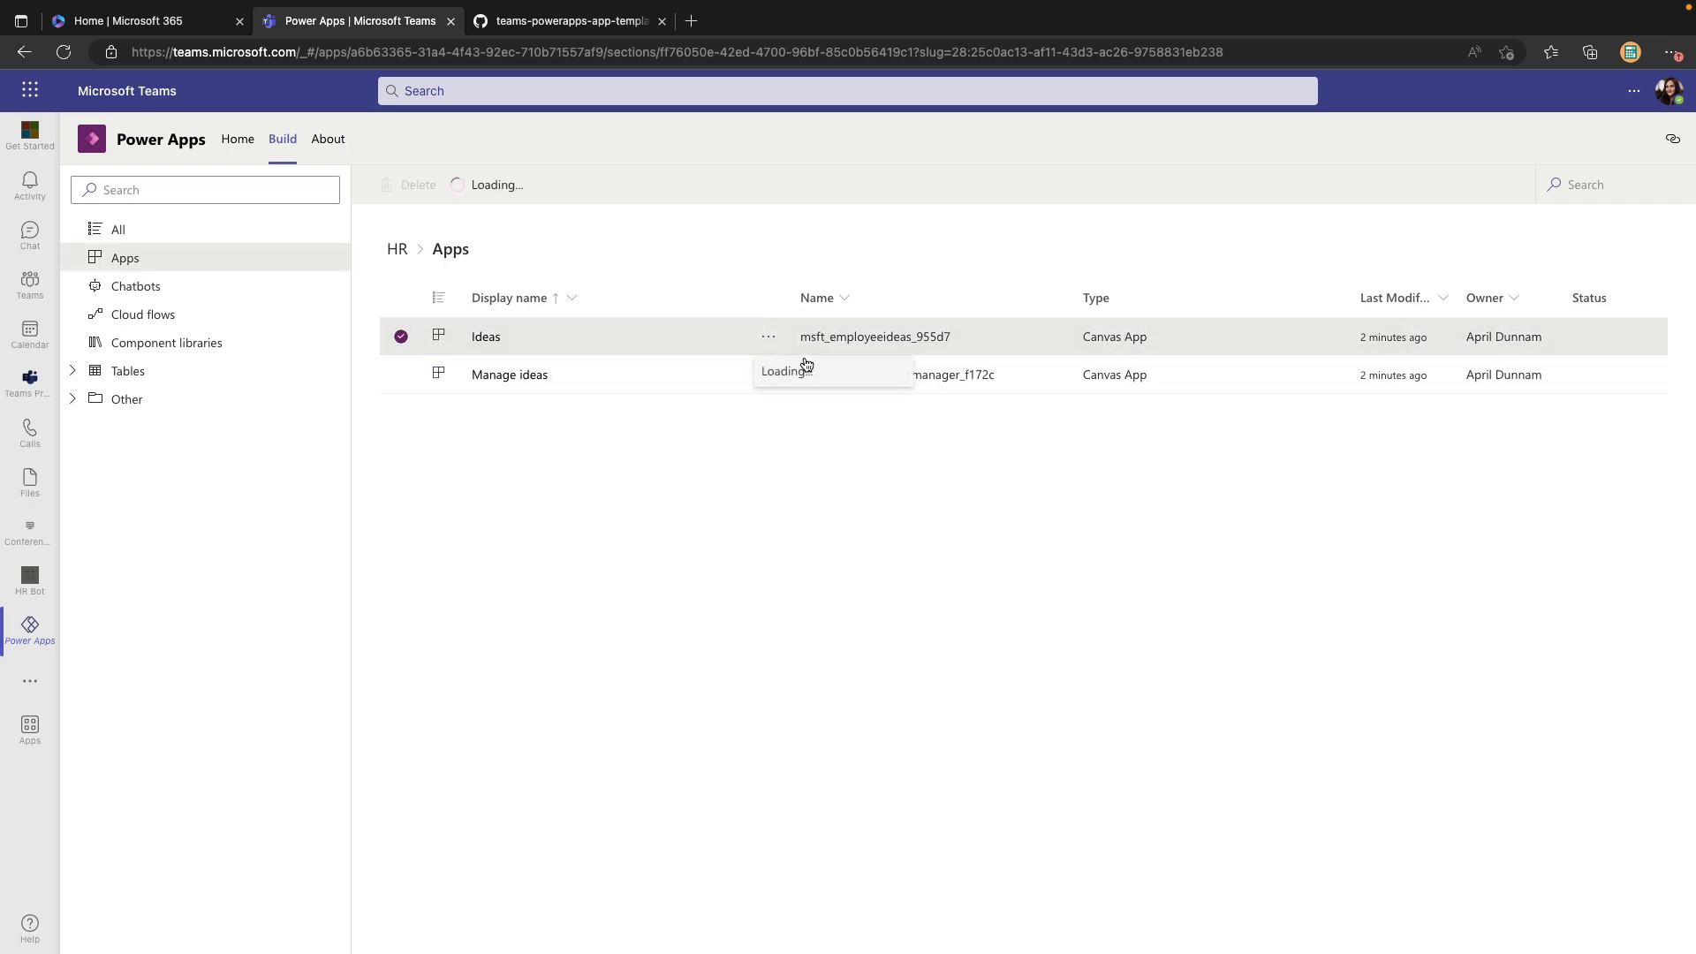
# Choose Edit from the Ideas app's actions menu under Apps.
pyautogui.click(770, 337)
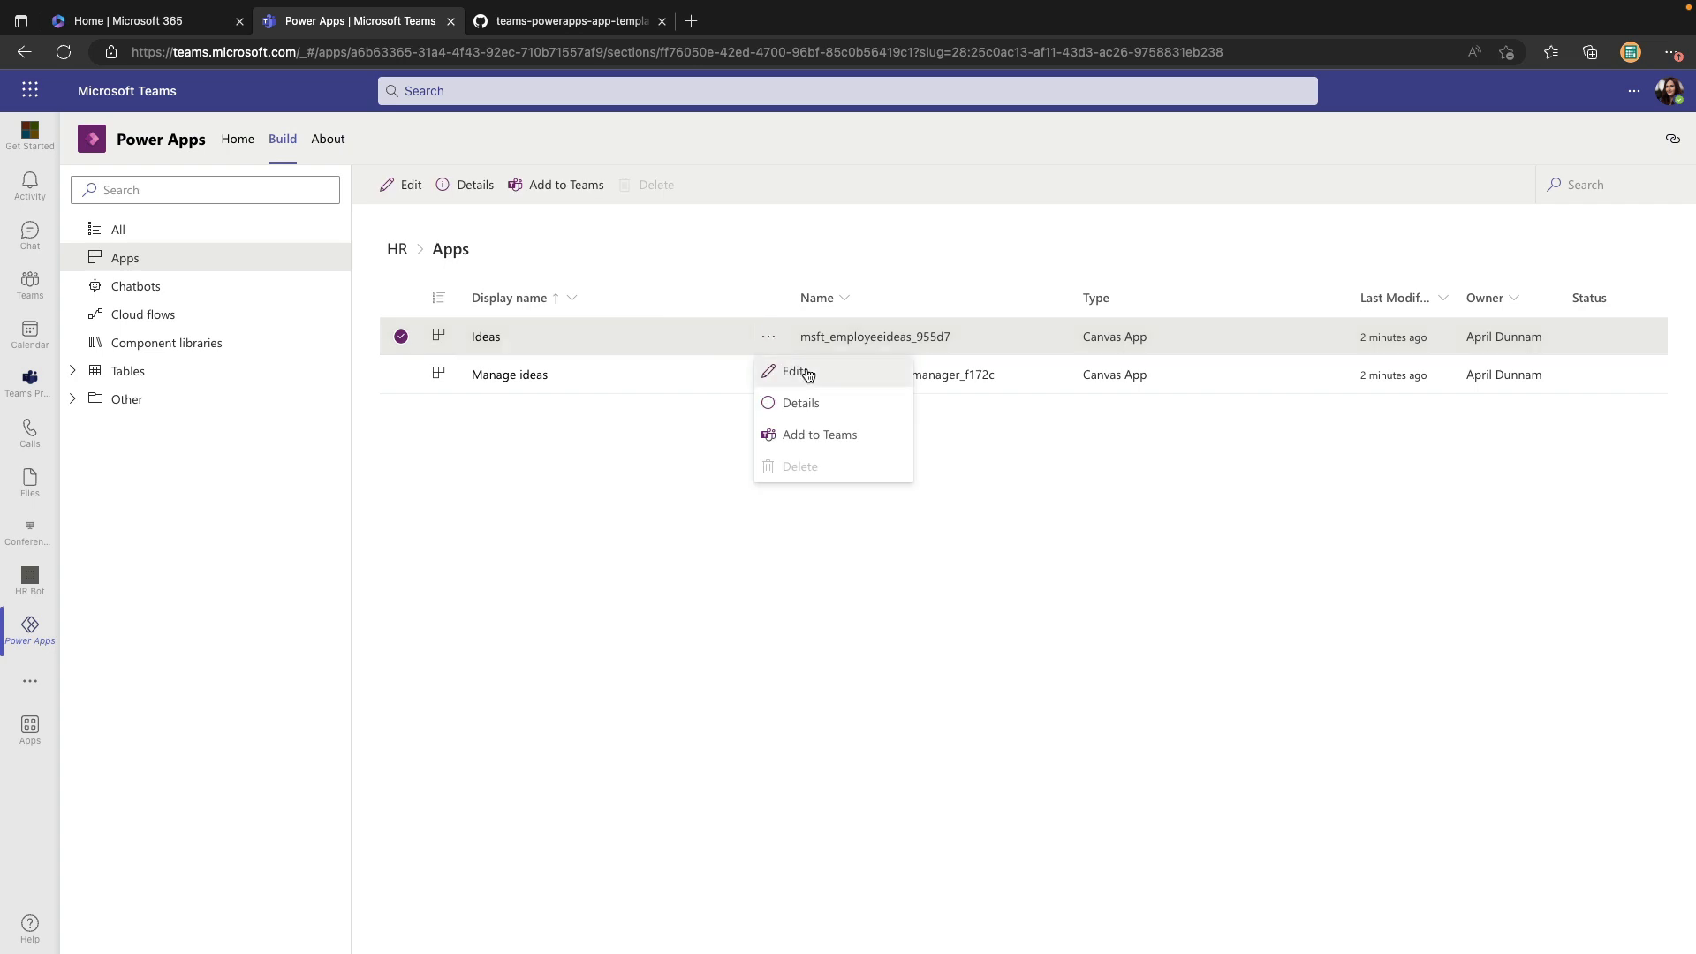
pyautogui.click(797, 371)
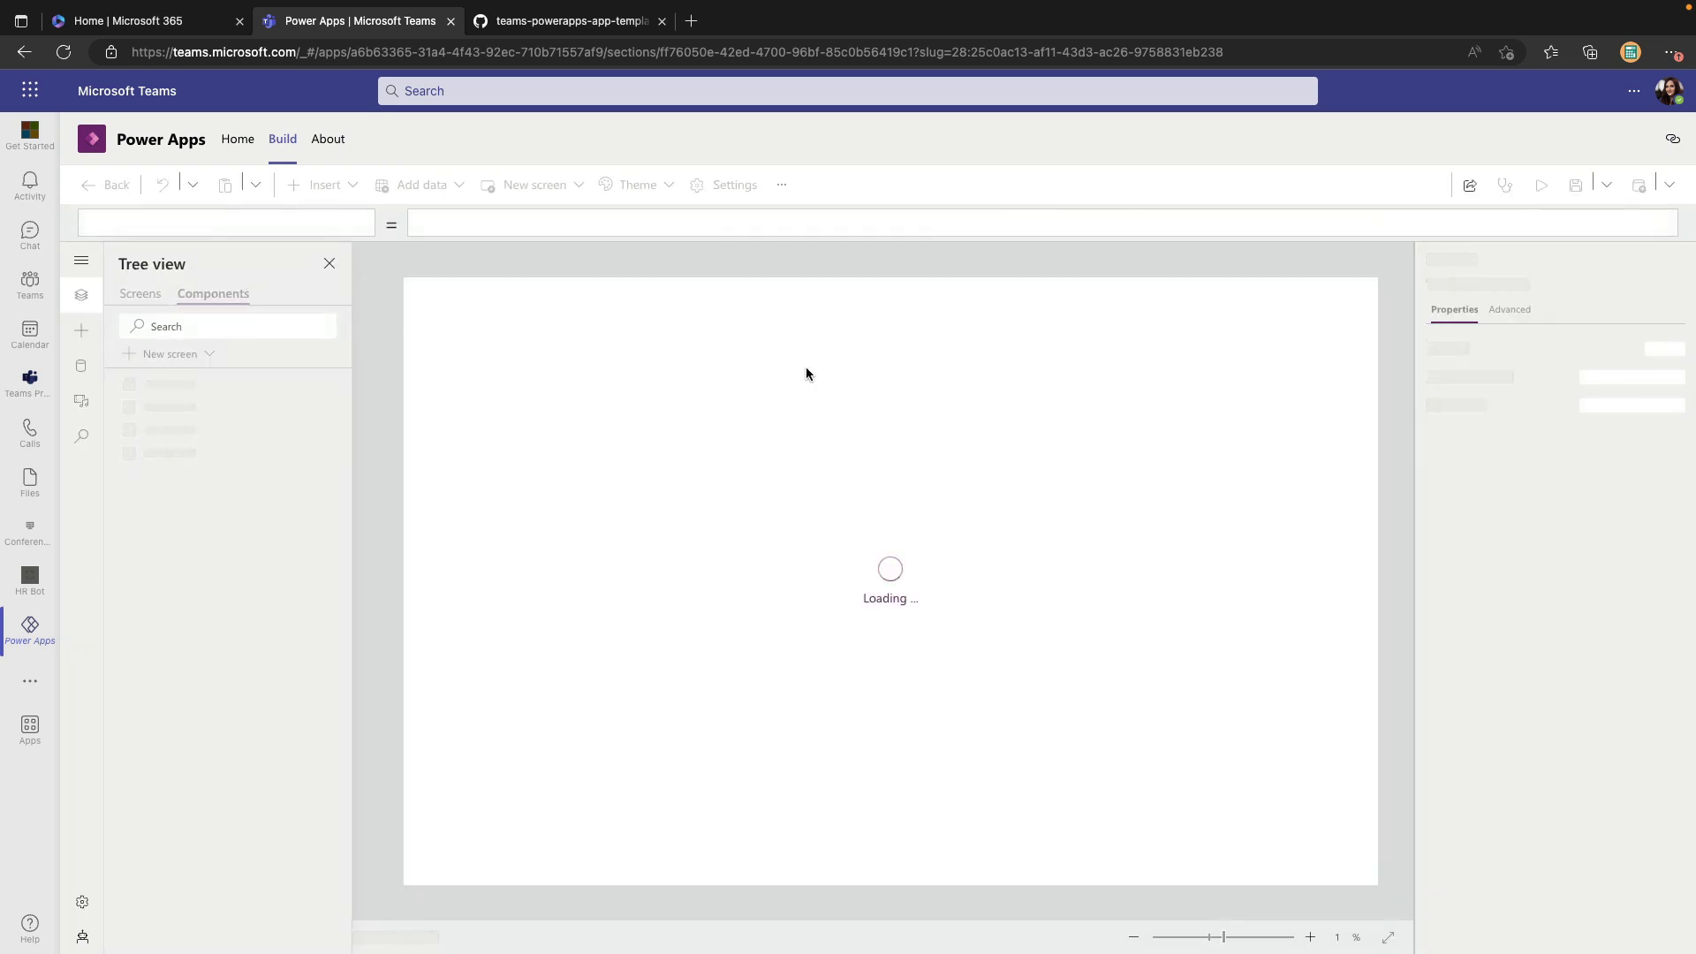